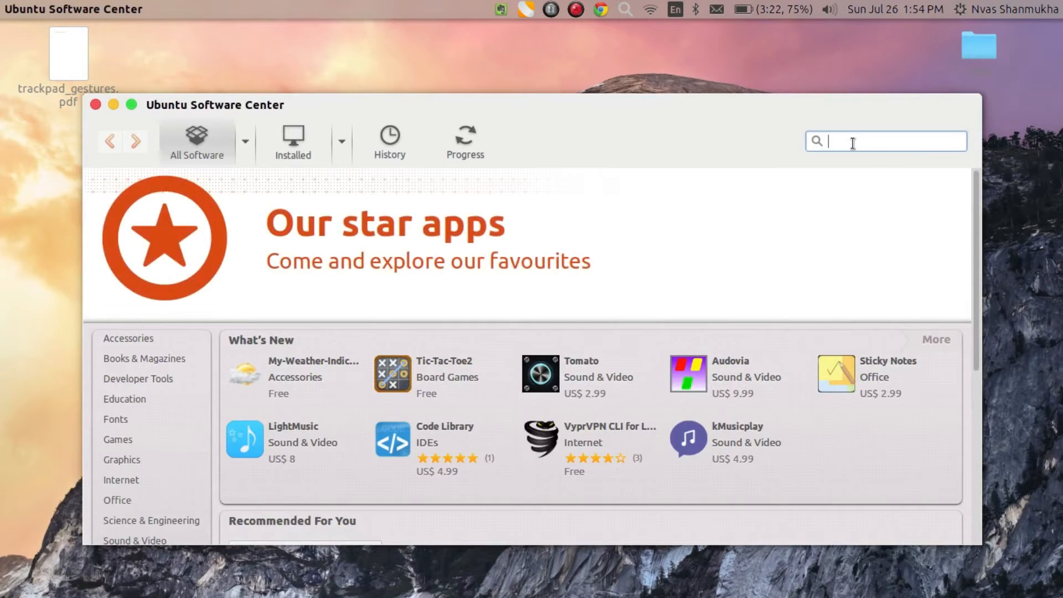
# - Search Ubuntu Software Center for 'docky' and view the installed Docky app's details
pyautogui.write('docky')
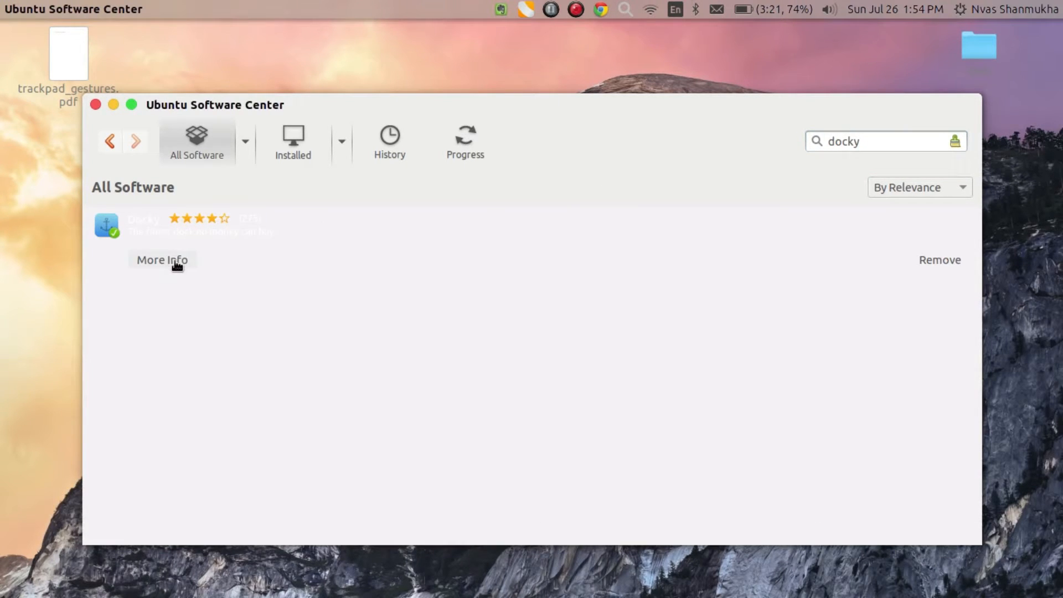
pyautogui.click(162, 260)
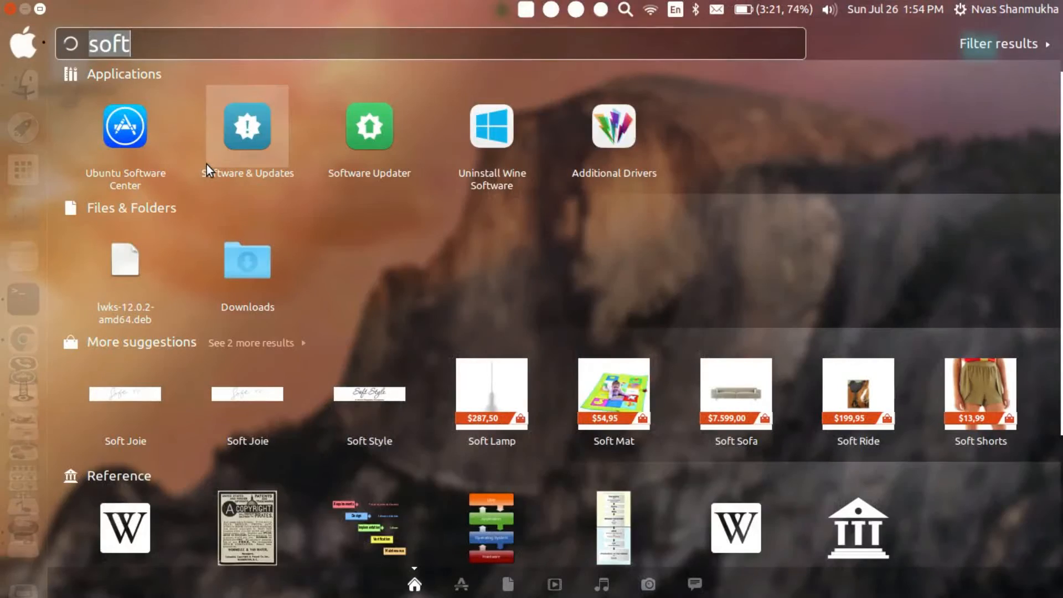
# - Launch Docky from a Dash search for 'do'
pyautogui.write('do')
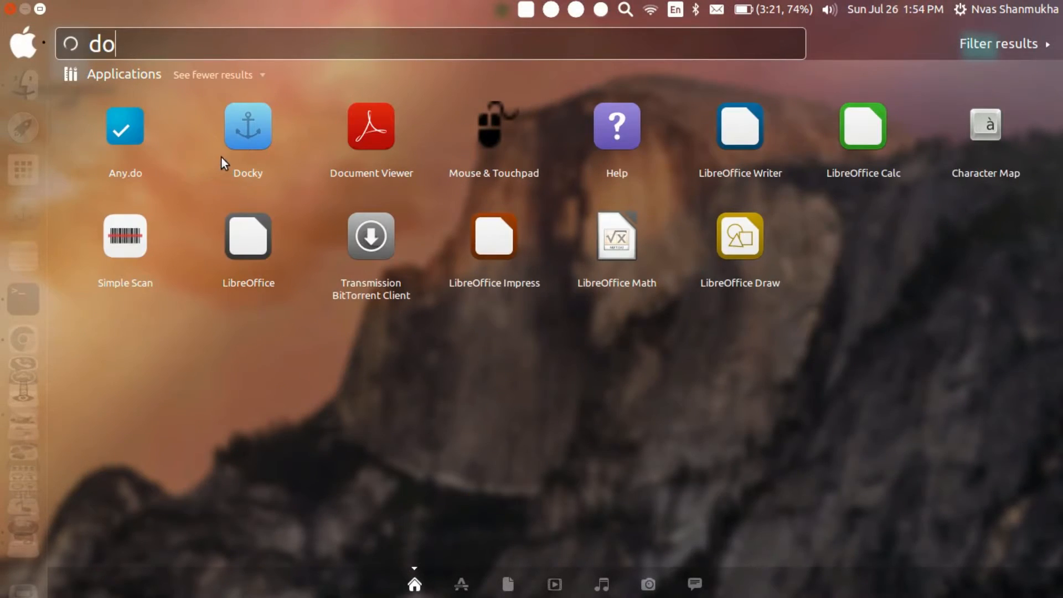
pyautogui.press('Escape')
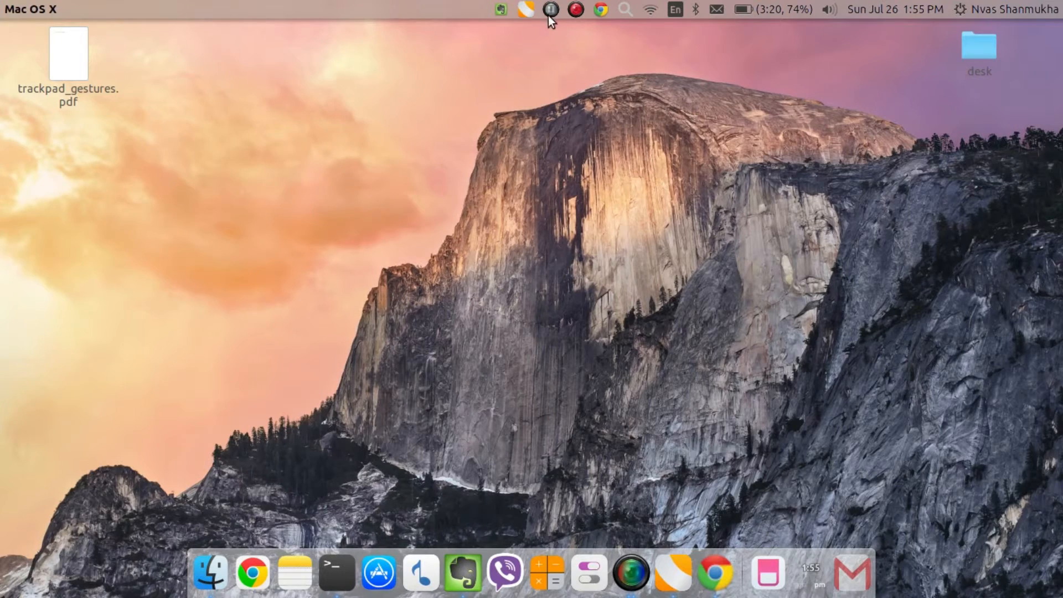
pyautogui.click(551, 10)
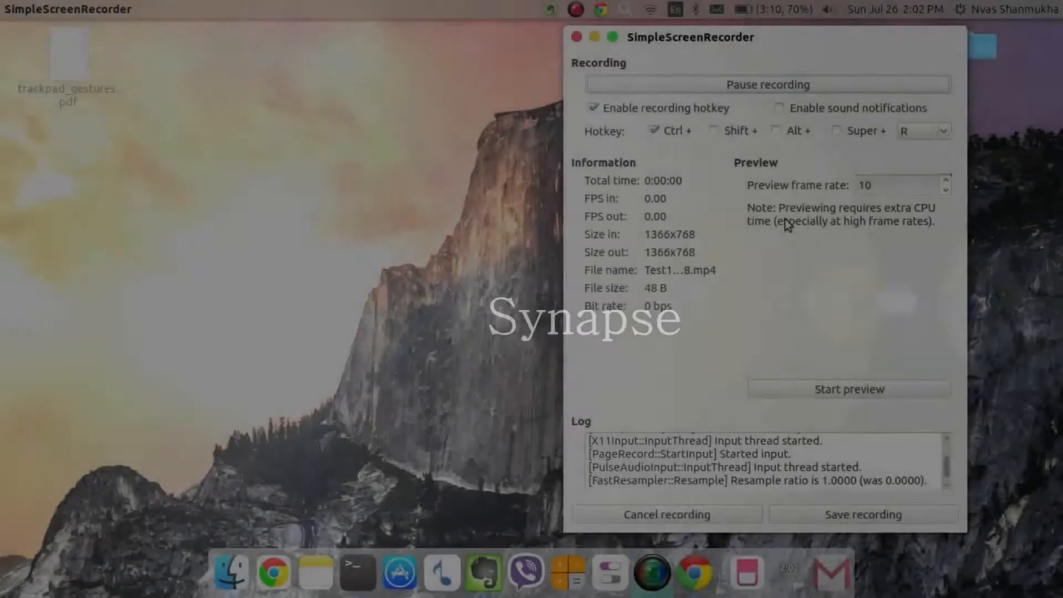
pyautogui.click(577, 37)
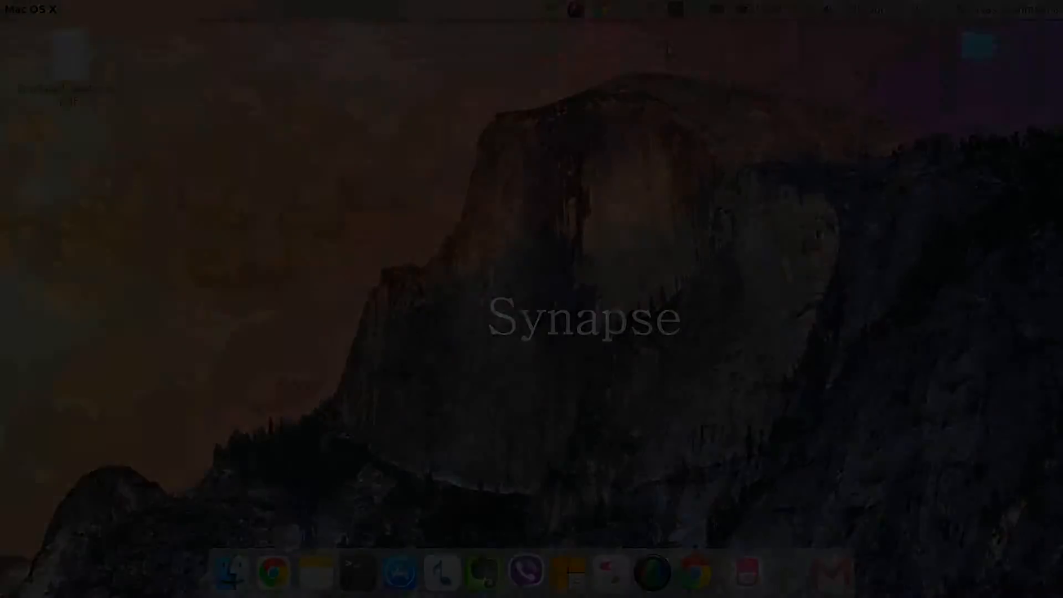
pyautogui.click(625, 9)
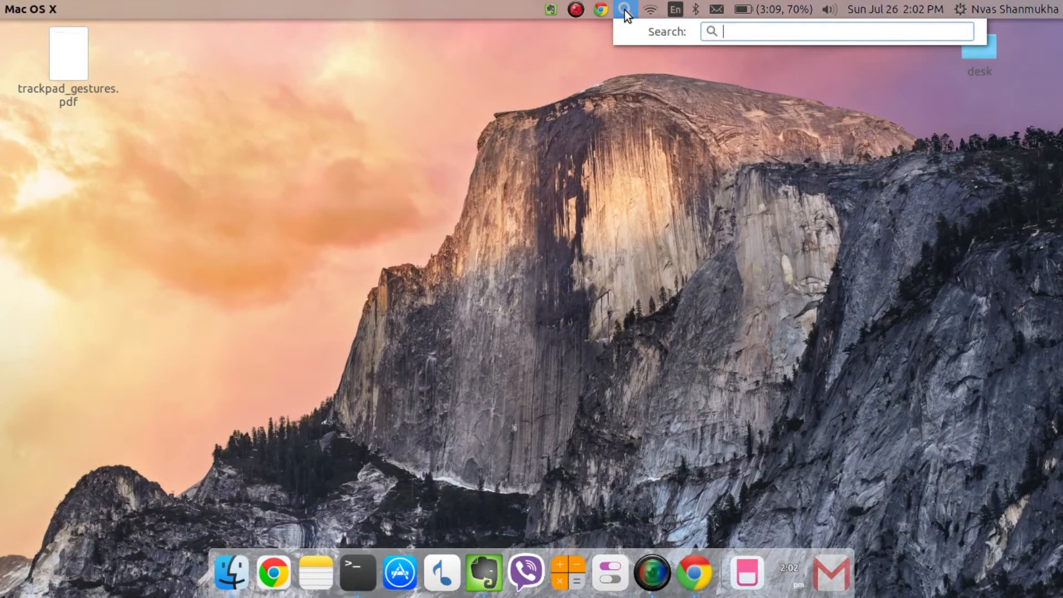
pyautogui.write('CLASS')
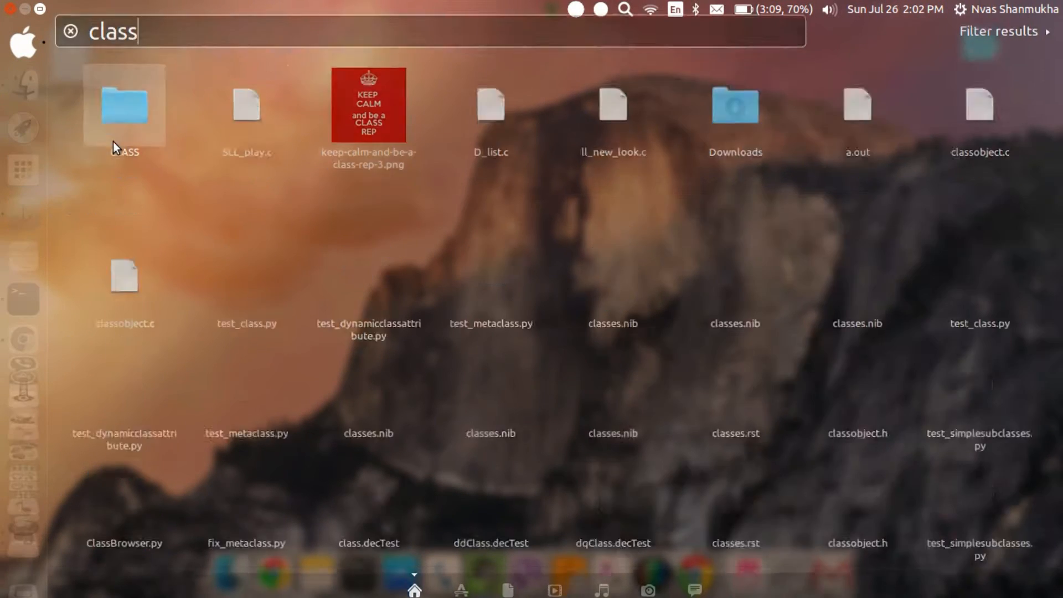
pyautogui.doubleClick(124, 105)
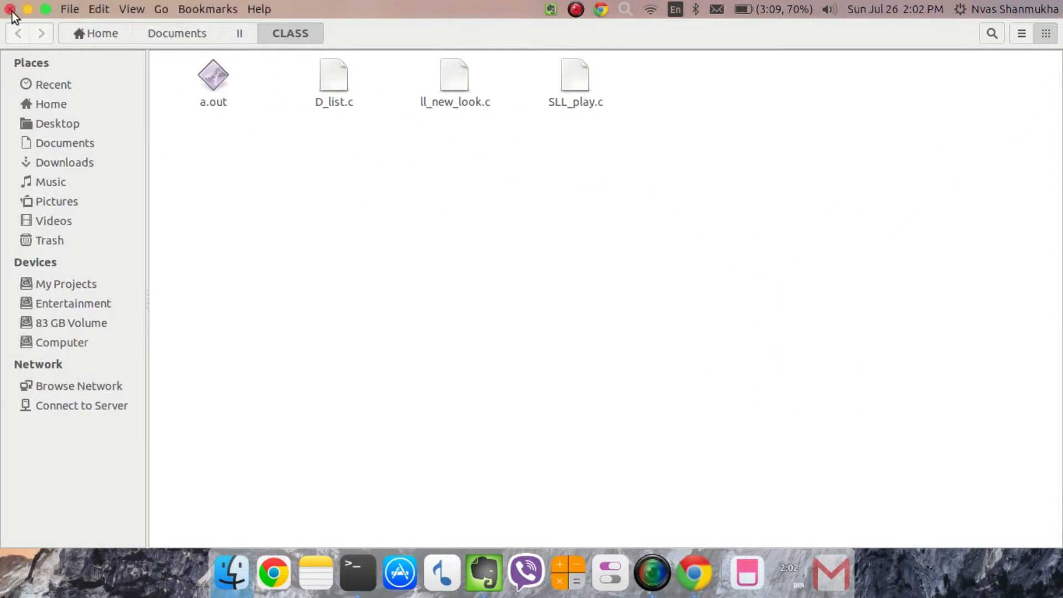
pyautogui.click(11, 9)
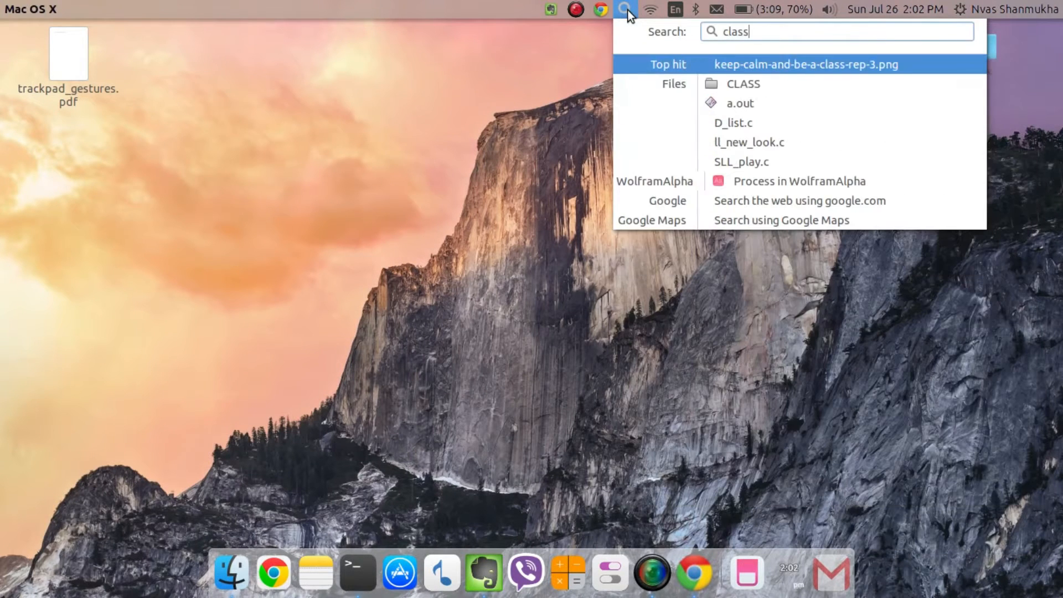
pyautogui.click(742, 84)
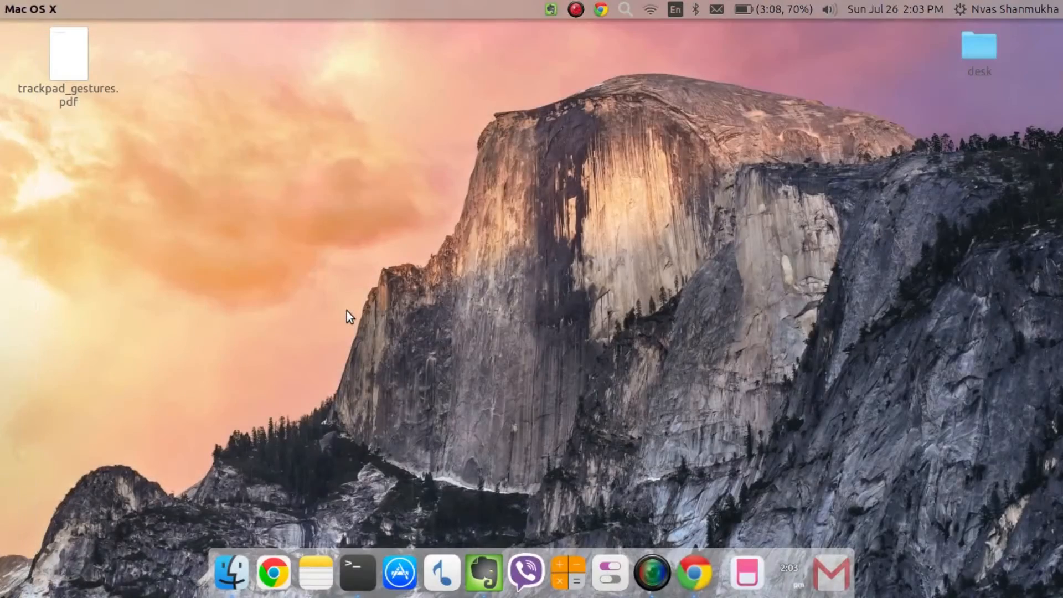
pyautogui.click(576, 9)
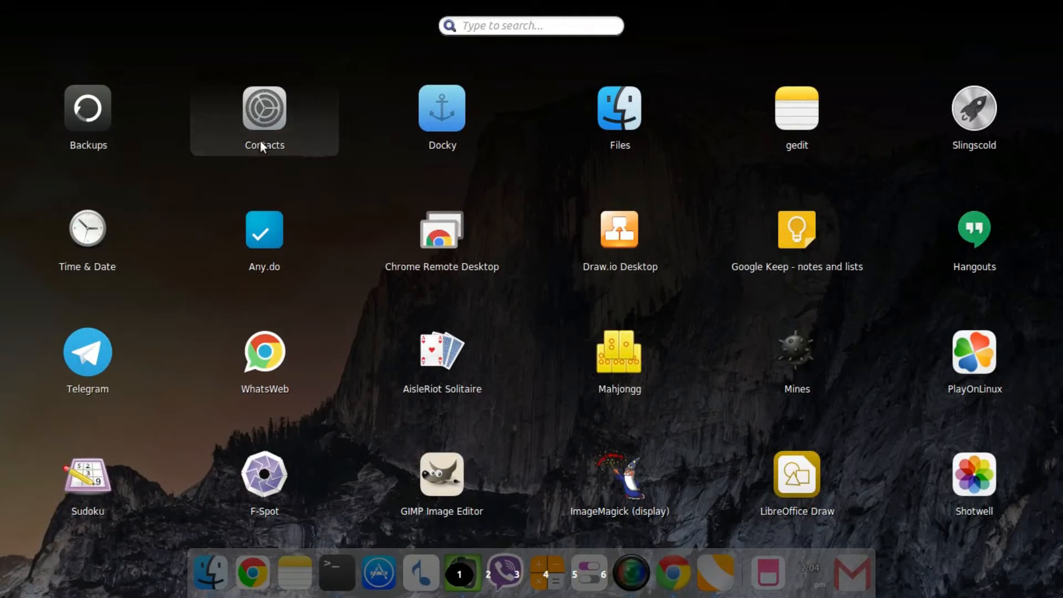
pyautogui.moveTo(620, 118)
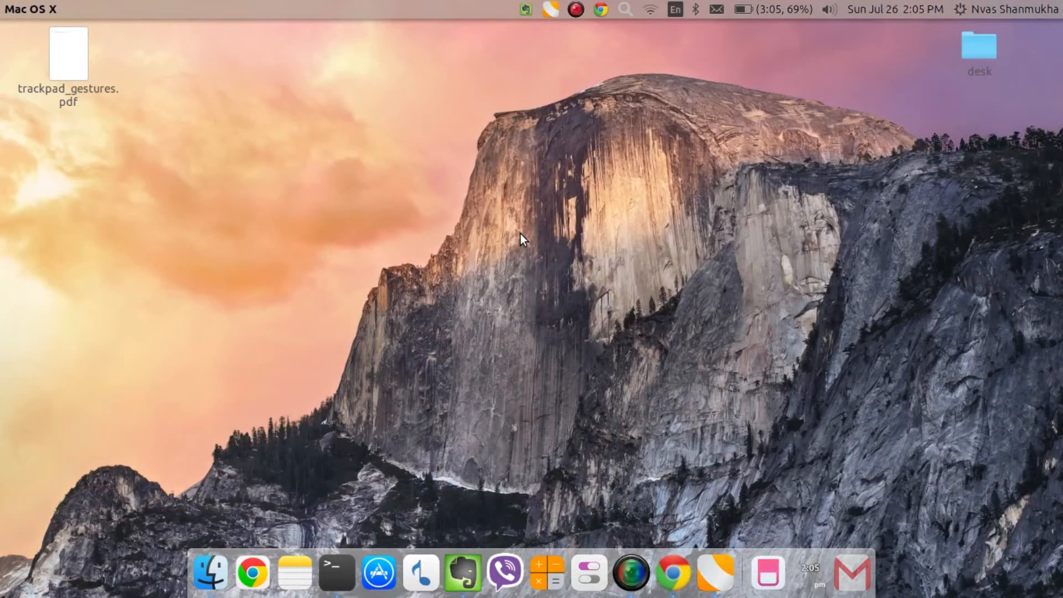
pyautogui.moveTo(604, 92)
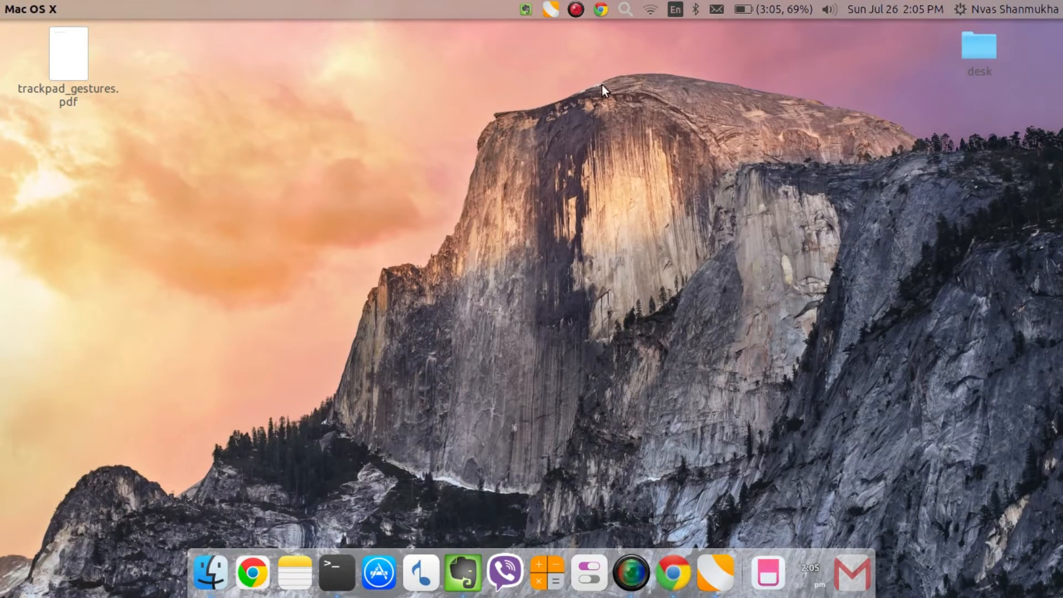
pyautogui.click(576, 9)
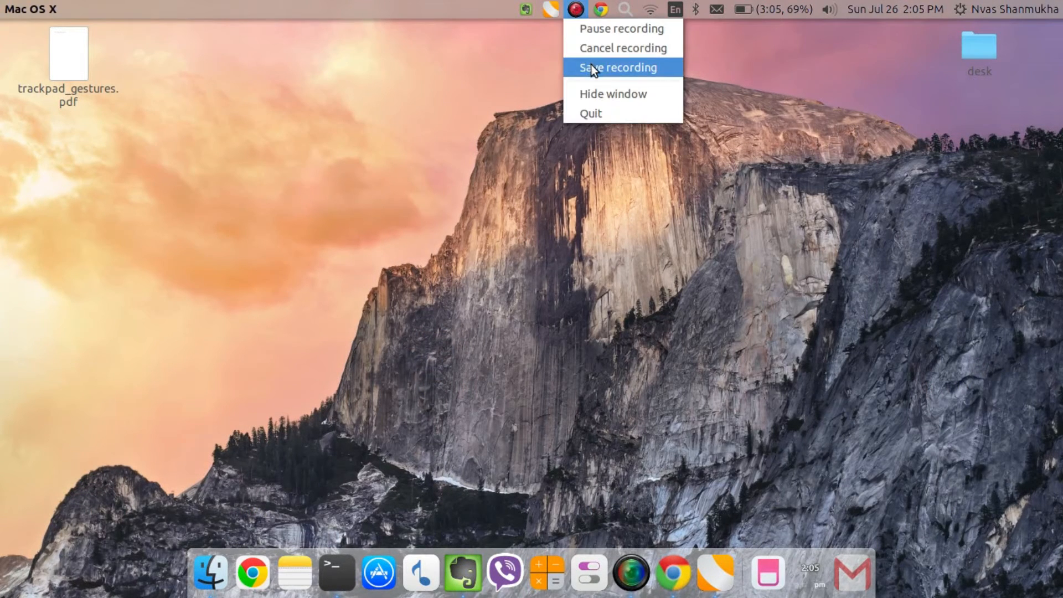
pyautogui.click(616, 67)
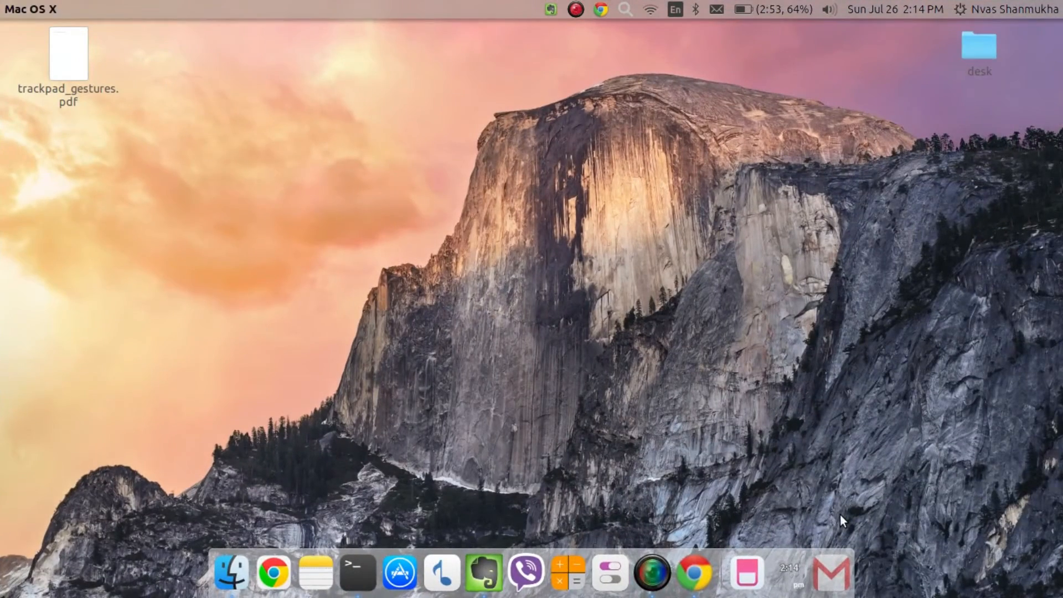
# - Launch Unity Tweak Tool, centre its window, and toggle launcher auto-hide off and on
pyautogui.write('unity')
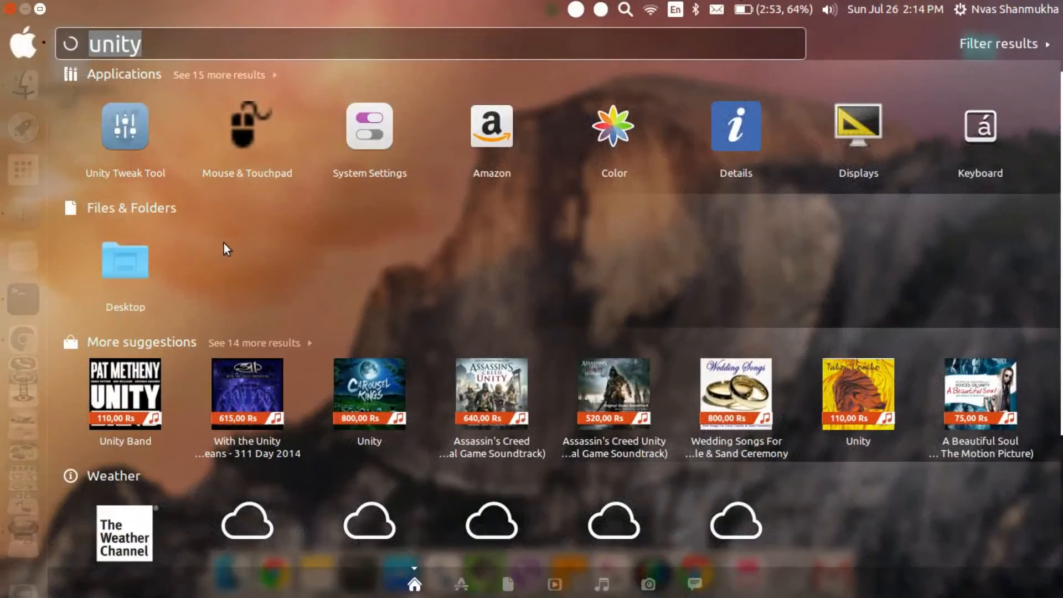
pyautogui.press('Escape')
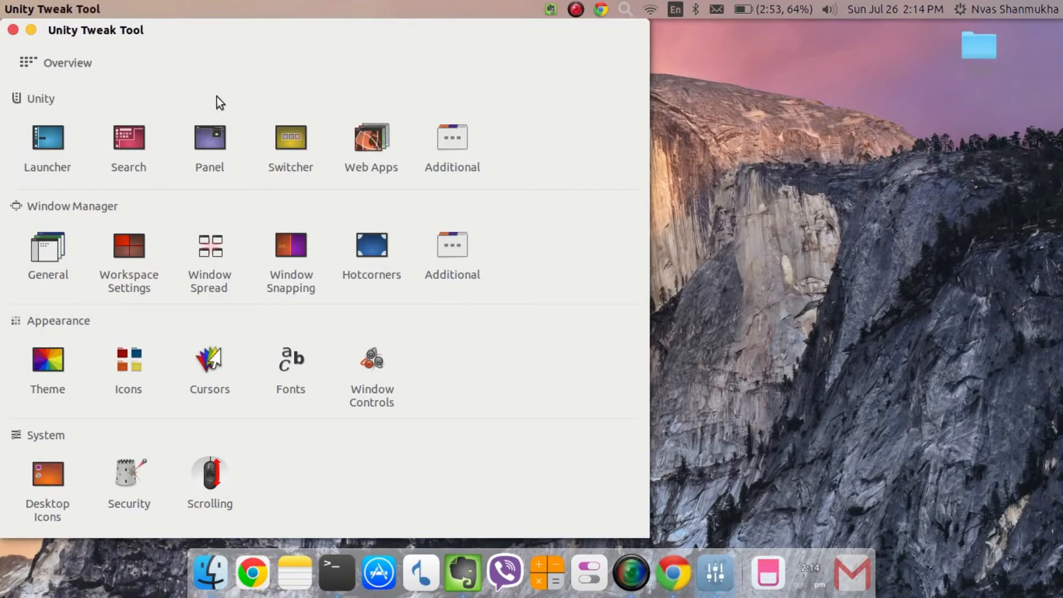
pyautogui.moveTo(204, 30); pyautogui.dragTo(393, 30)
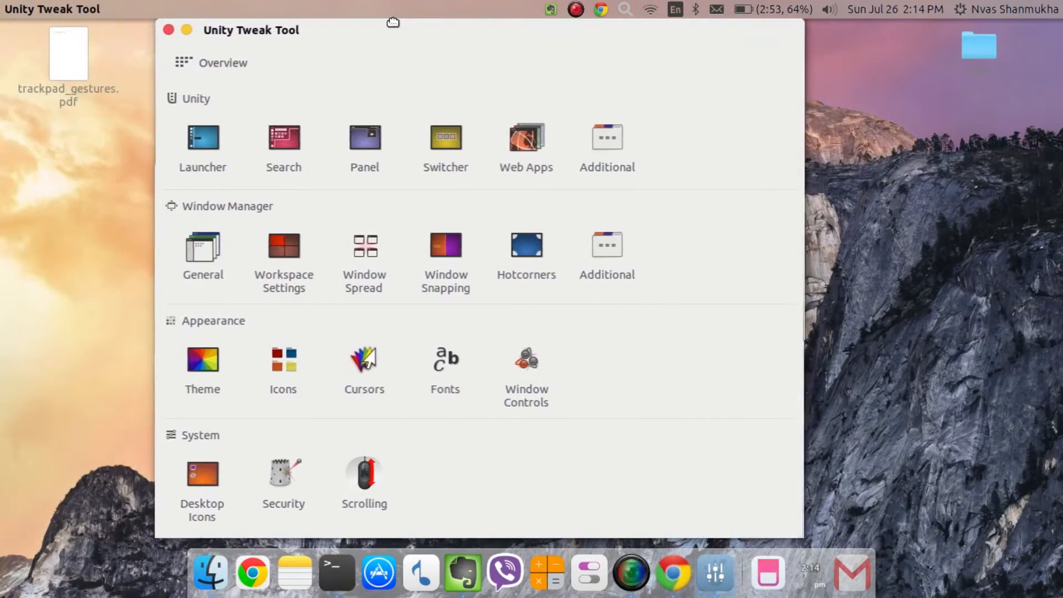
pyautogui.click(203, 148)
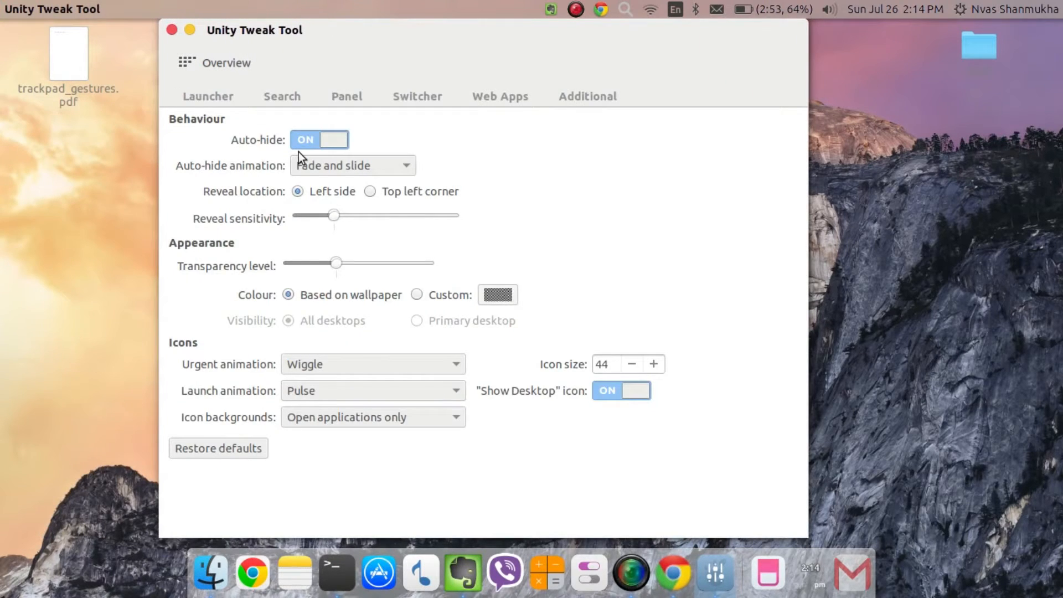
pyautogui.click(320, 140)
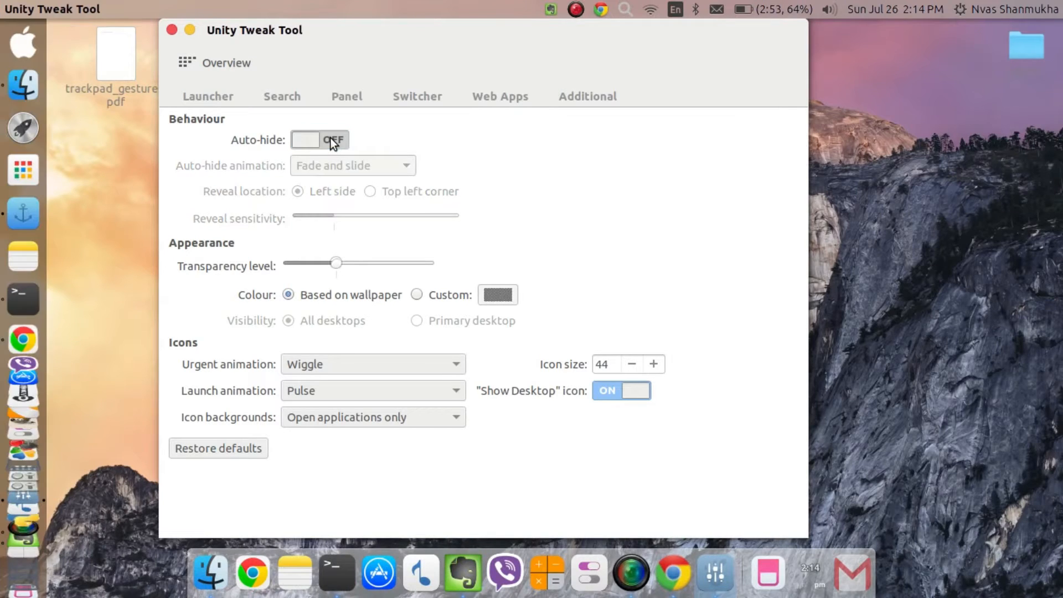
pyautogui.click(319, 139)
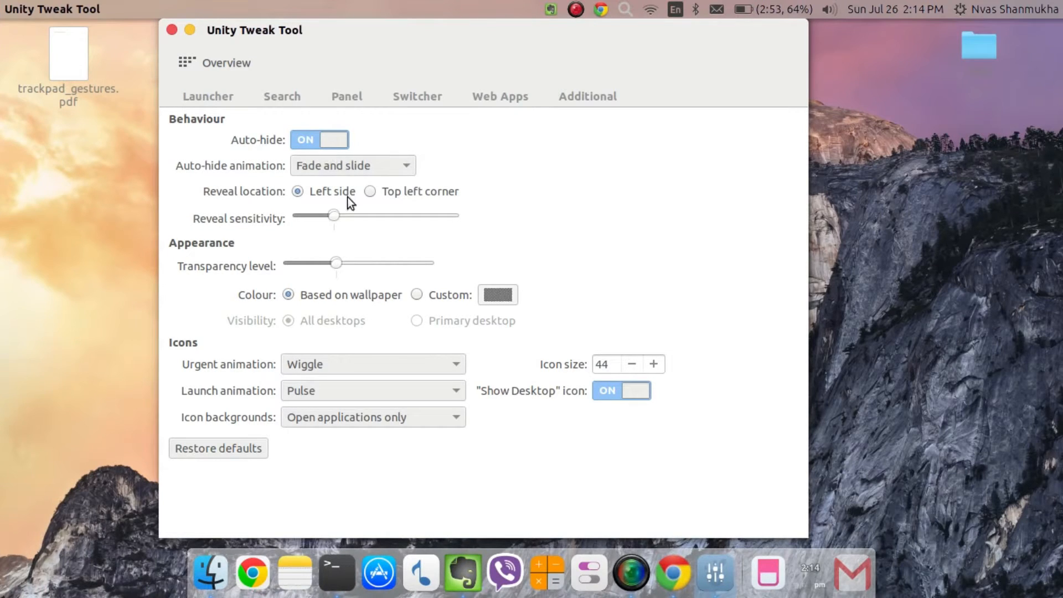
pyautogui.moveTo(323, 120)
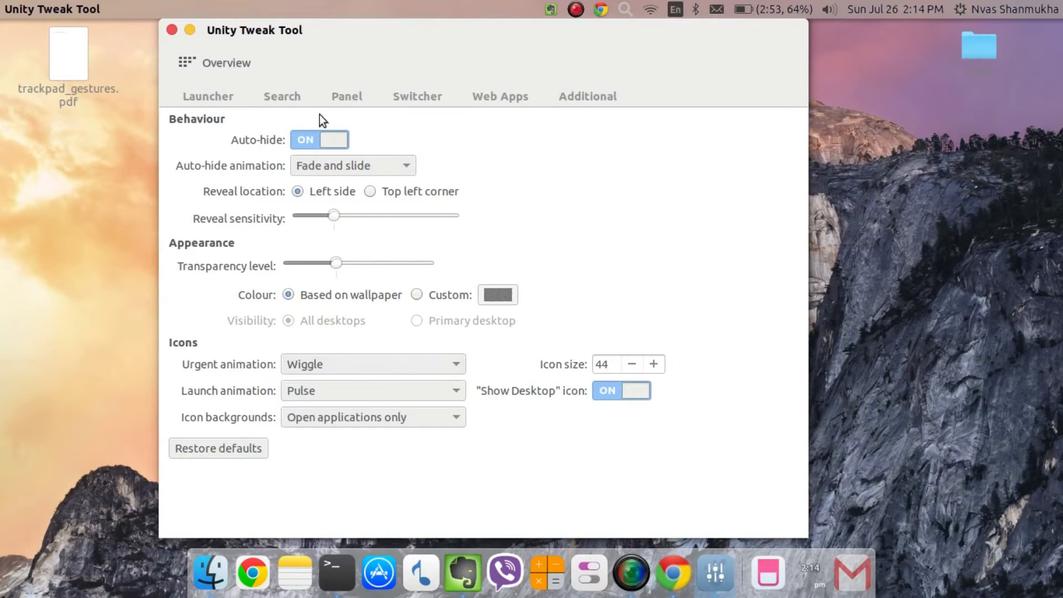
# - Browse the panel, window spread and window snapping settings pages
pyautogui.click(347, 96)
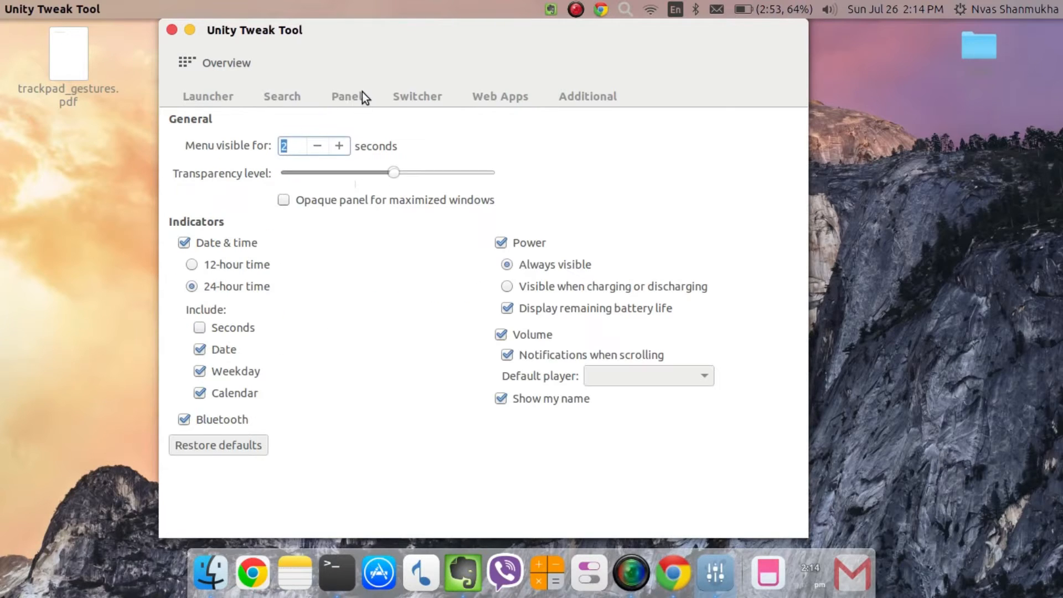
pyautogui.click(500, 96)
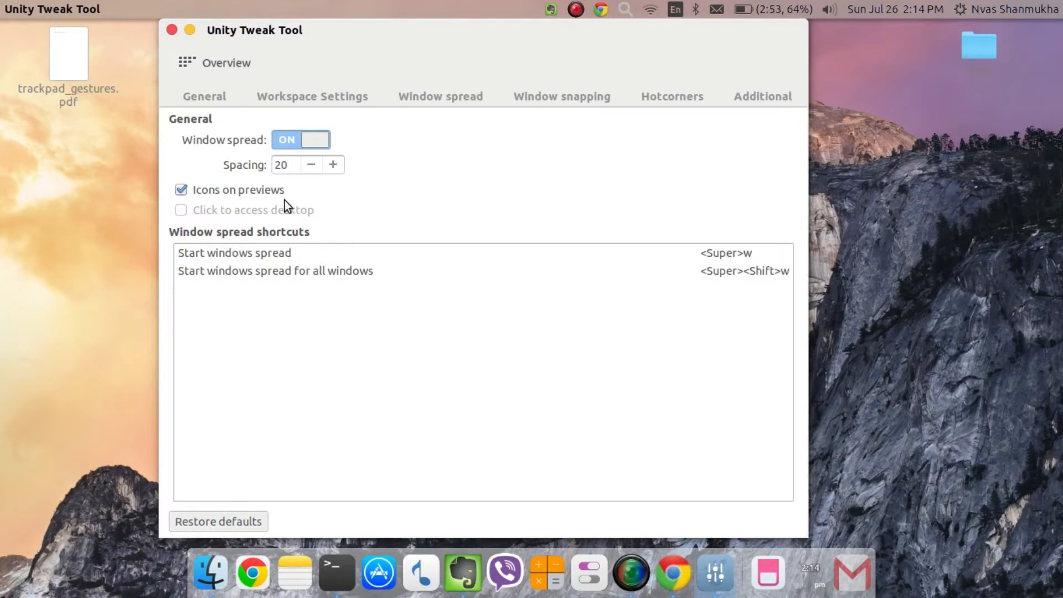
pyautogui.click(226, 62)
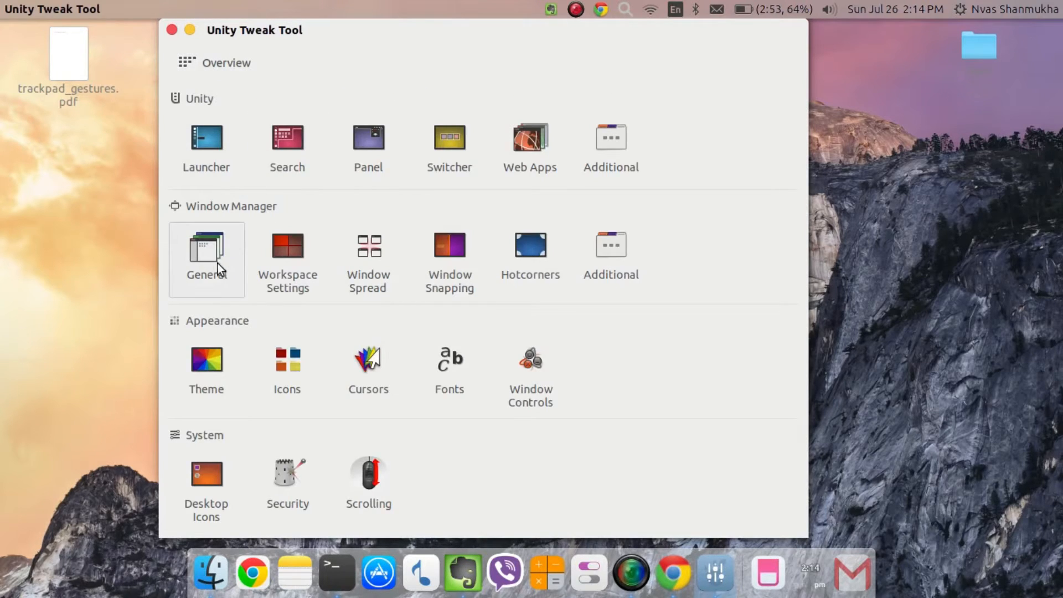
pyautogui.click(206, 359)
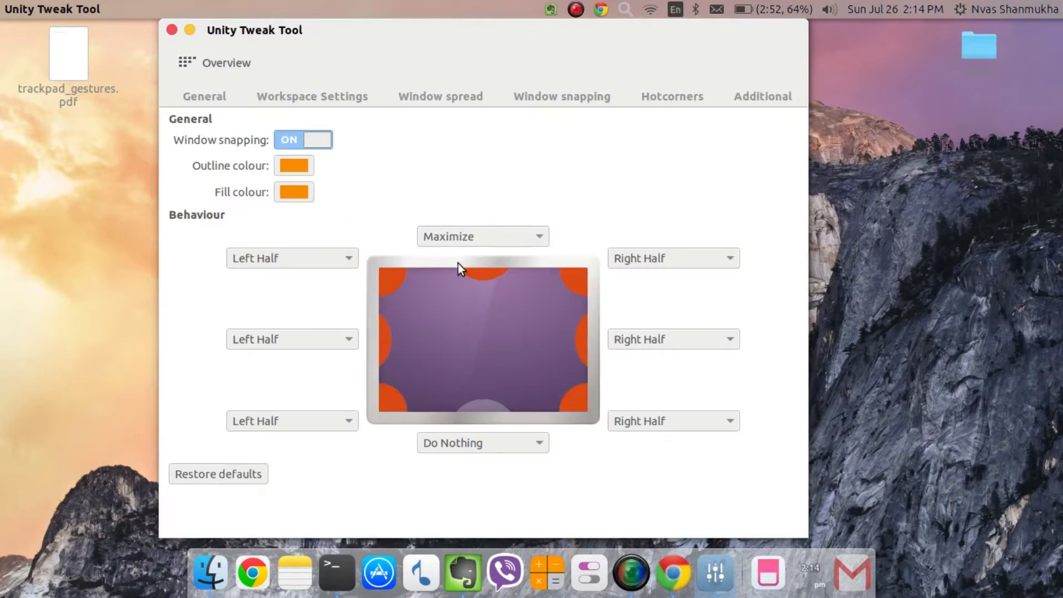
pyautogui.click(227, 63)
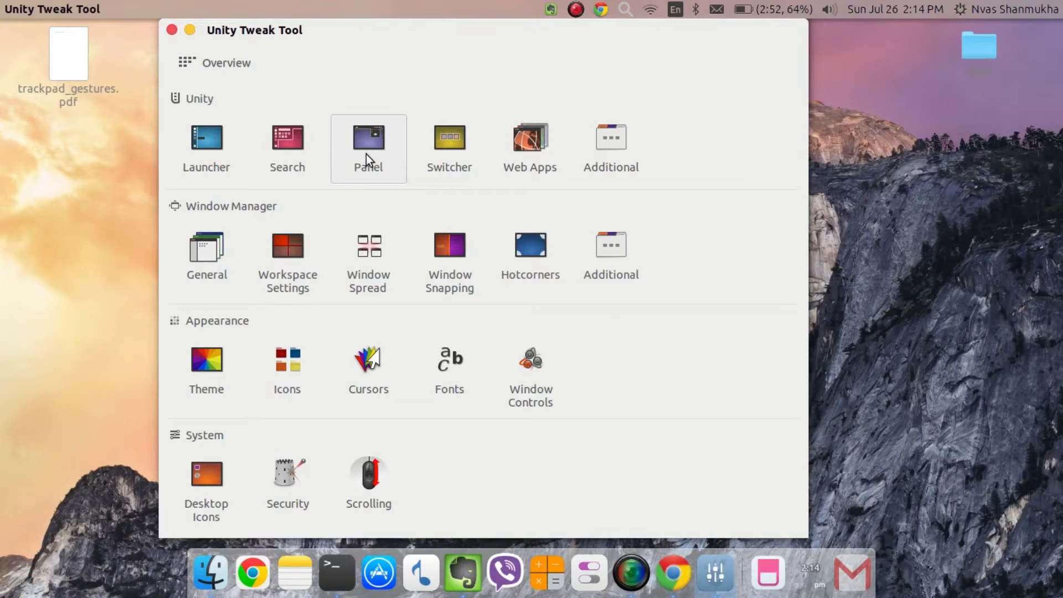
# - Set the top panel transparency level slider to about one third
pyautogui.click(369, 139)
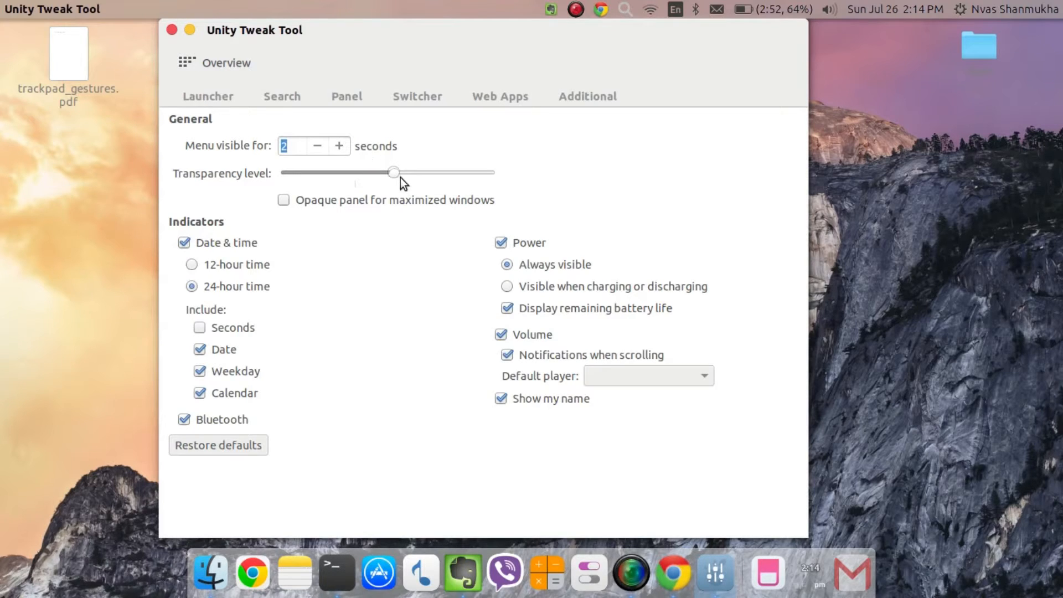
pyautogui.moveTo(395, 172); pyautogui.dragTo(285, 172)
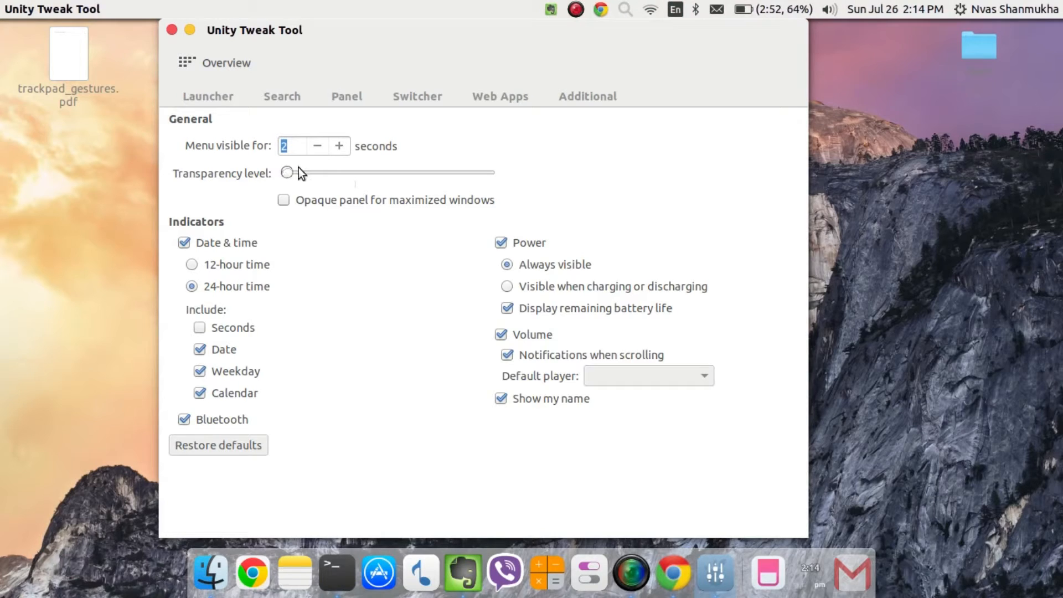
pyautogui.moveTo(288, 173); pyautogui.dragTo(487, 172)
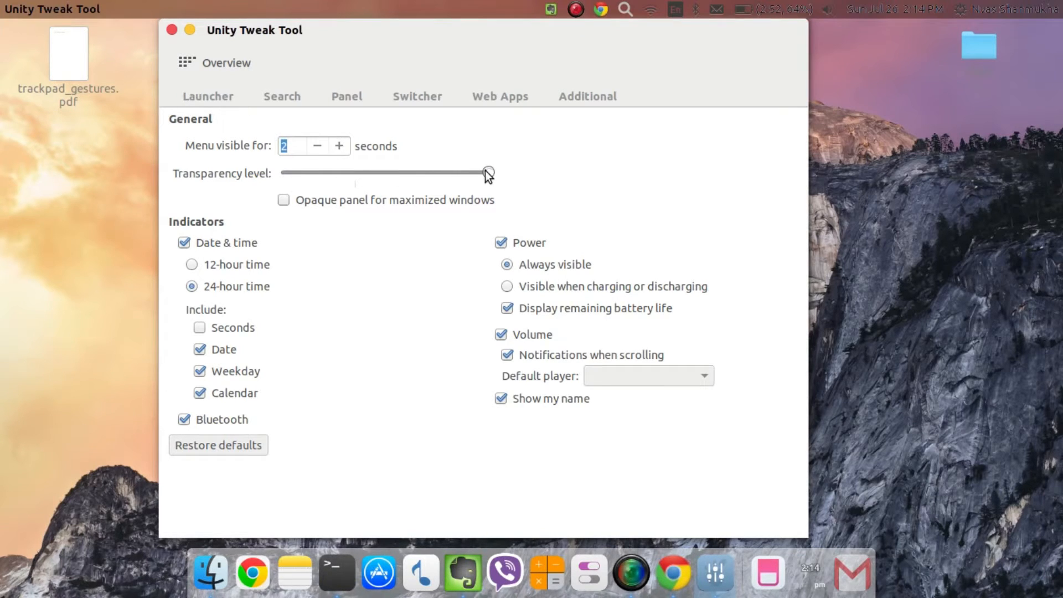
pyautogui.moveTo(487, 173); pyautogui.dragTo(358, 172)
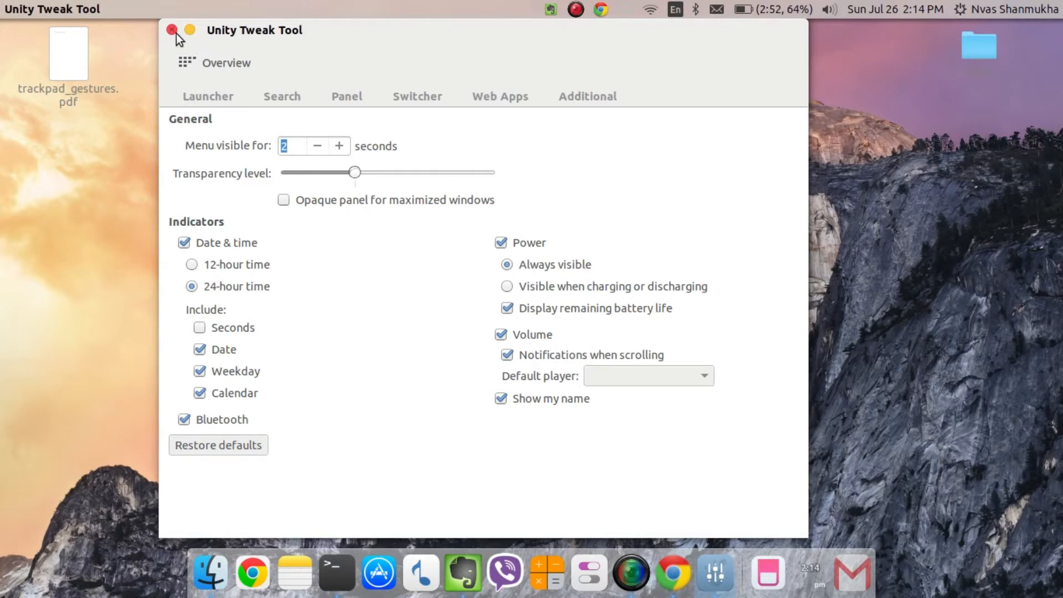
# - Close Unity Tweak Tool, launch Ubuntu Tweak, and open its Login Settings
pyautogui.click(171, 30)
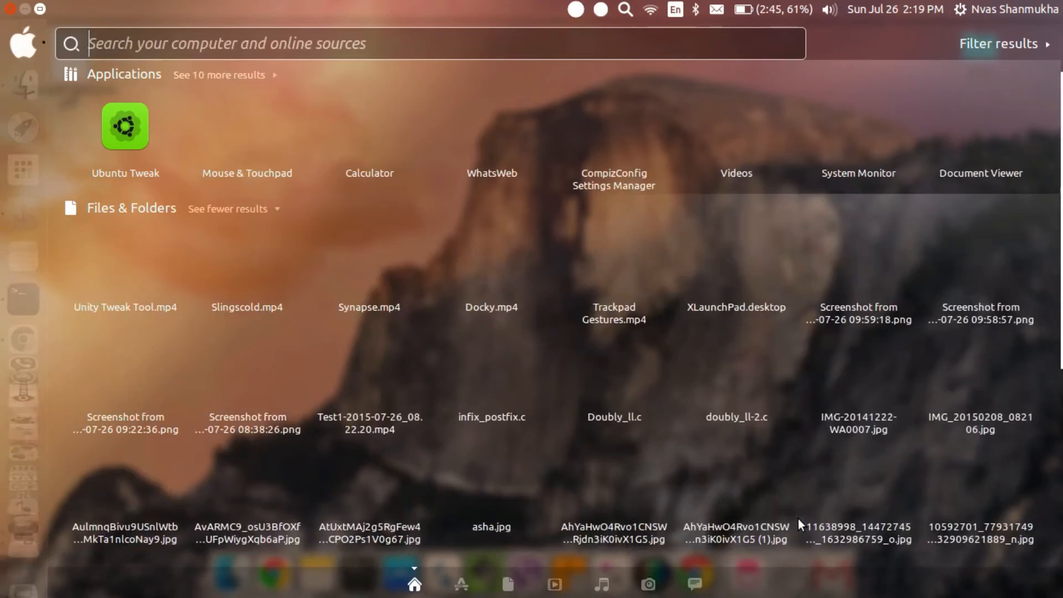
pyautogui.write('ubuntu')
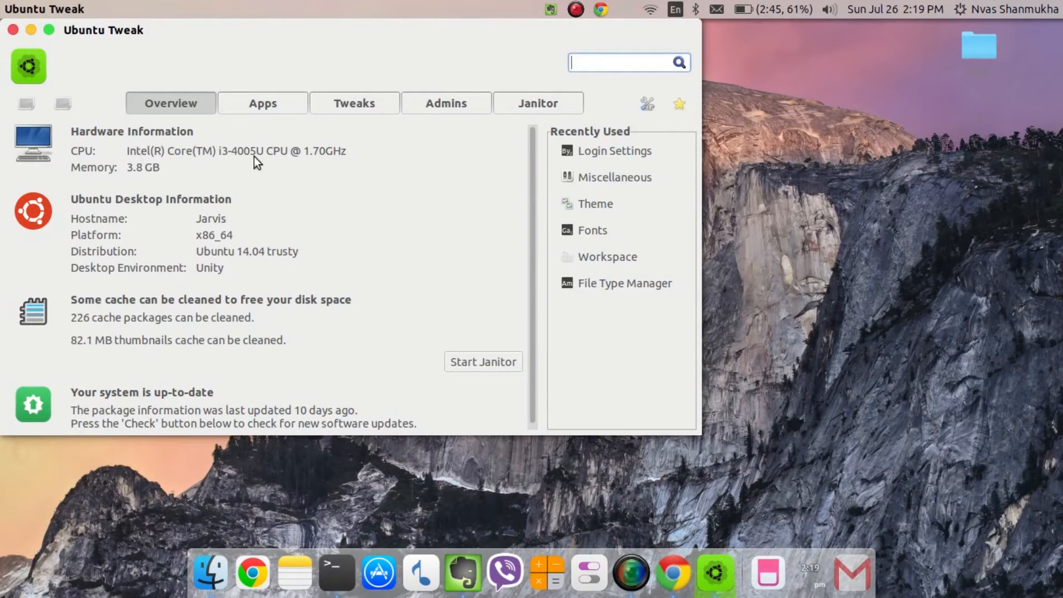
pyautogui.click(354, 103)
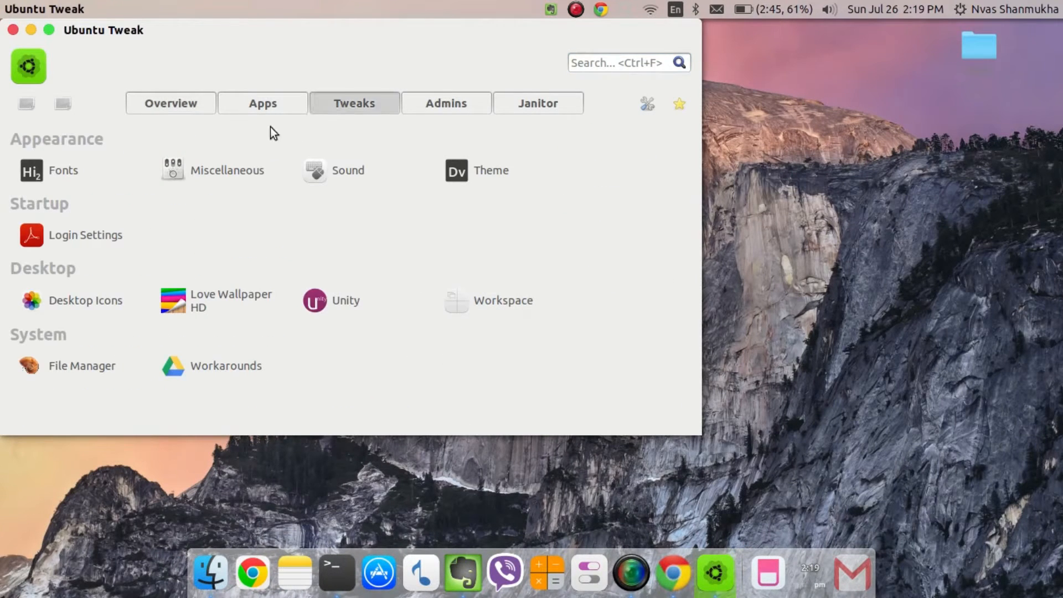
pyautogui.moveTo(227, 183)
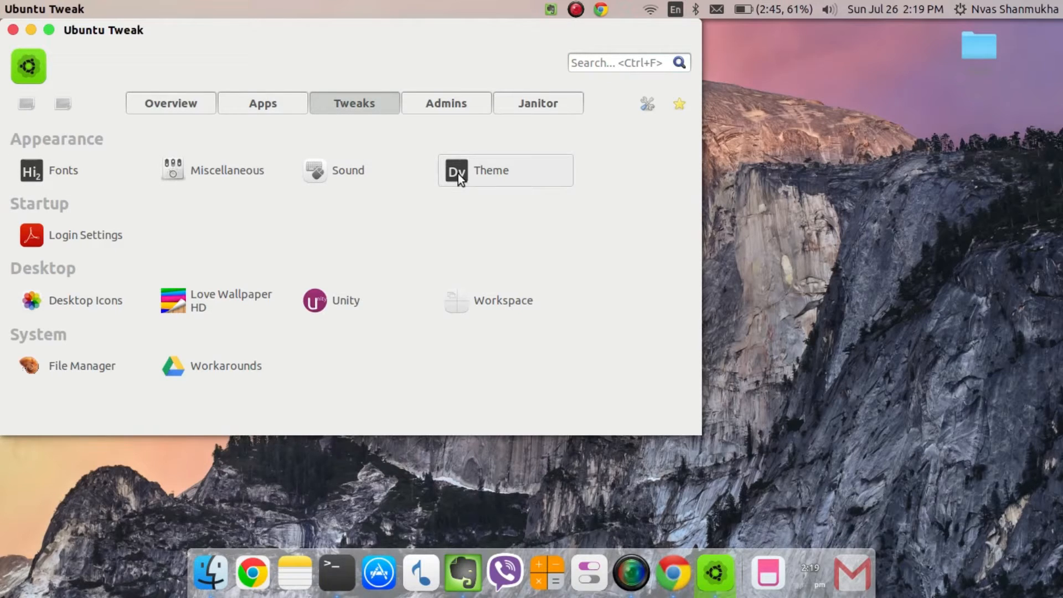
pyautogui.moveTo(86, 235)
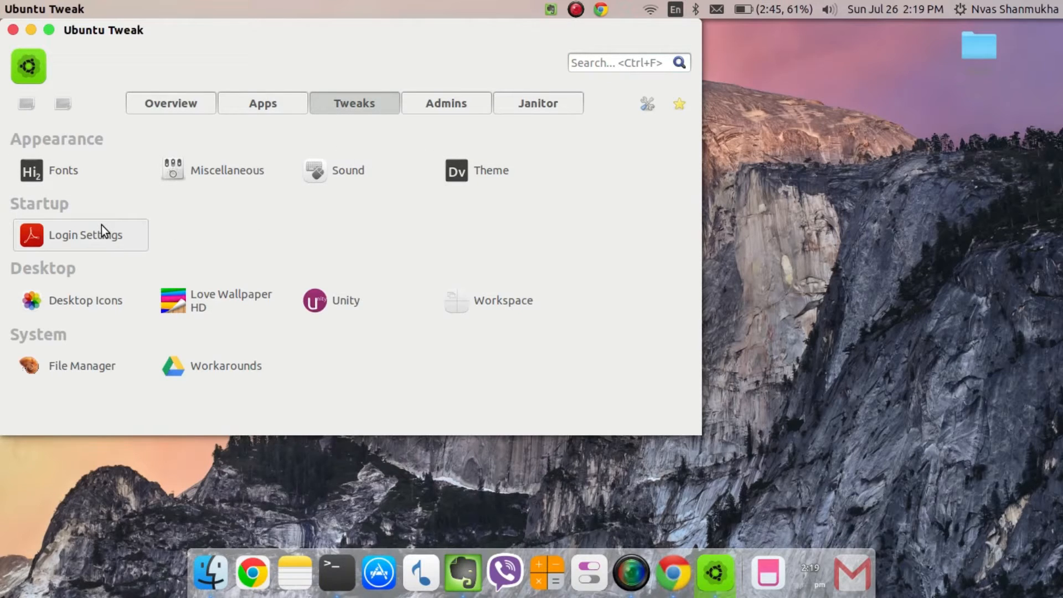
pyautogui.moveTo(63, 170)
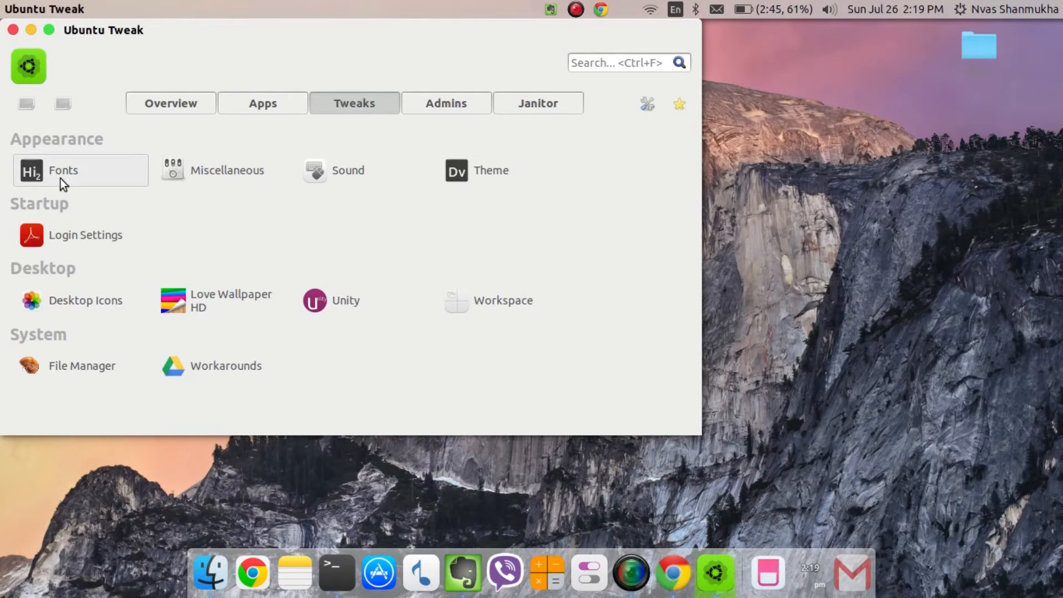
pyautogui.click(63, 170)
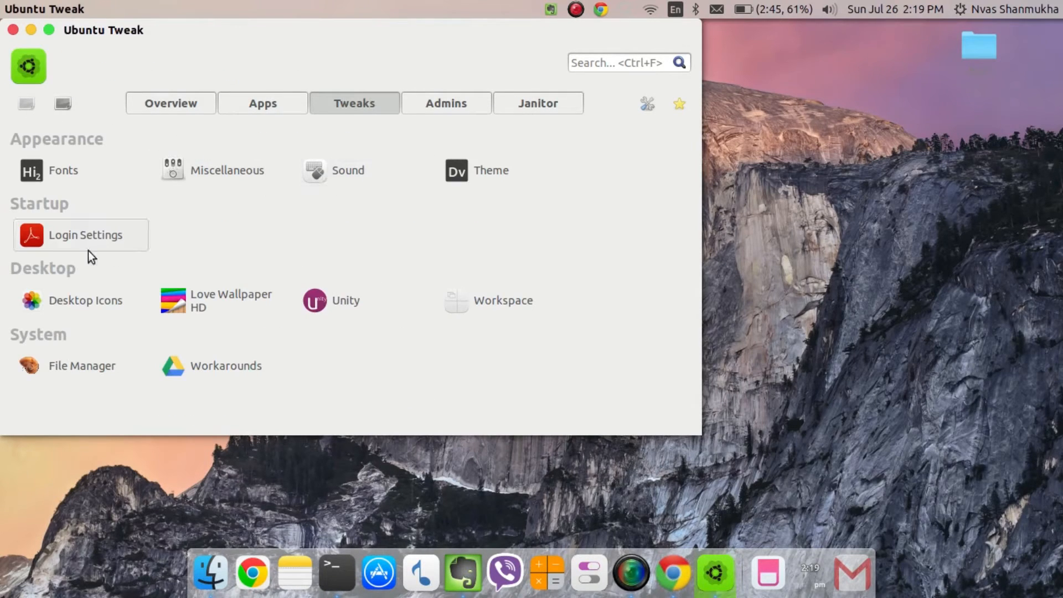
pyautogui.click(84, 235)
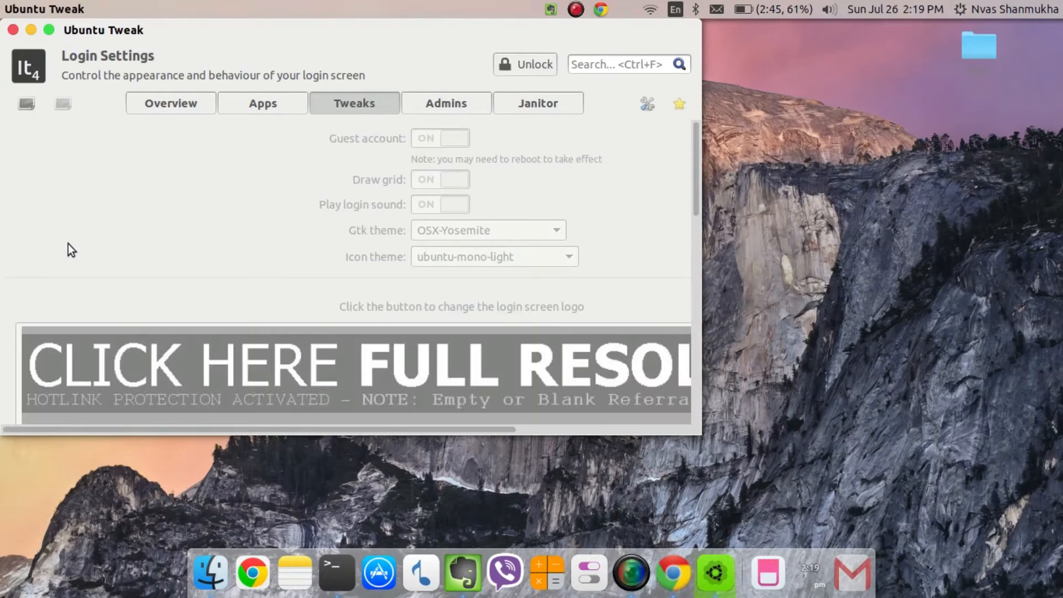
pyautogui.scroll(-3)
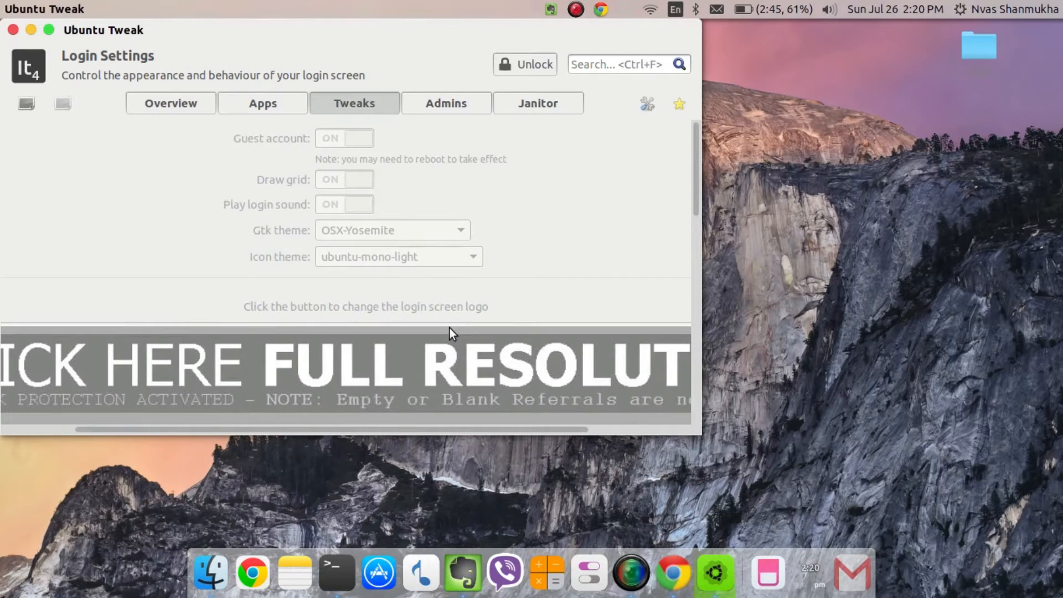
pyautogui.moveTo(526, 79)
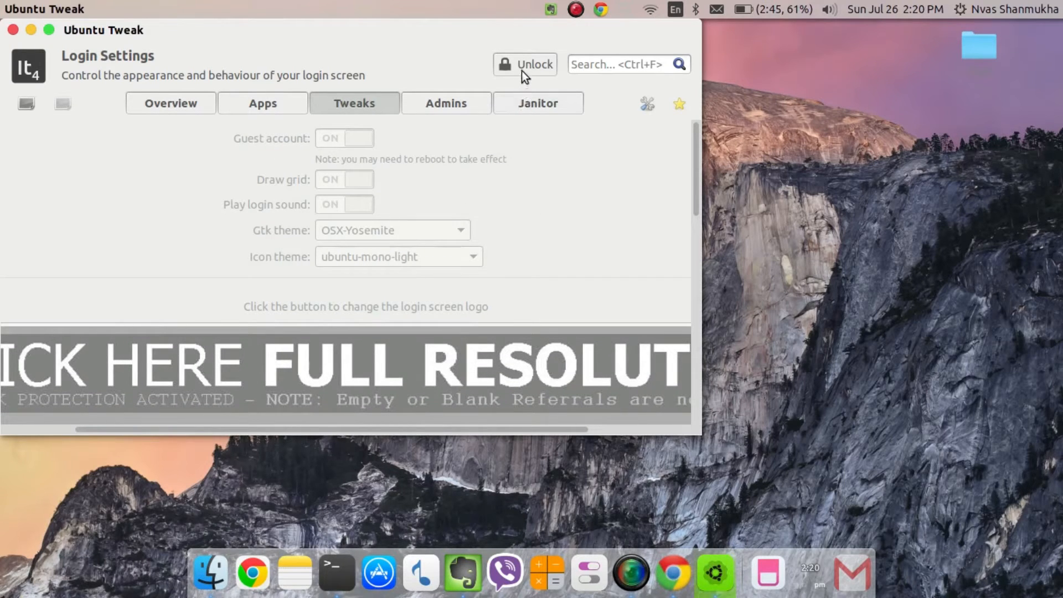
# - Unlock Login Settings with the account password and switch the guest account on
pyautogui.click(526, 64)
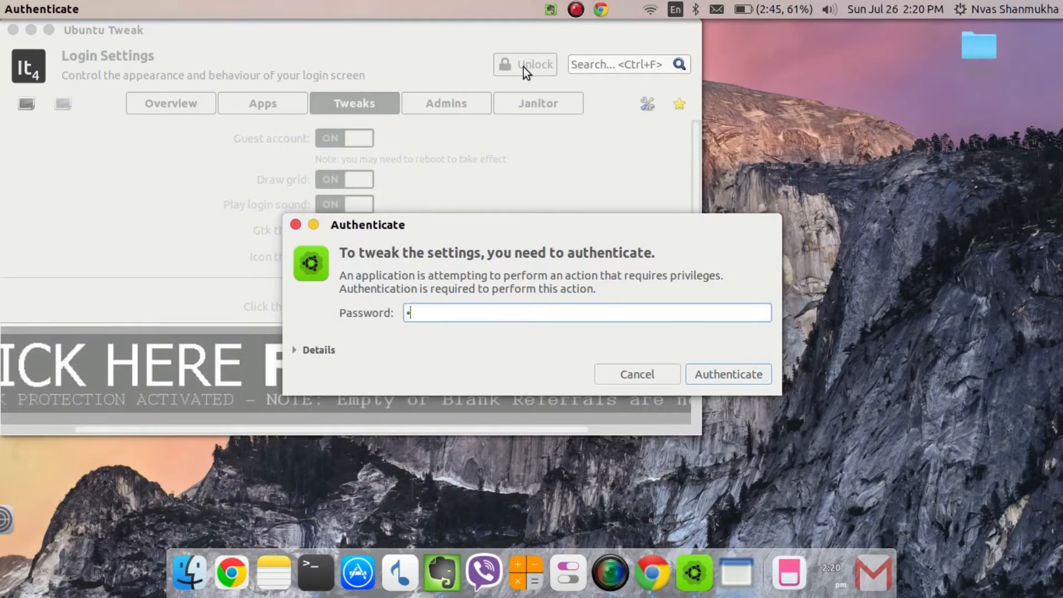
pyautogui.write('password')
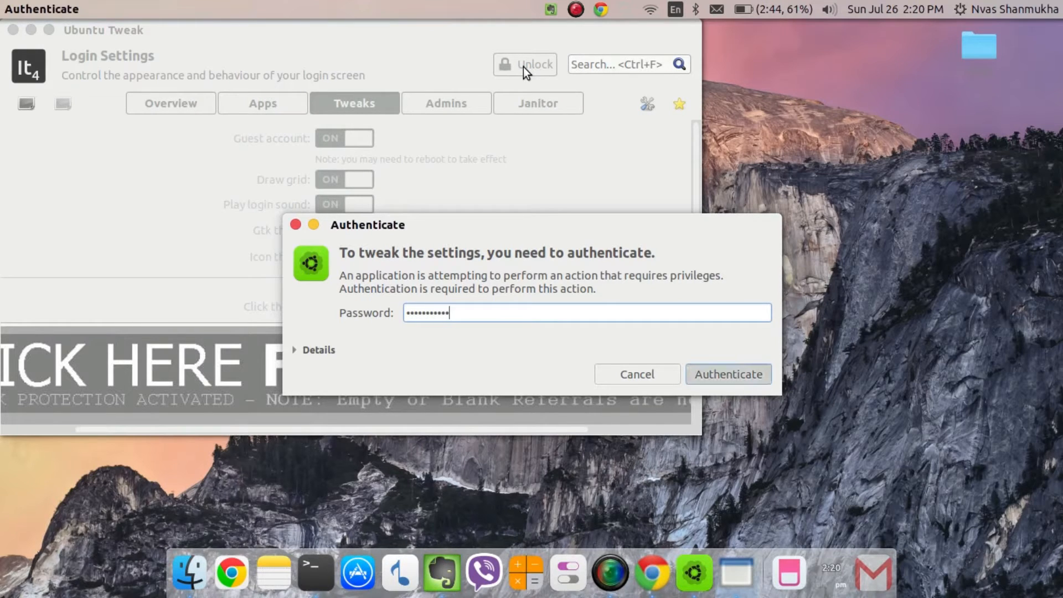
pyautogui.click(728, 374)
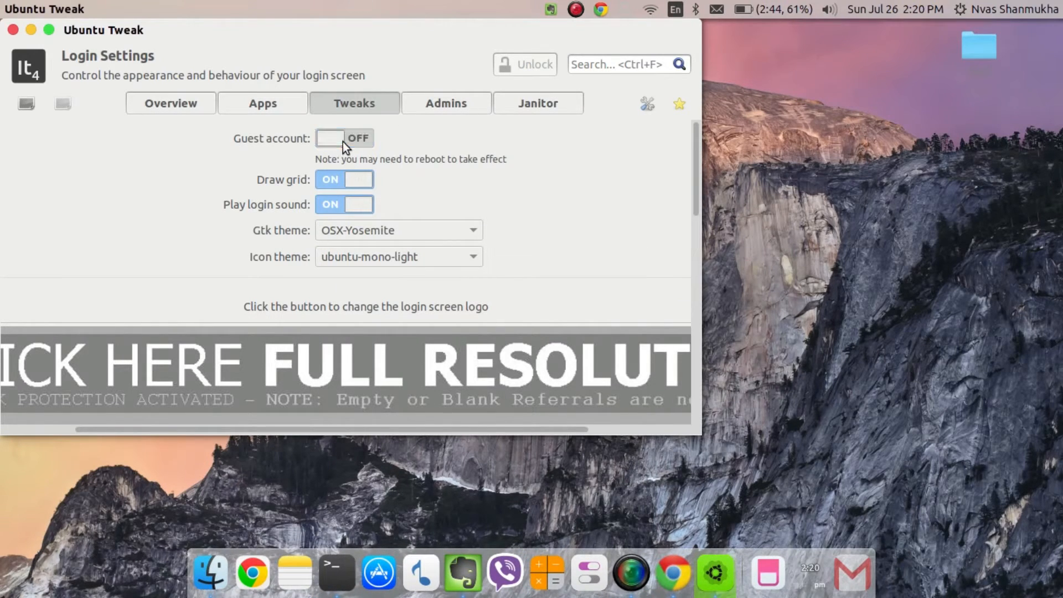
pyautogui.click(344, 138)
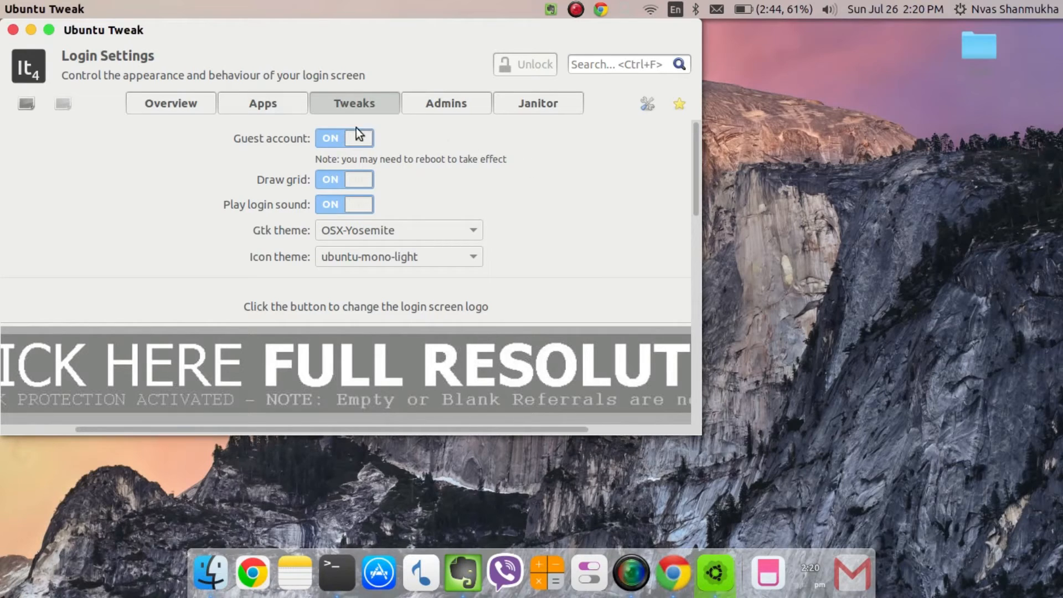
pyautogui.moveTo(176, 112)
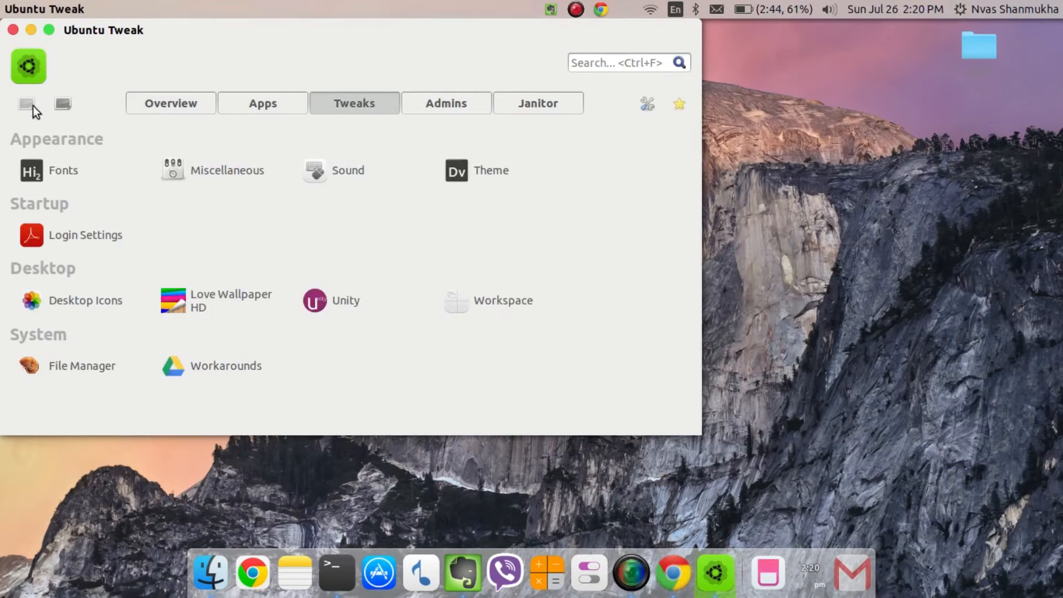
pyautogui.moveTo(442, 170)
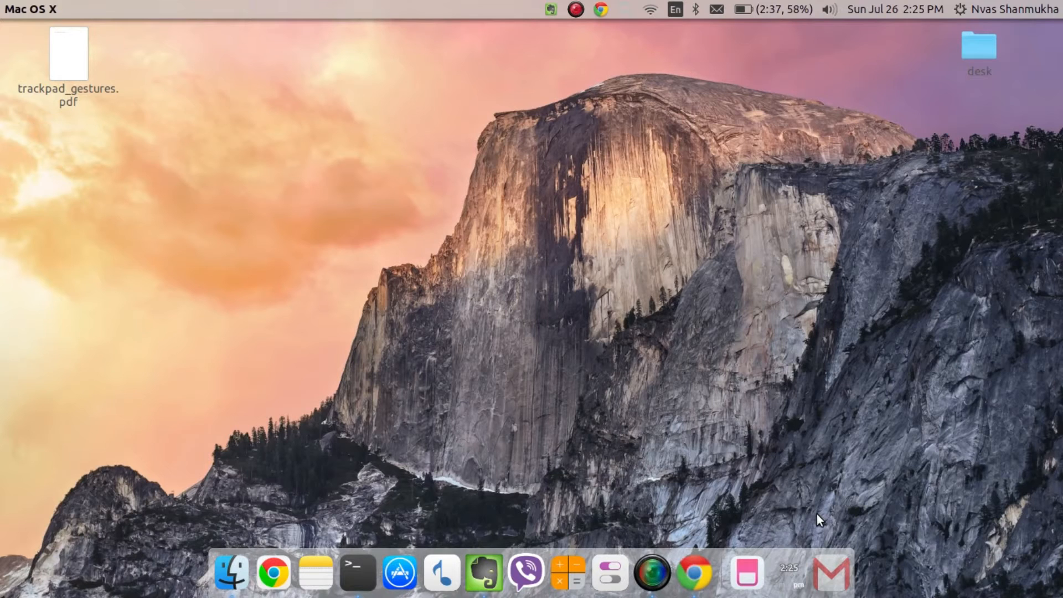
# - Launch GNOME Tweak Tool from a Dash search for 'ubuntu tweak'
pyautogui.write('ubuntu')
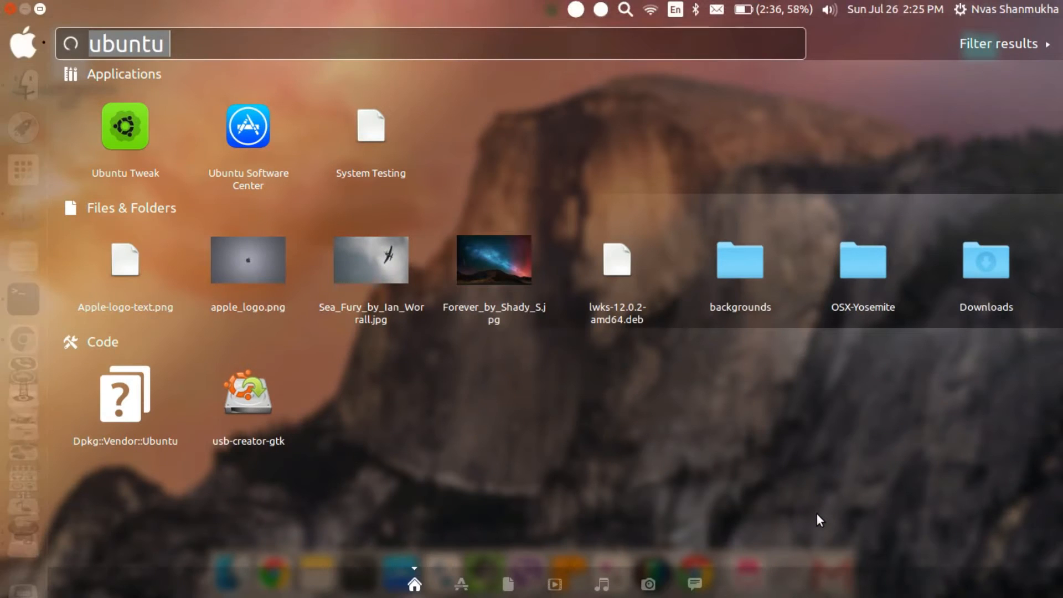
pyautogui.write('tweak')
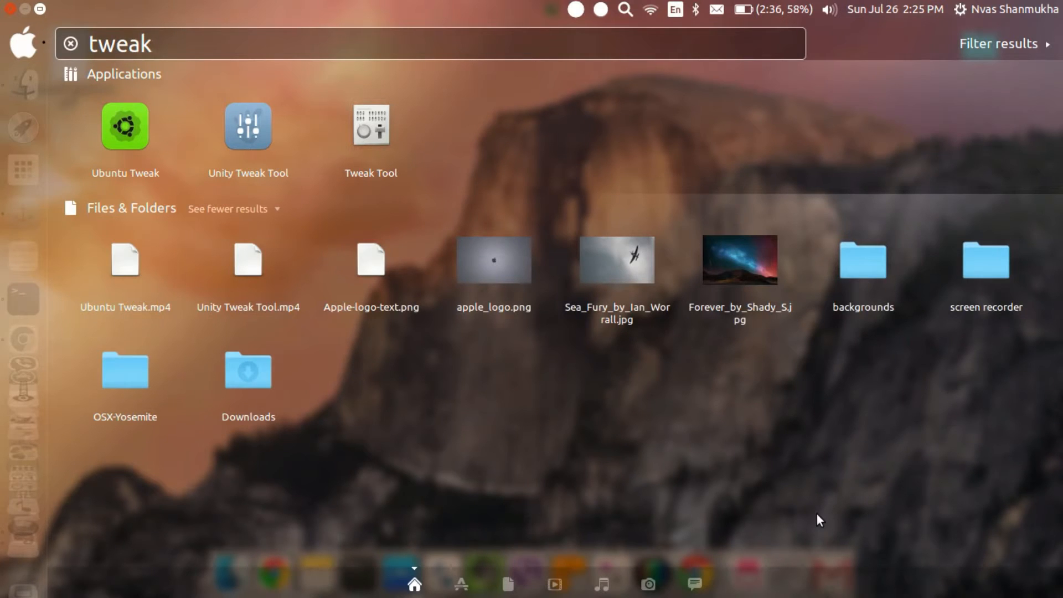
pyautogui.moveTo(124, 126)
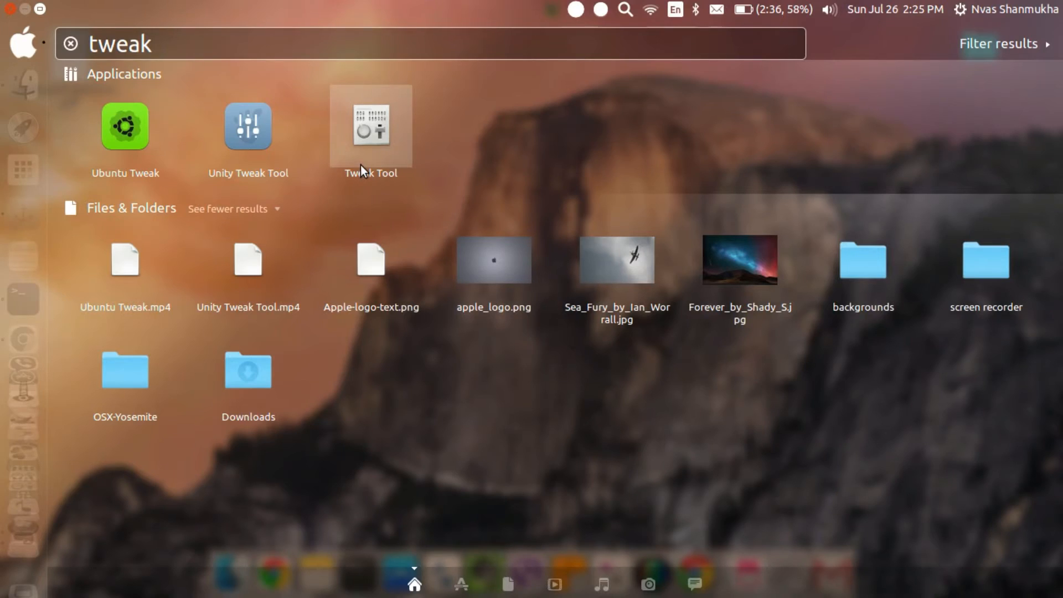
pyautogui.click(369, 126)
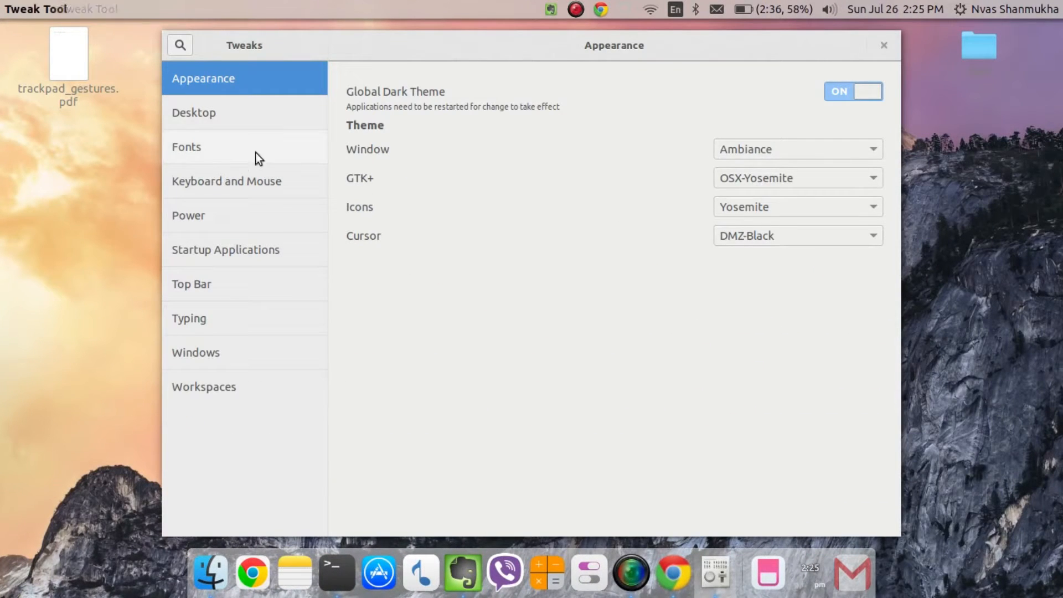
# - View Desktop, Fonts, Keyboard, Power, Startup, Top Bar, Windows, Workspaces, Appearance, then close
pyautogui.click(193, 112)
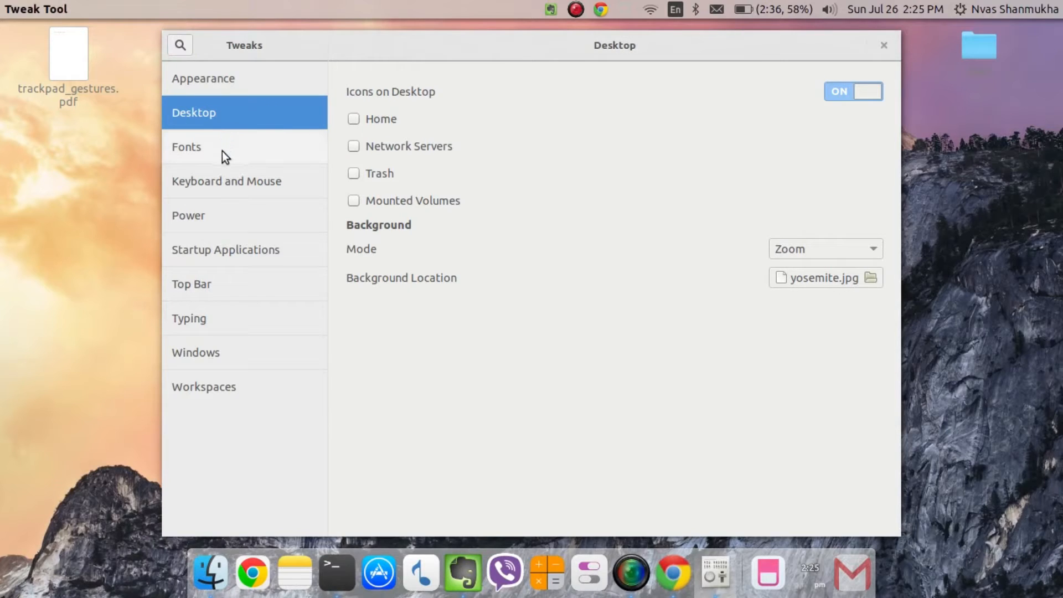
pyautogui.click(203, 146)
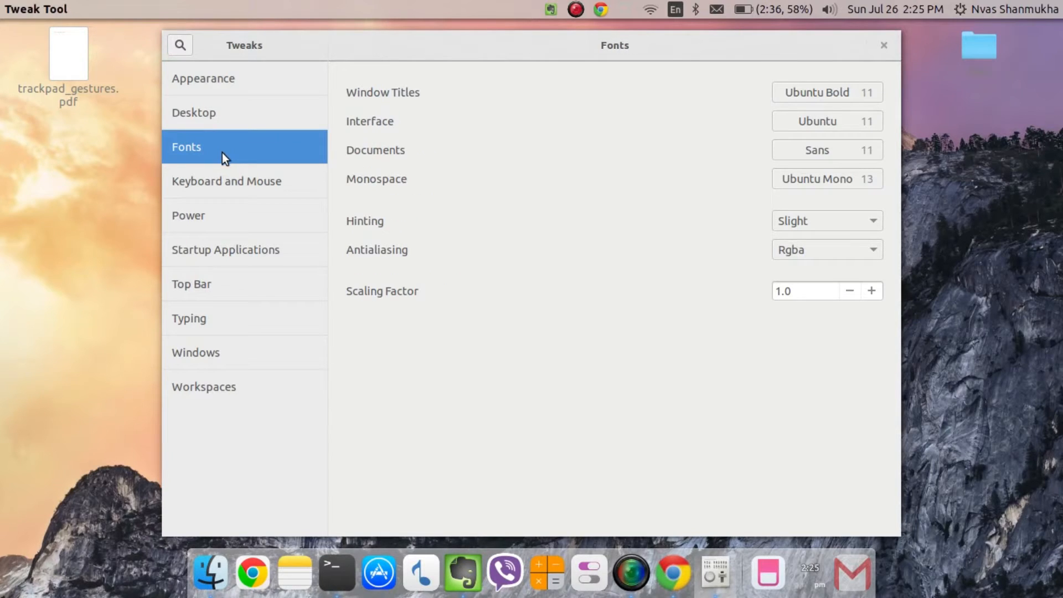
pyautogui.click(226, 181)
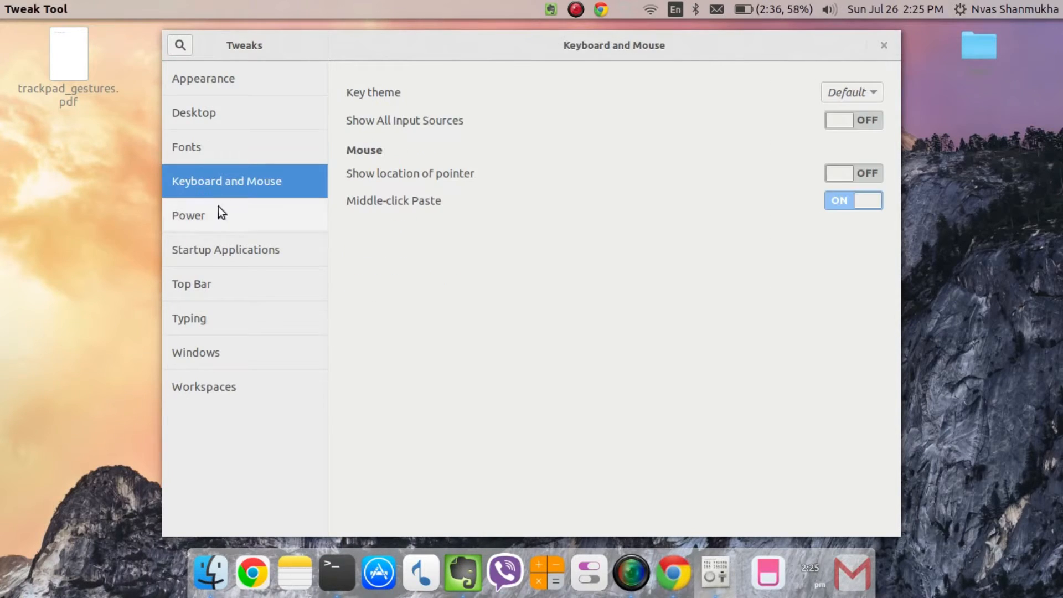
pyautogui.click(188, 215)
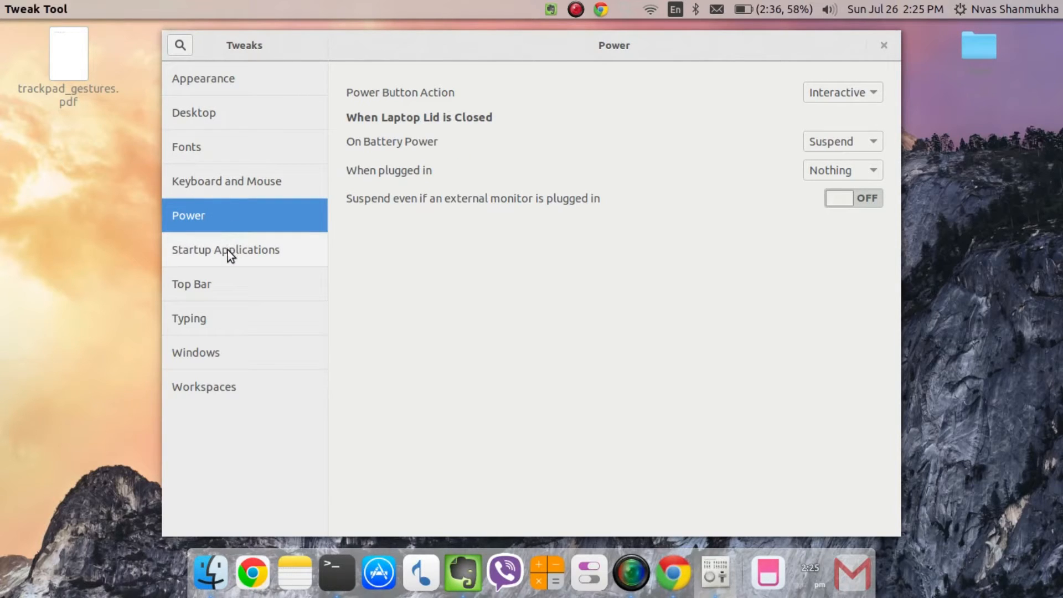
pyautogui.click(226, 250)
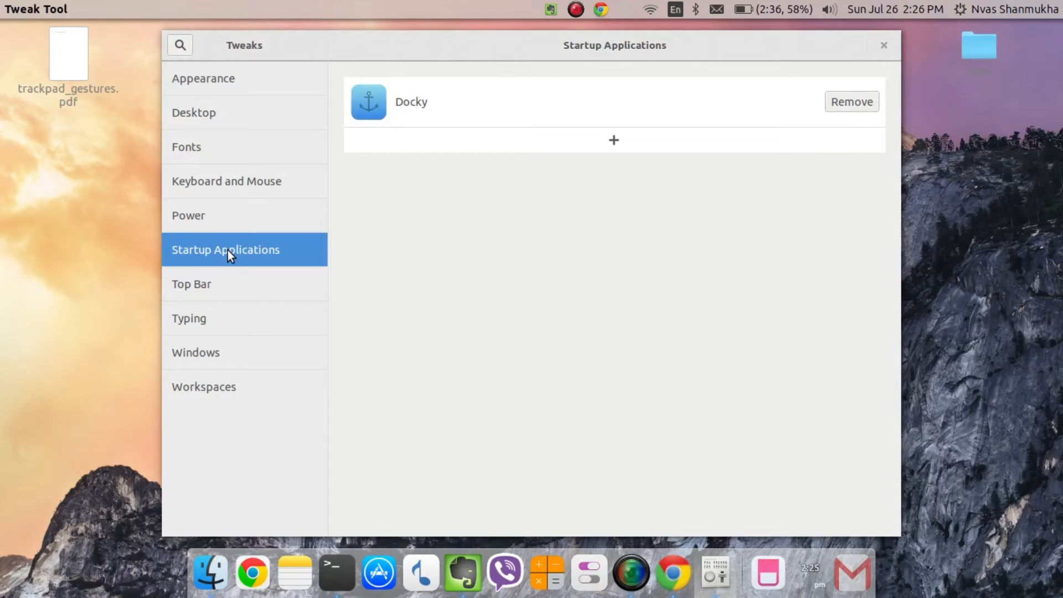
pyautogui.click(191, 283)
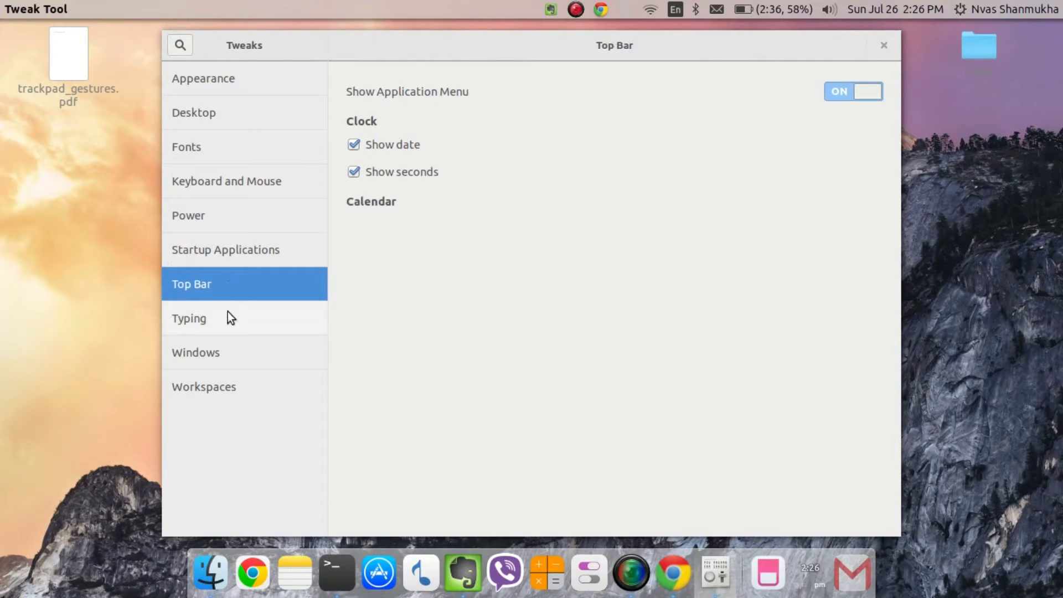
pyautogui.click(195, 353)
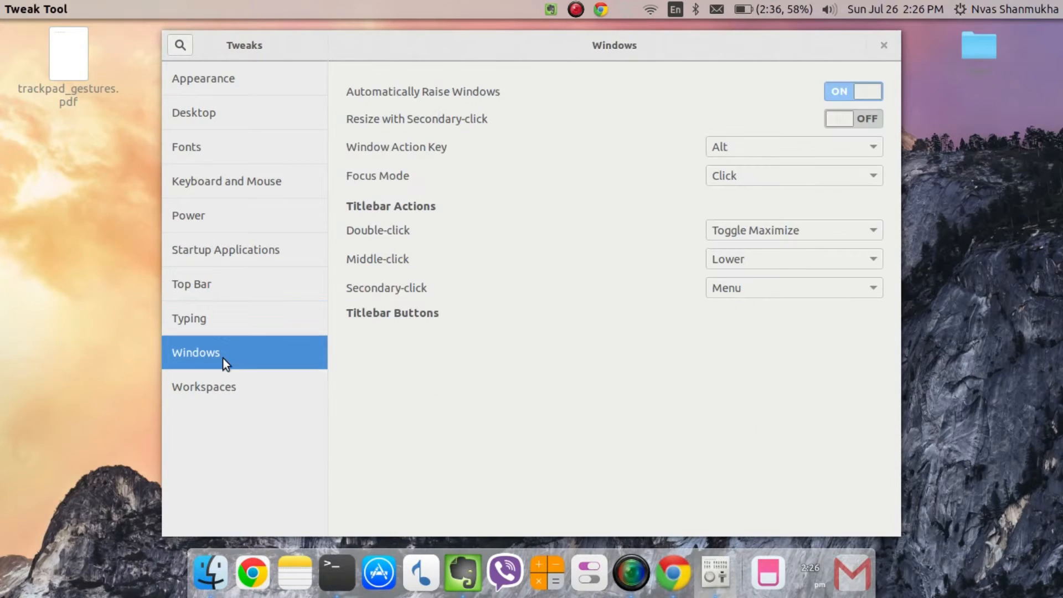
pyautogui.click(204, 387)
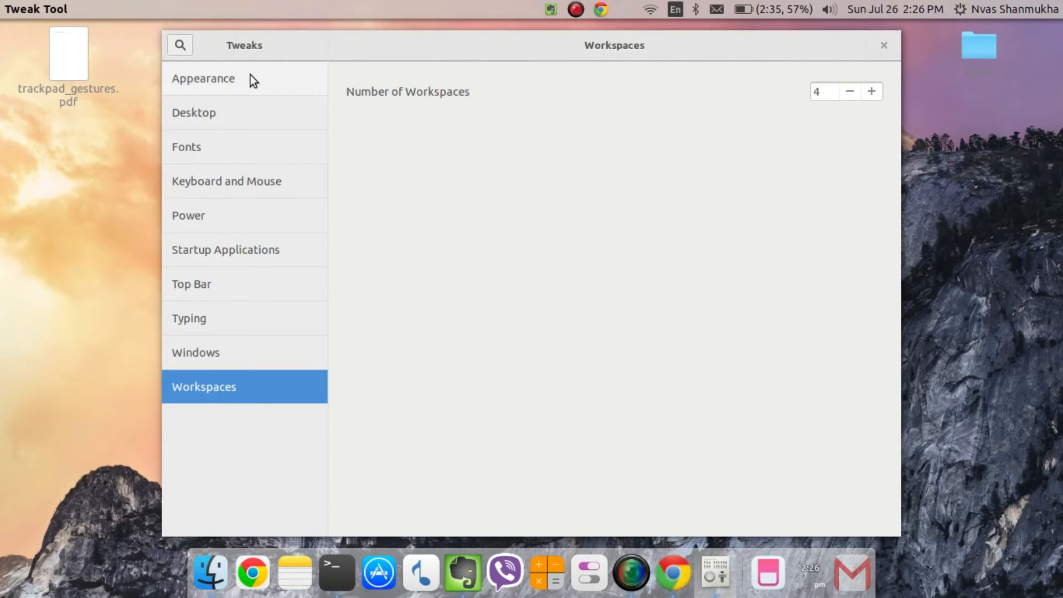
pyautogui.click(202, 78)
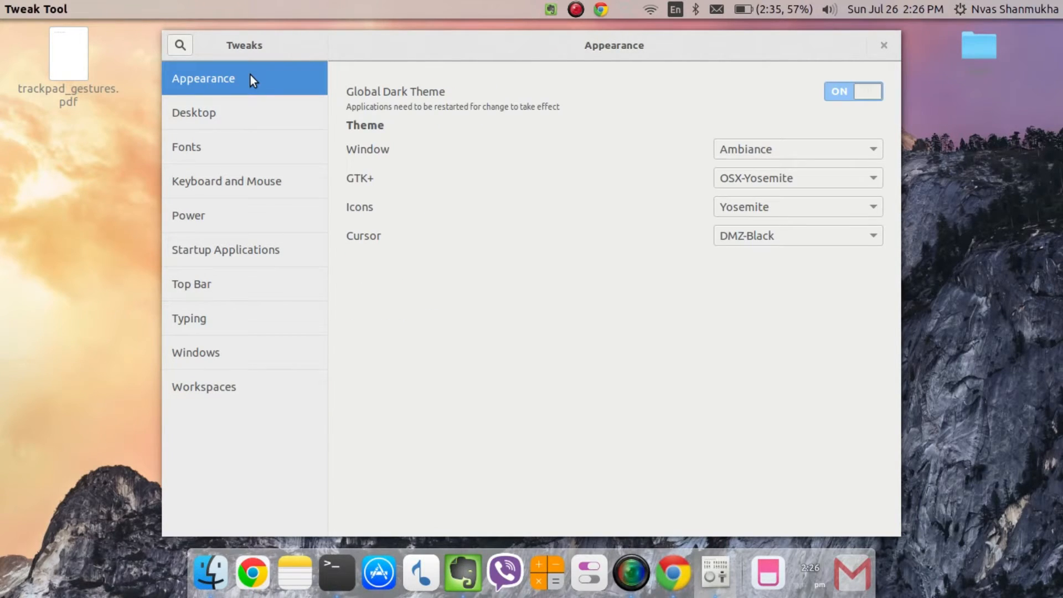
pyautogui.moveTo(813, 87)
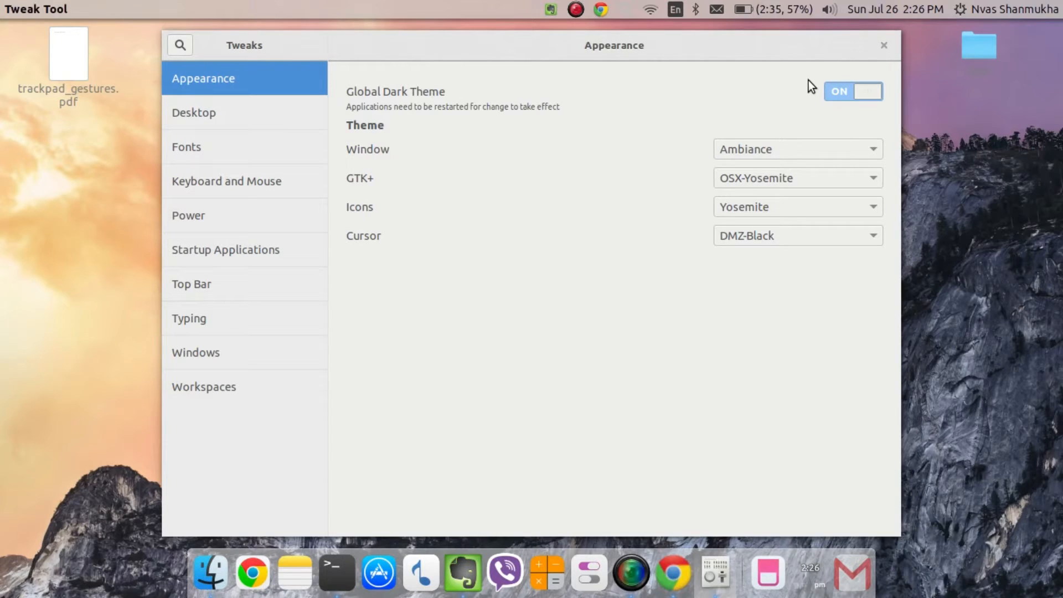
pyautogui.moveTo(889, 52)
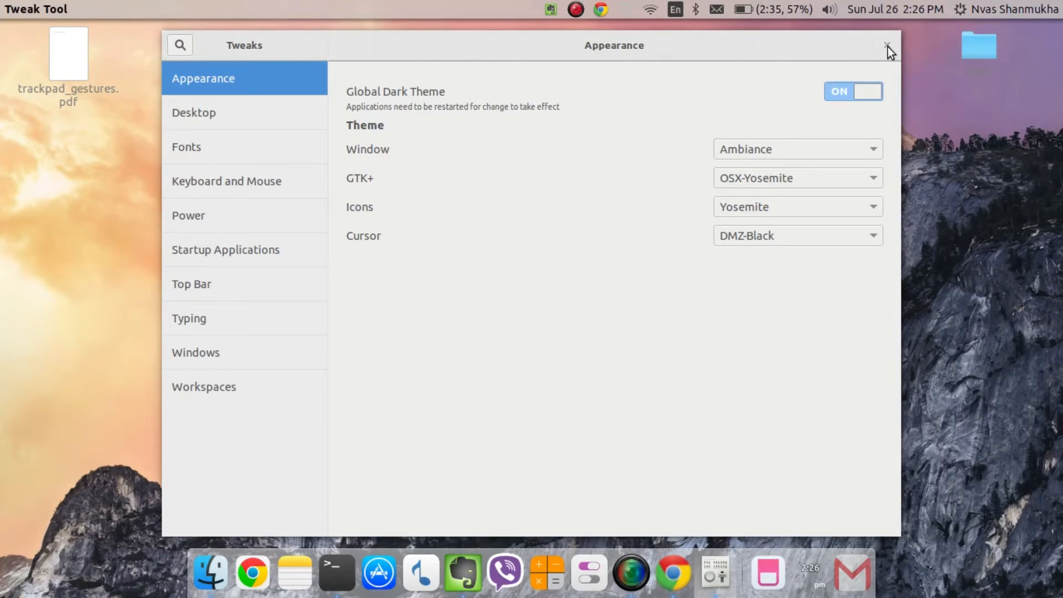
pyautogui.click(888, 45)
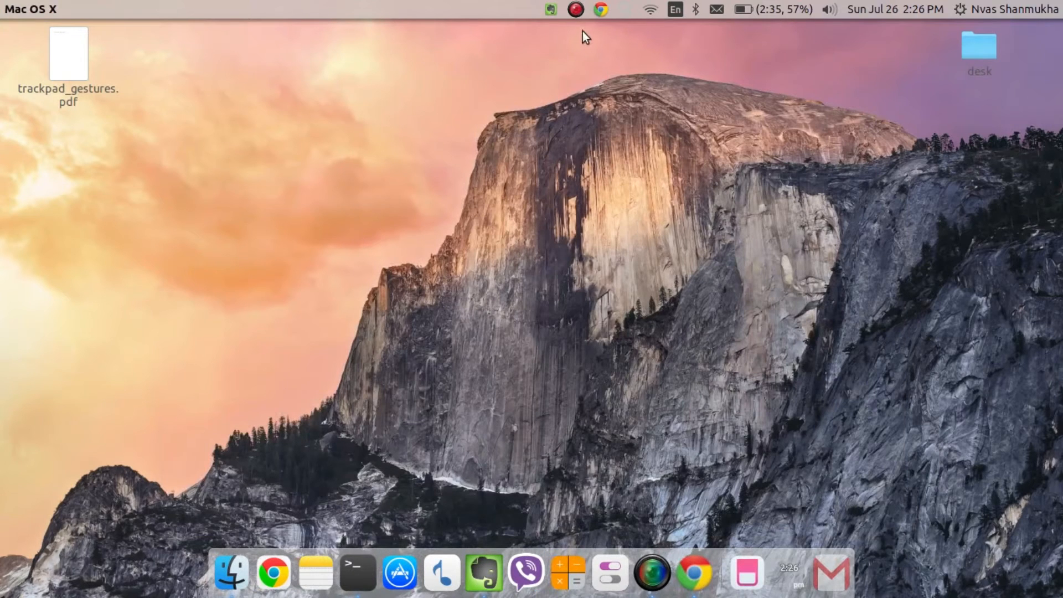
# - Save the current screen recording, then launch CompizConfig Settings Manager by searching 'compi'
pyautogui.click(576, 10)
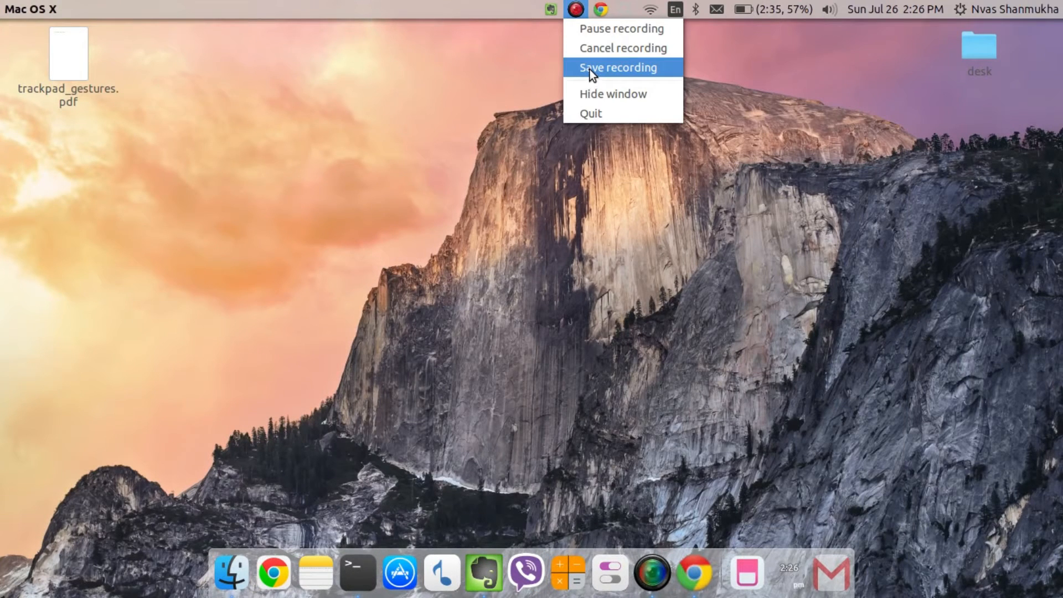
pyautogui.click(617, 67)
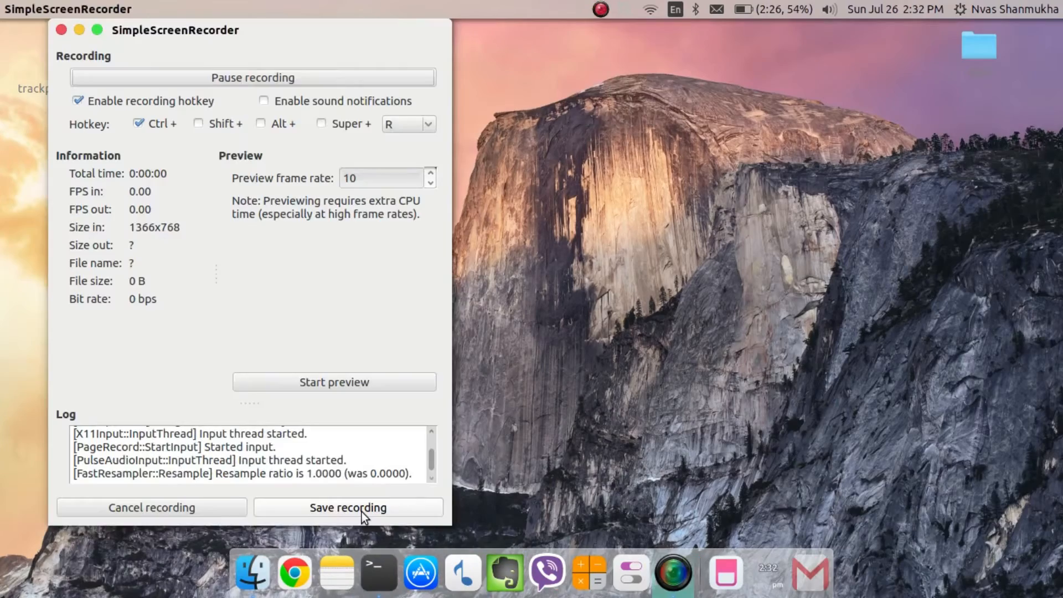
pyautogui.click(348, 508)
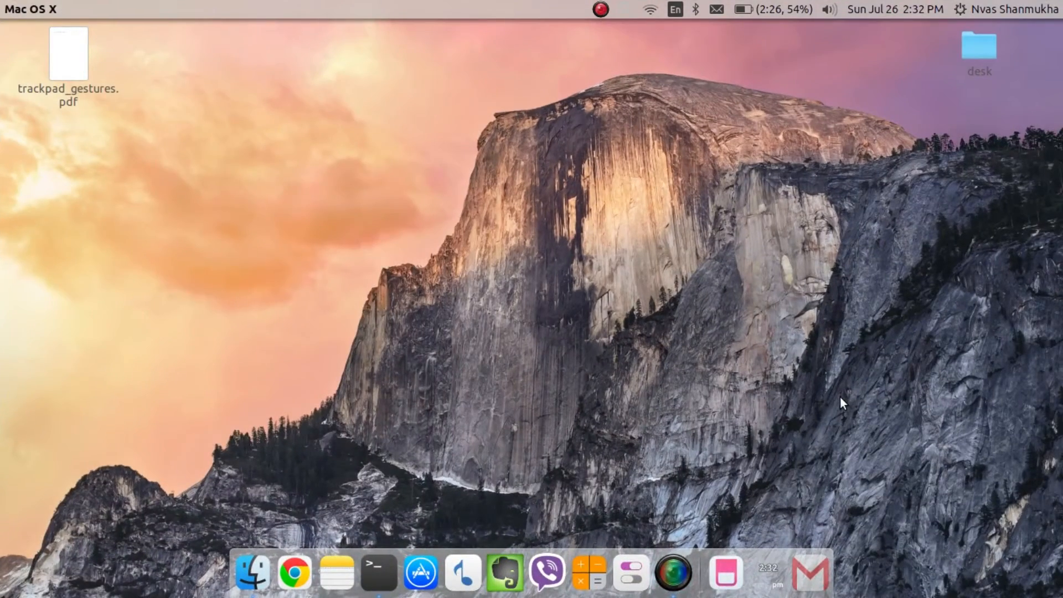
pyautogui.write('screen')
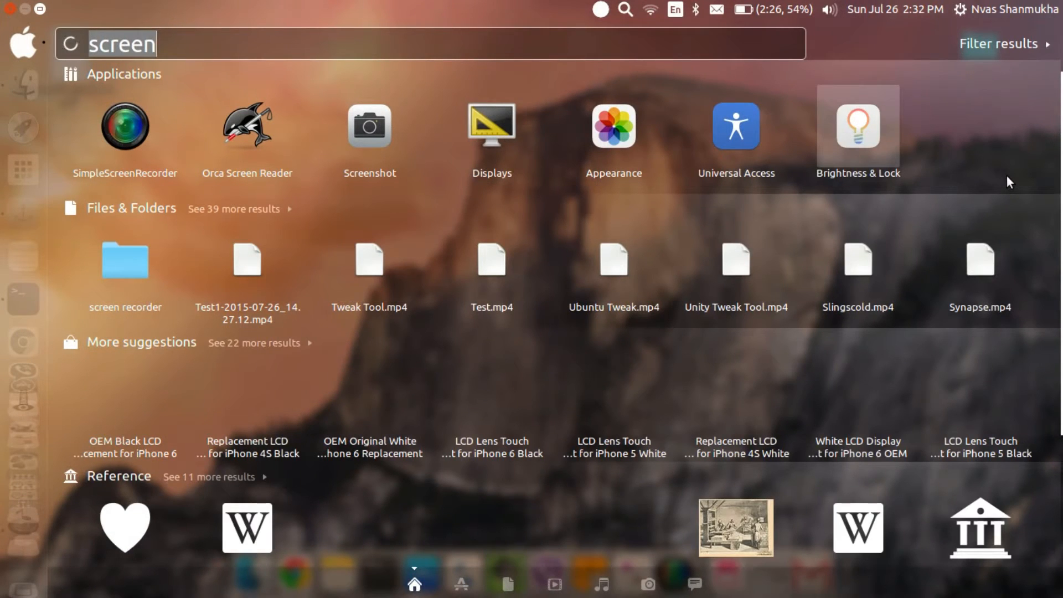
pyautogui.write('compi')
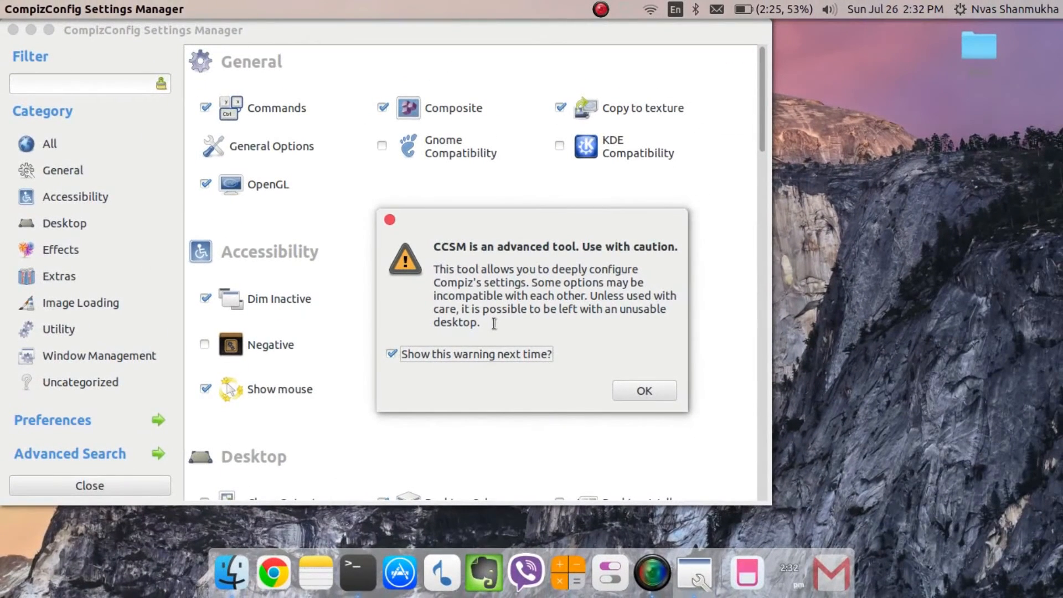
# - Dismiss the CCSM warning, tick Desktop Wall, and choose to disable Desktop Cube
pyautogui.click(643, 390)
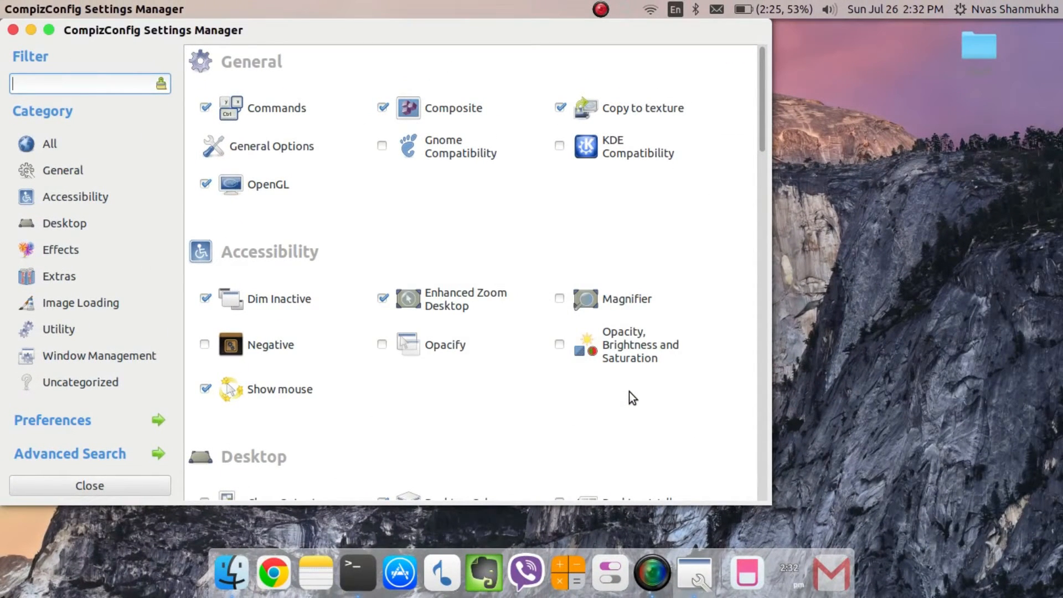
pyautogui.moveTo(404, 240)
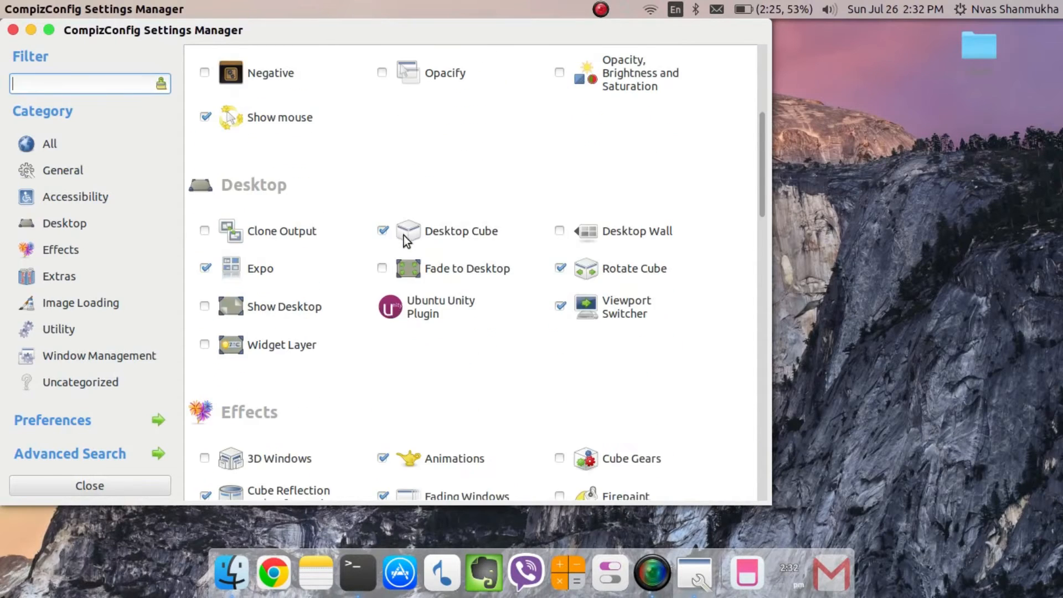
pyautogui.scroll(-3)
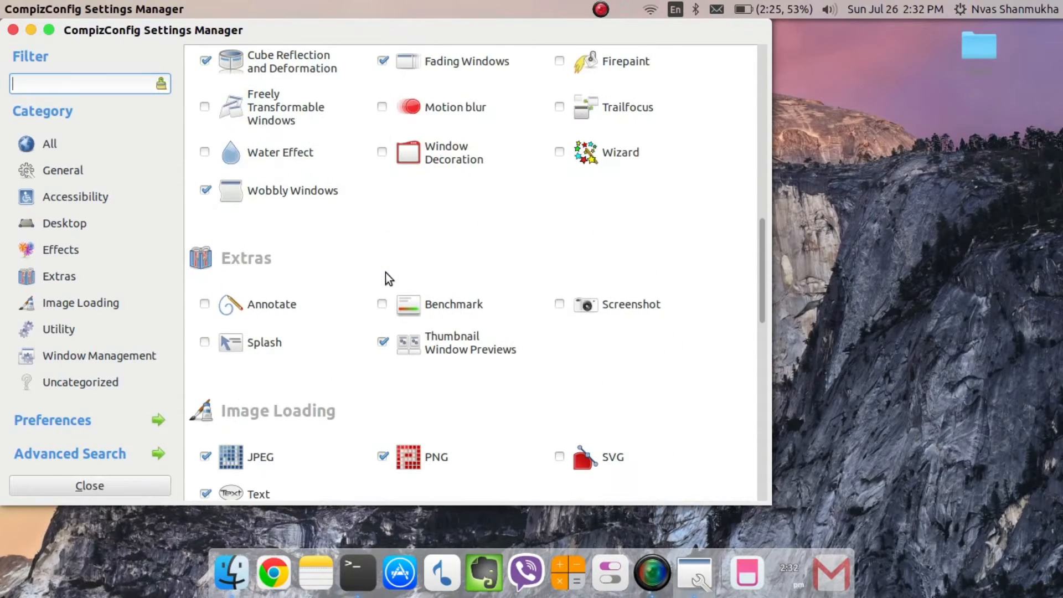
pyautogui.scroll(-3)
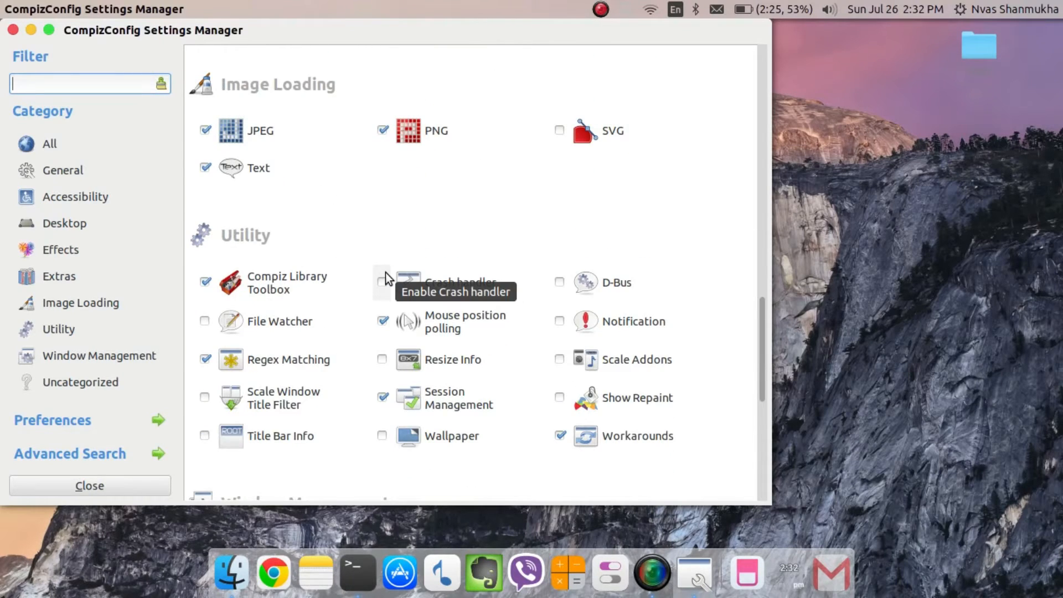
pyautogui.scroll(-3)
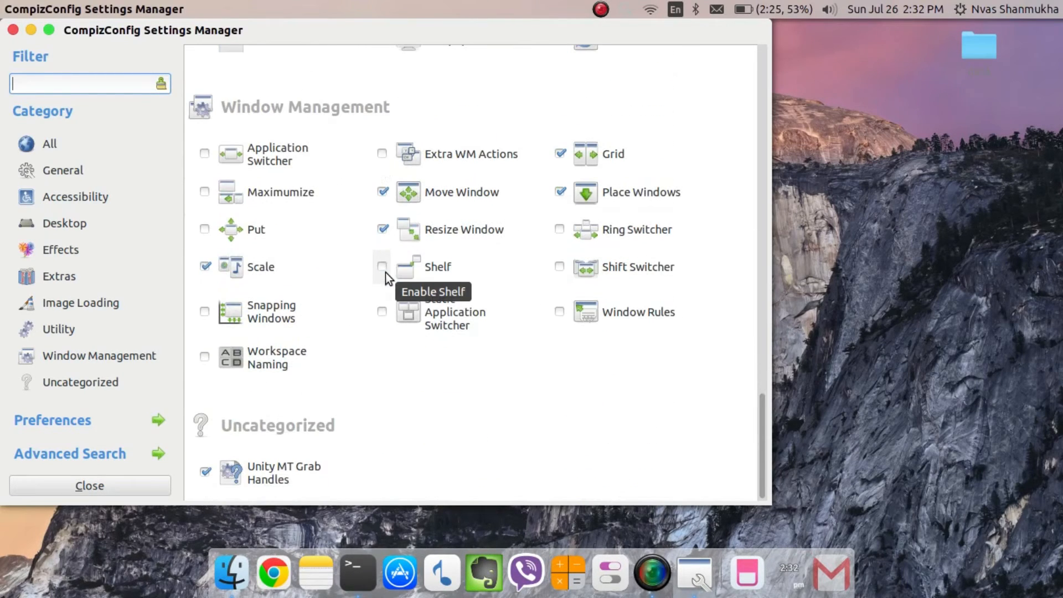
pyautogui.scroll(-3)
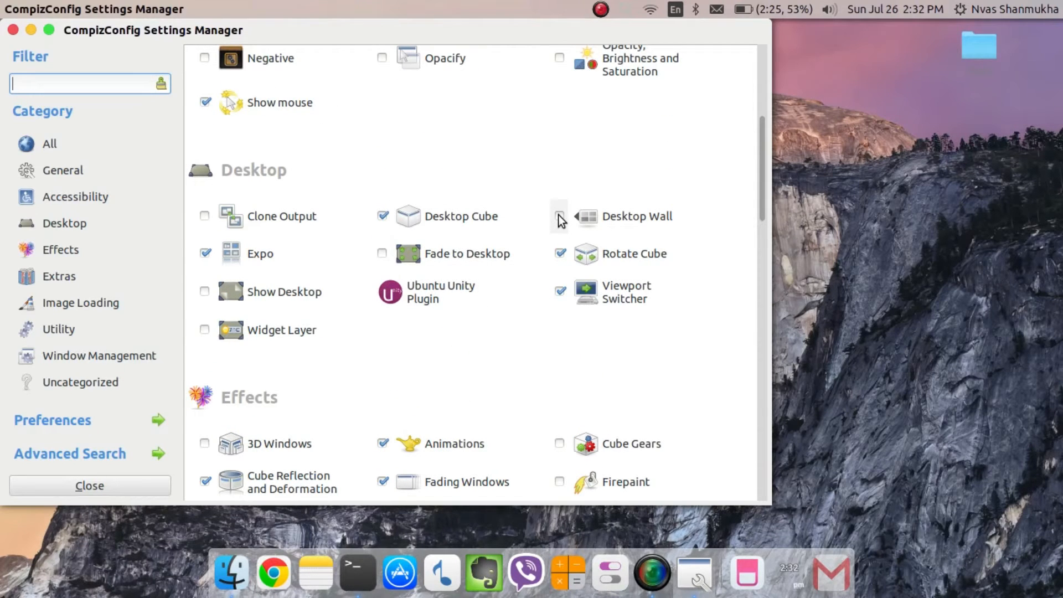
pyautogui.click(560, 217)
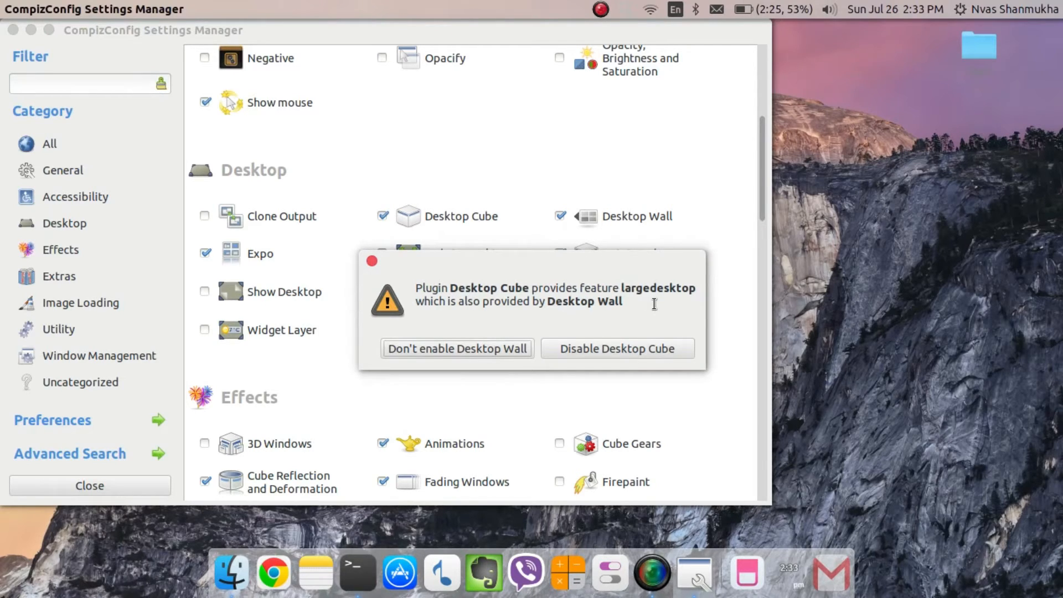
pyautogui.moveTo(692, 347)
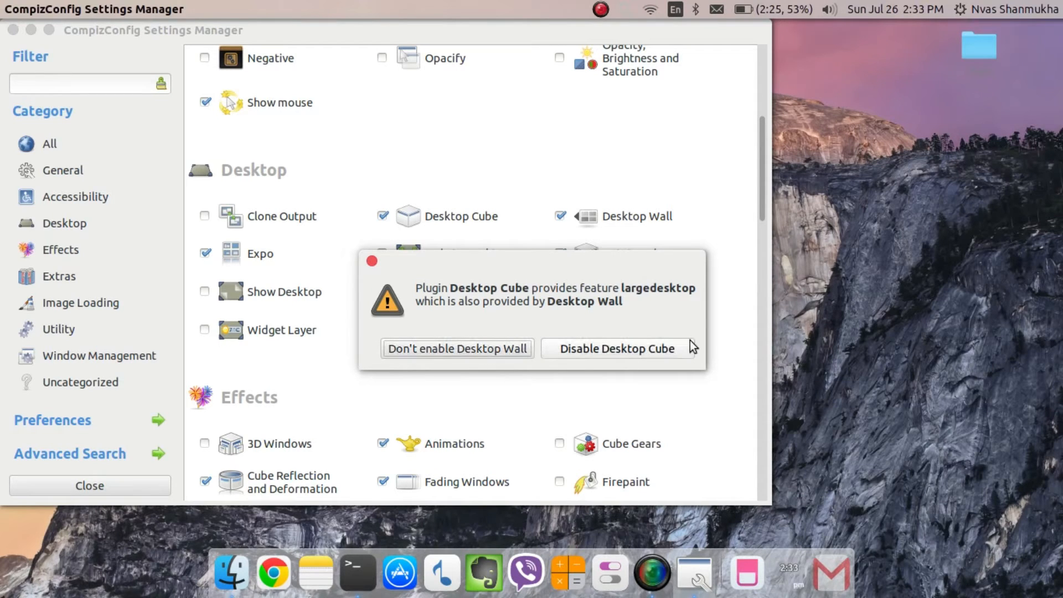
pyautogui.click(457, 348)
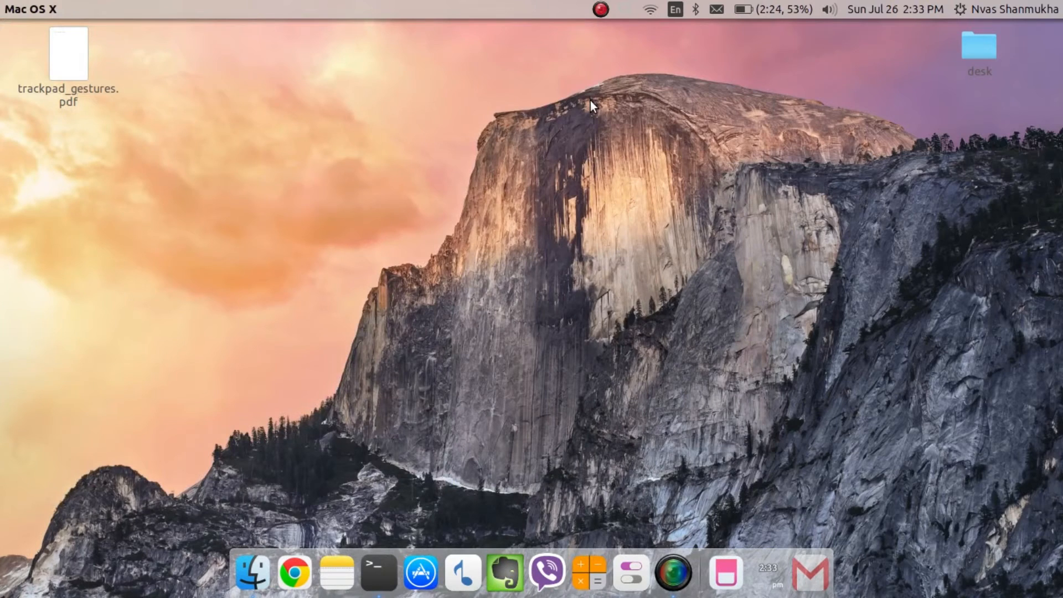
pyautogui.moveTo(496, 420)
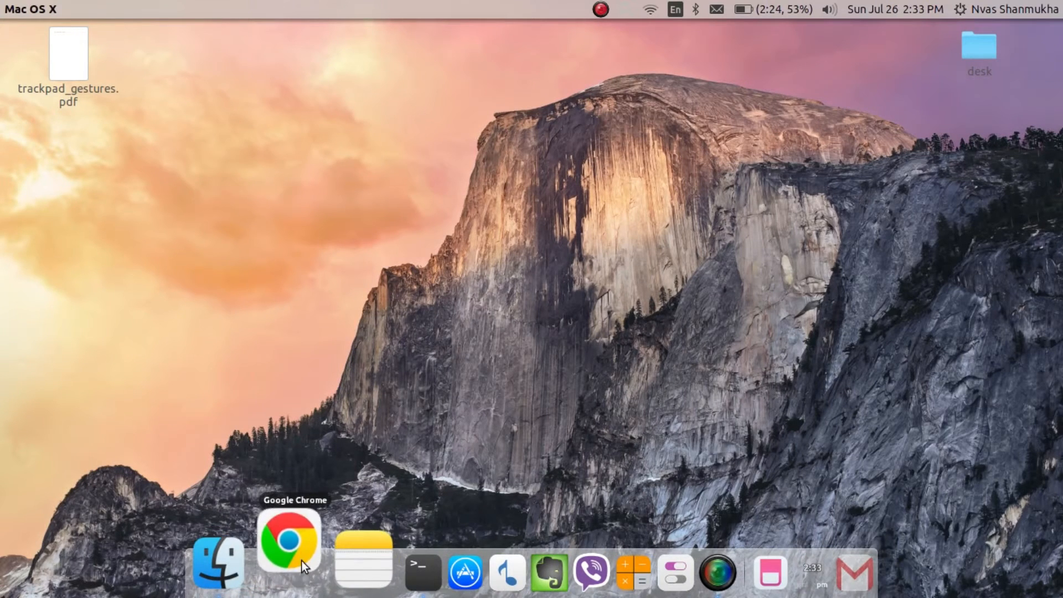
pyautogui.click(290, 541)
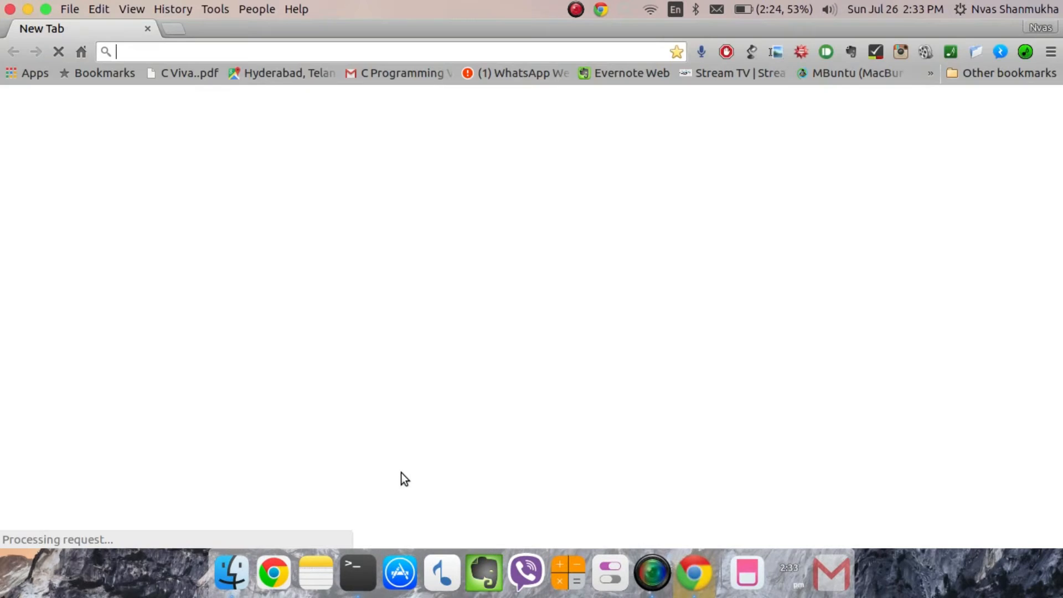
pyautogui.write('google.com')
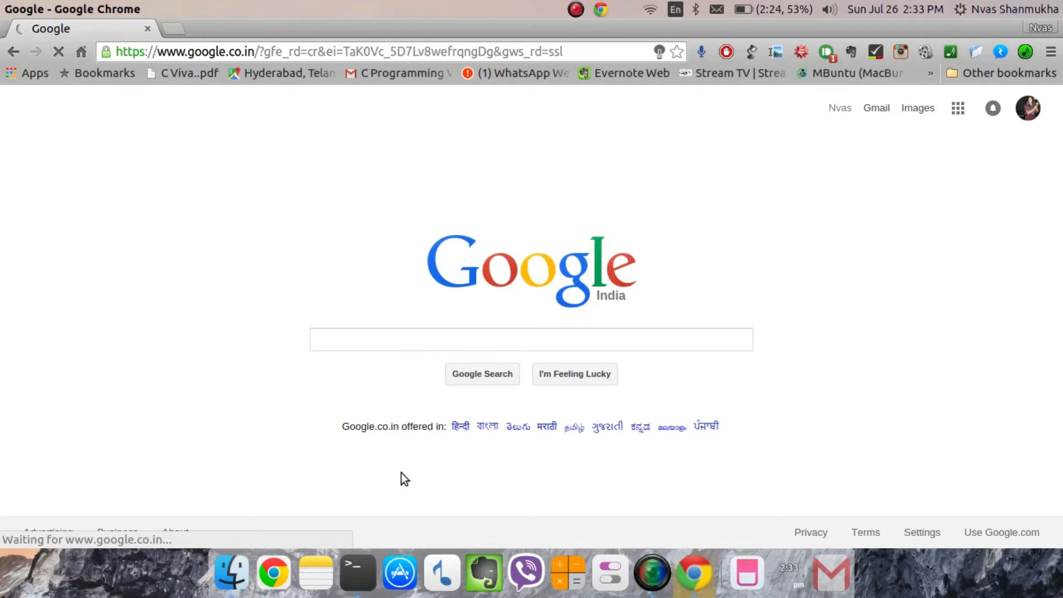
pyautogui.click(531, 339)
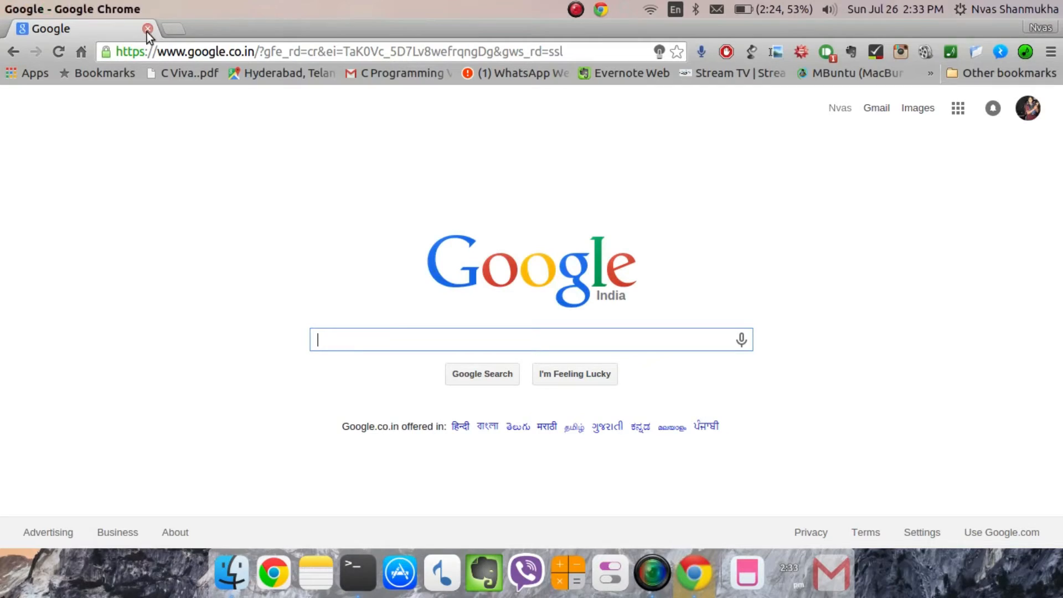
pyautogui.click(148, 28)
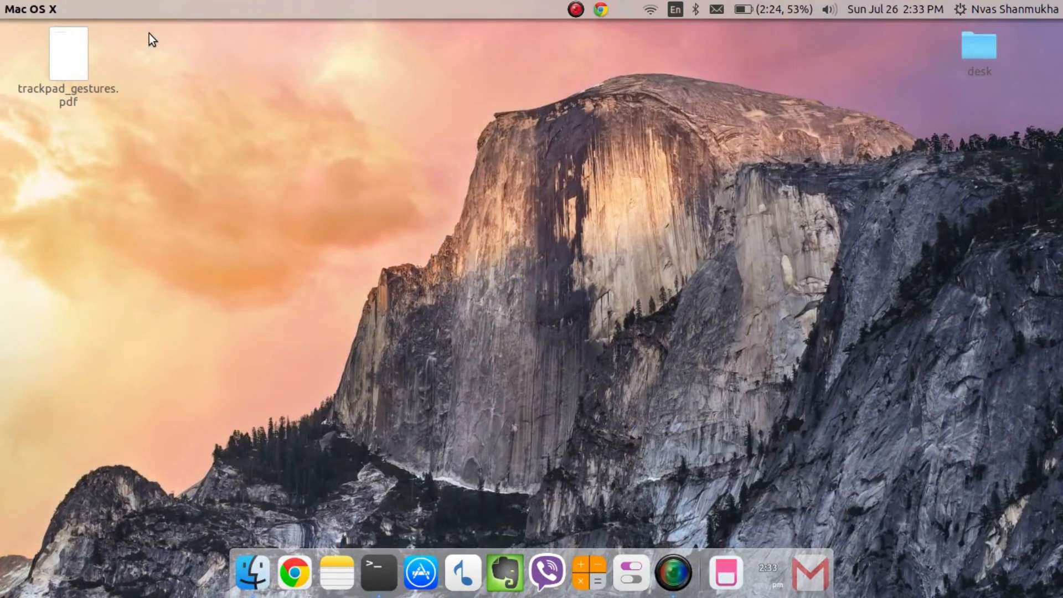
# - Hide the screen recorder and return to Chrome's xSwipe page, scrolling down the README
pyautogui.click(576, 9)
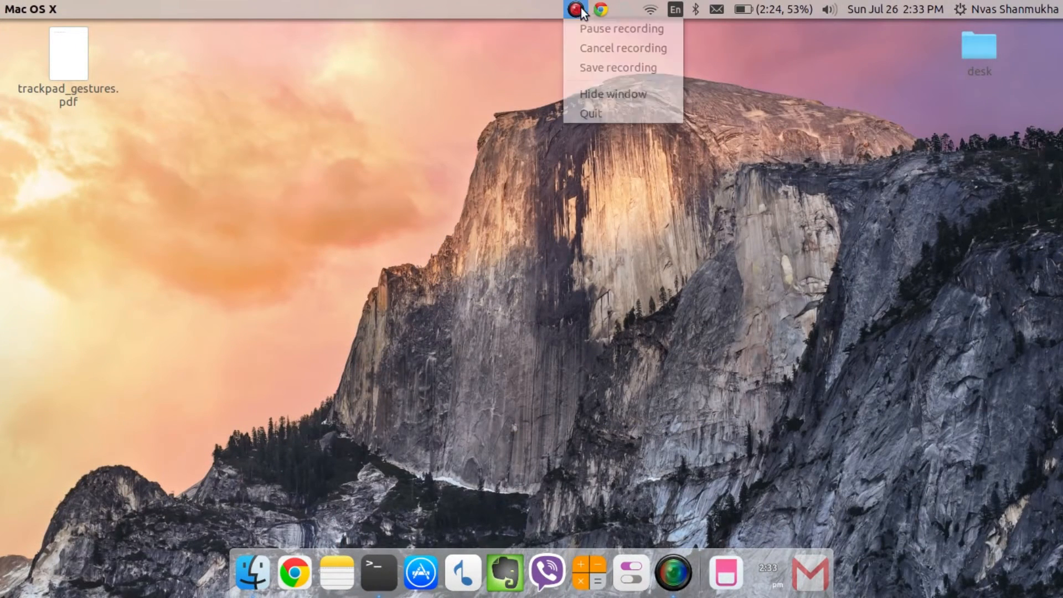
pyautogui.moveTo(618, 67)
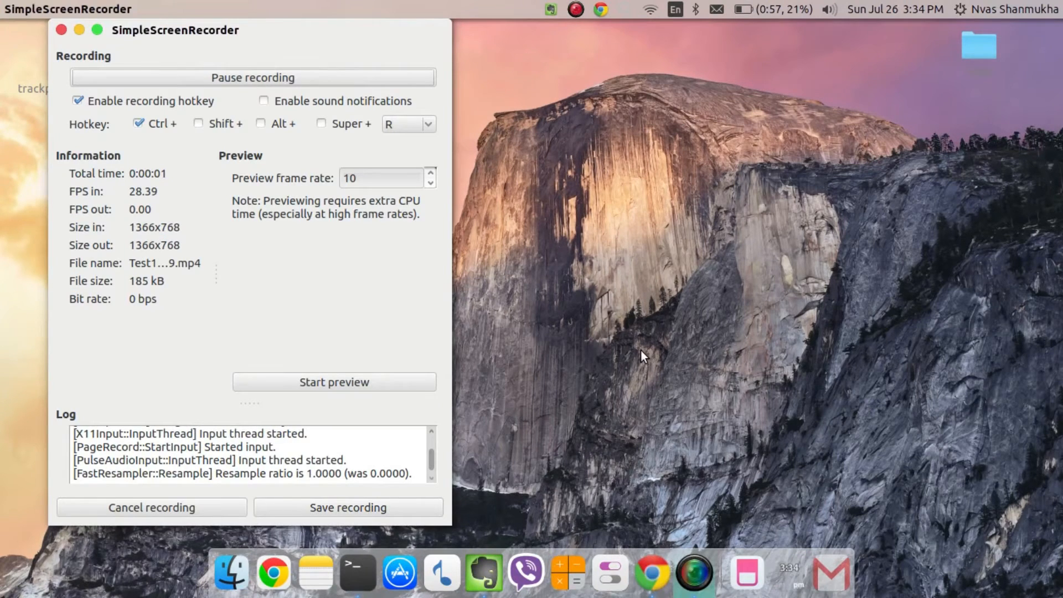
pyautogui.click(78, 30)
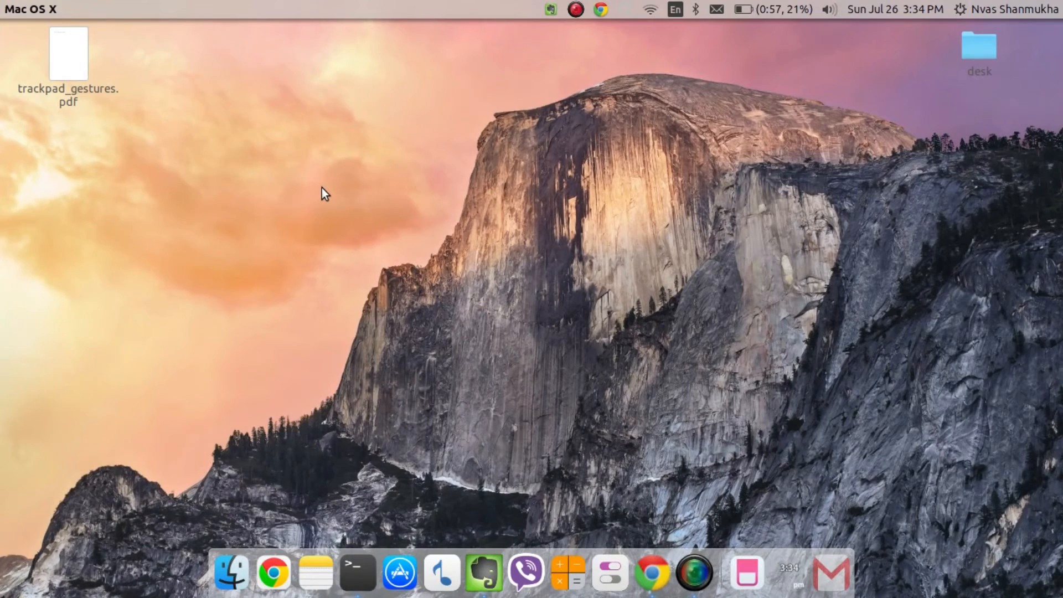
pyautogui.click(272, 571)
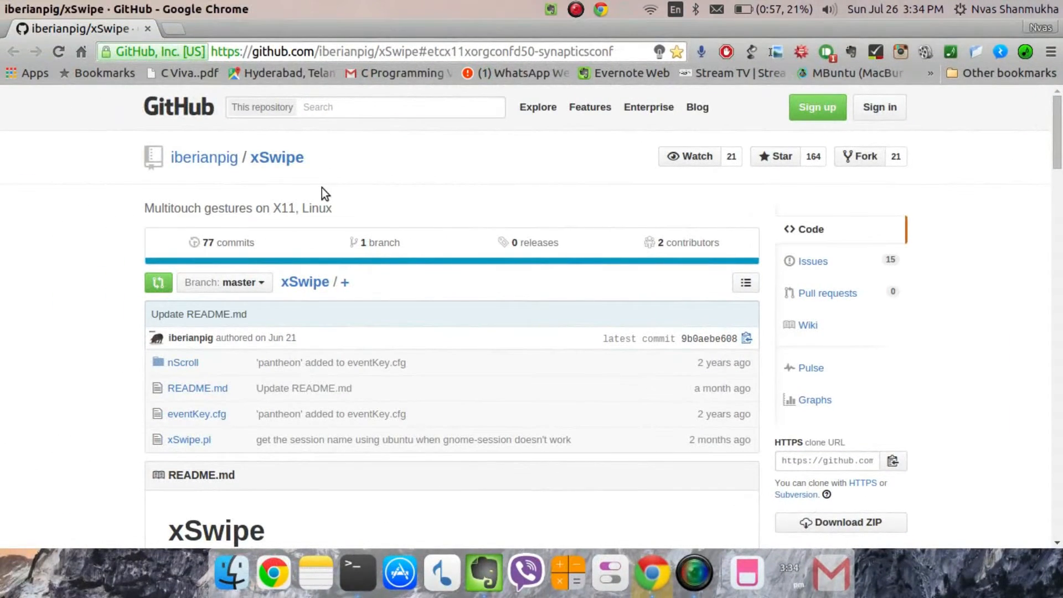
pyautogui.scroll(-3)
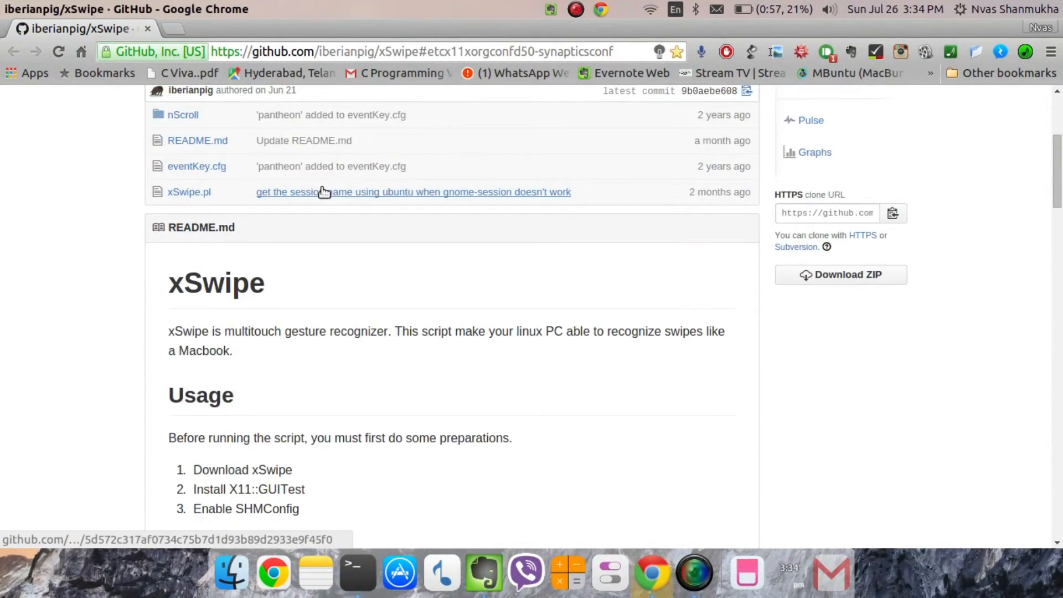
pyautogui.scroll(-3)
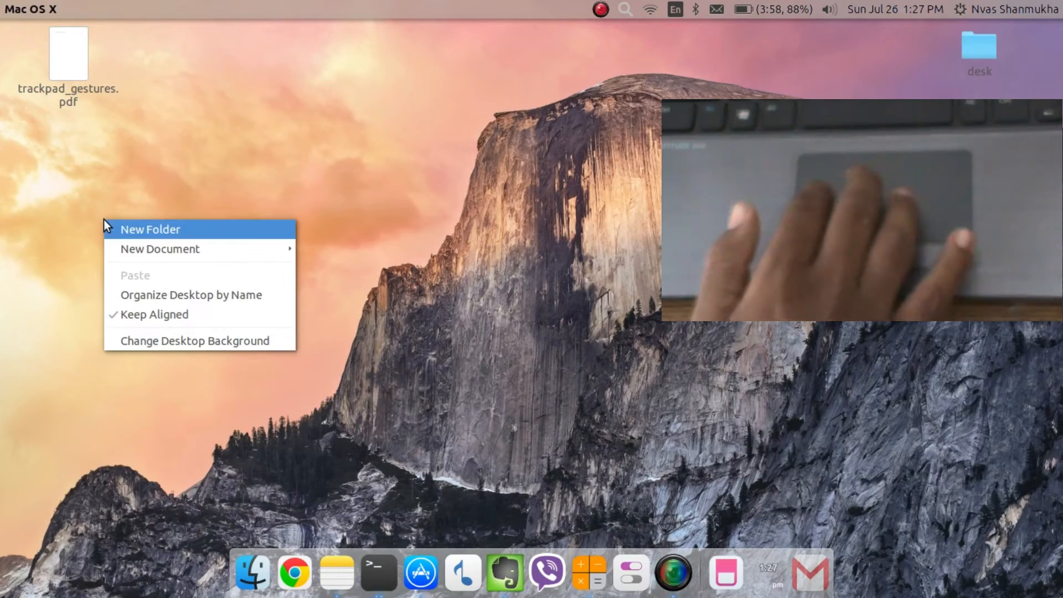
pyautogui.click(75, 207)
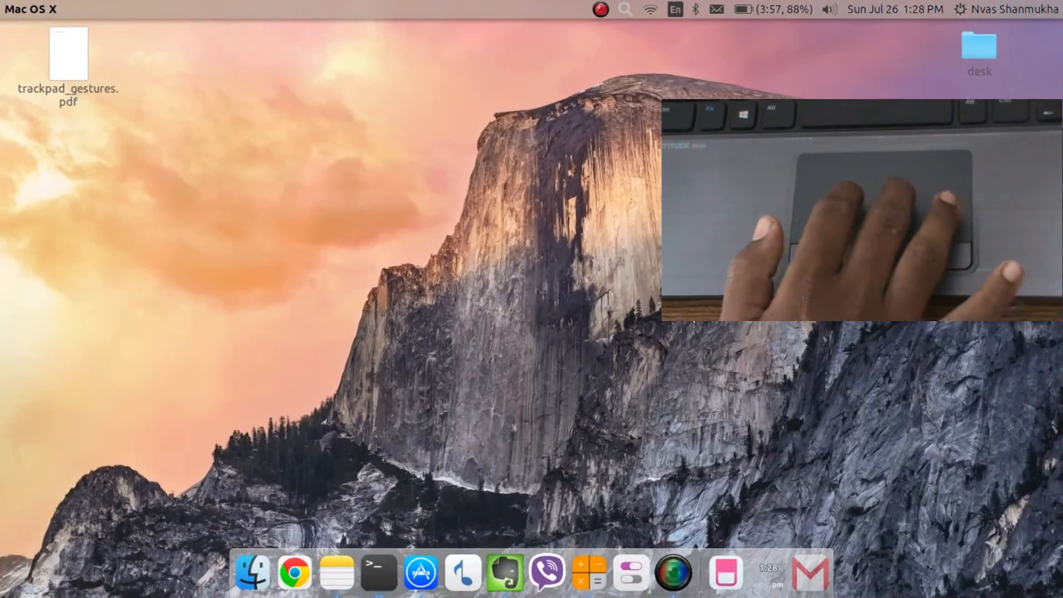
pyautogui.click(505, 556)
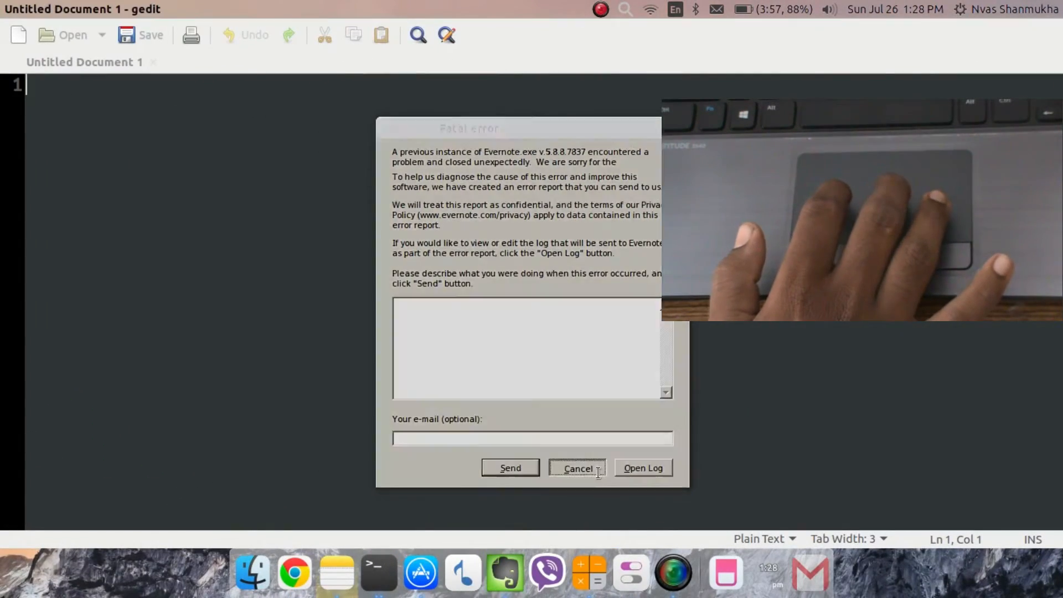
pyautogui.click(578, 468)
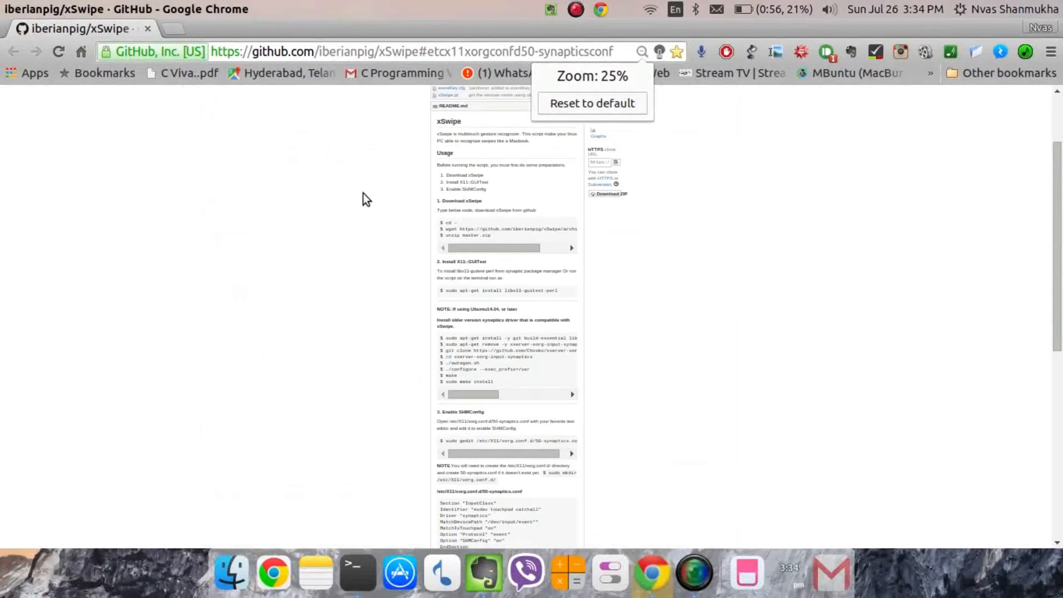
# - Restore the page size and scroll through the xSwipe README's usage steps
pyautogui.click(591, 103)
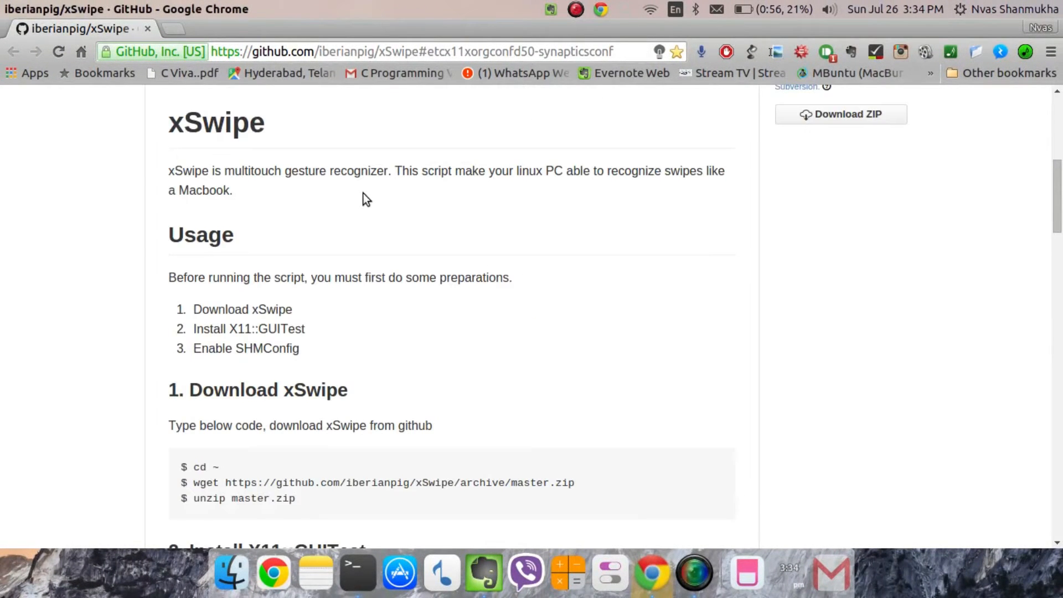
pyautogui.scroll(-3)
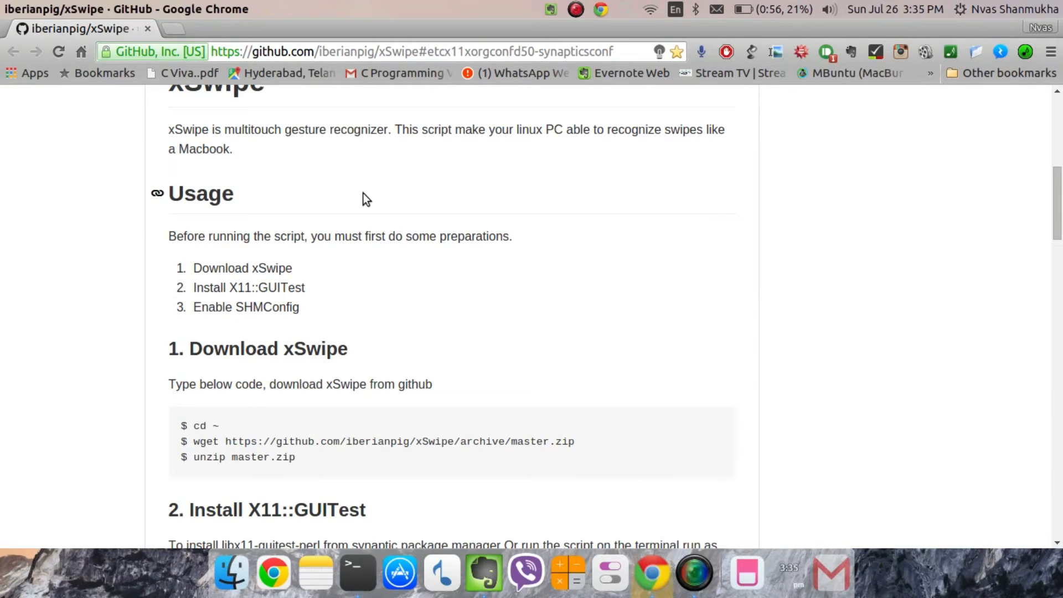
pyautogui.scroll(-3)
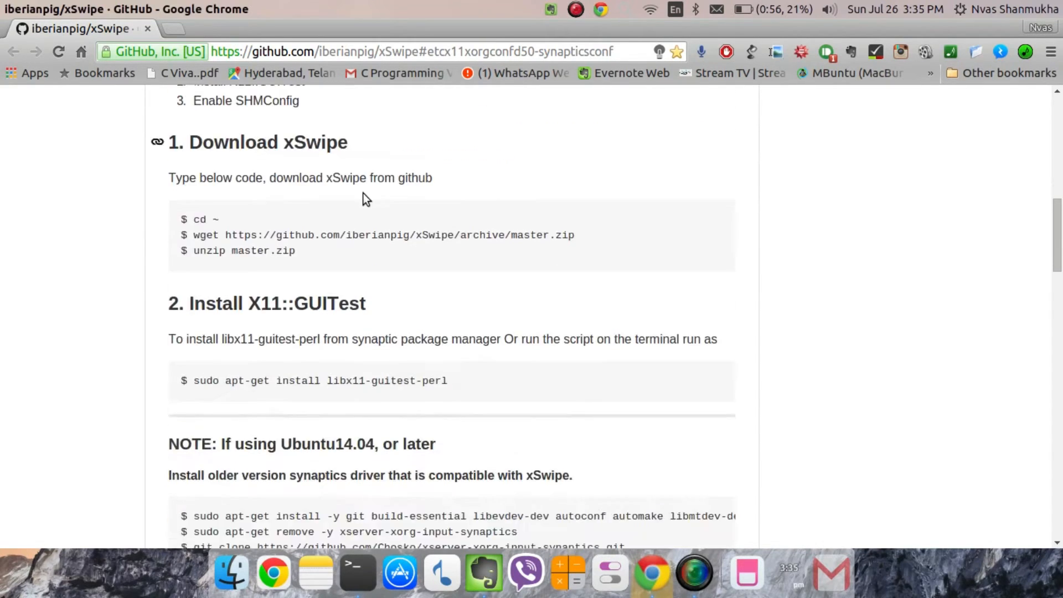
pyautogui.scroll(3)
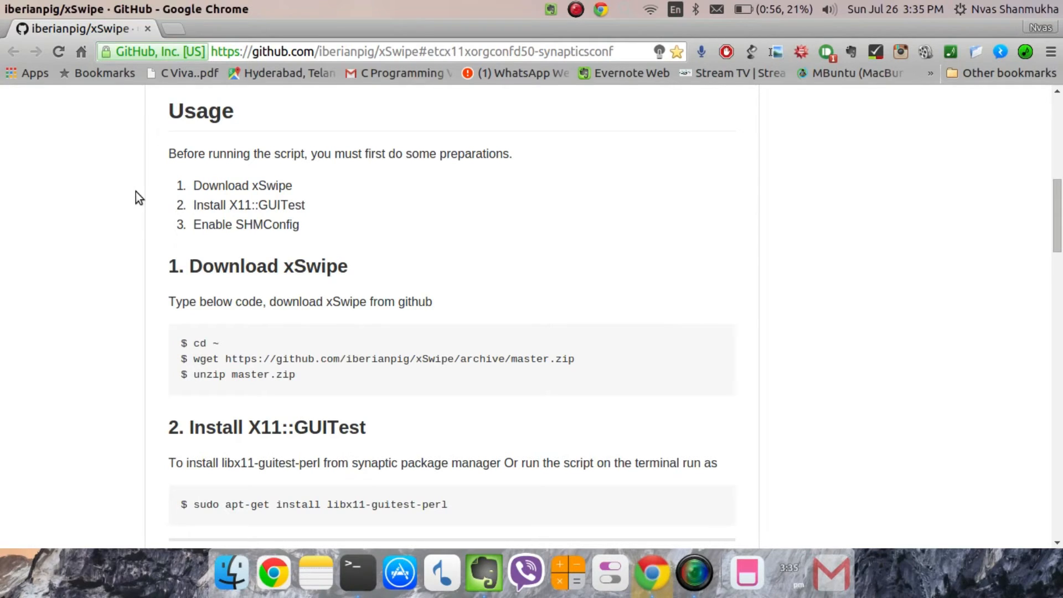
pyautogui.scroll(-3)
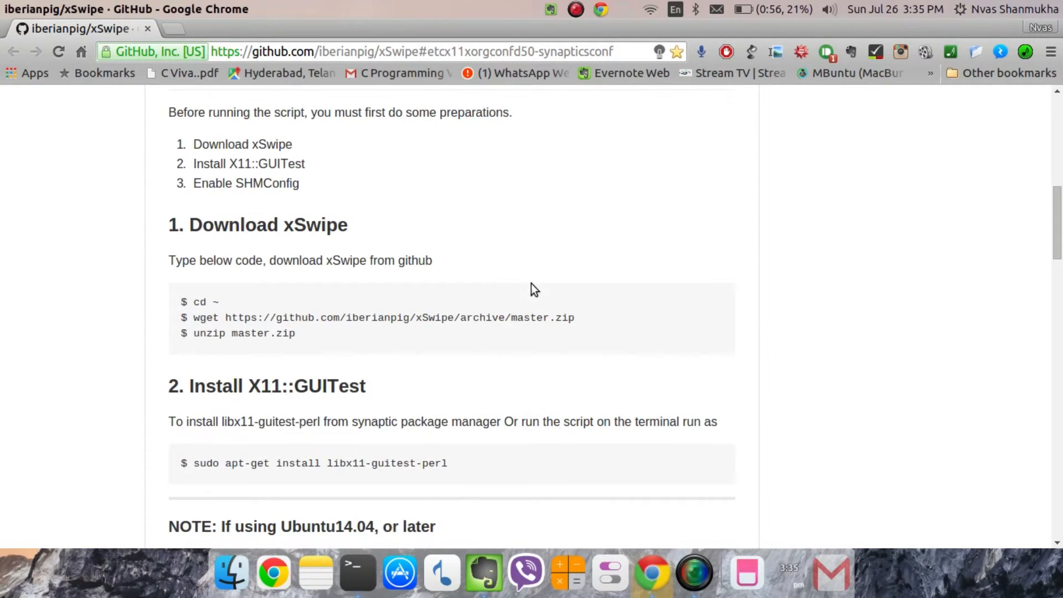
pyautogui.scroll(-3)
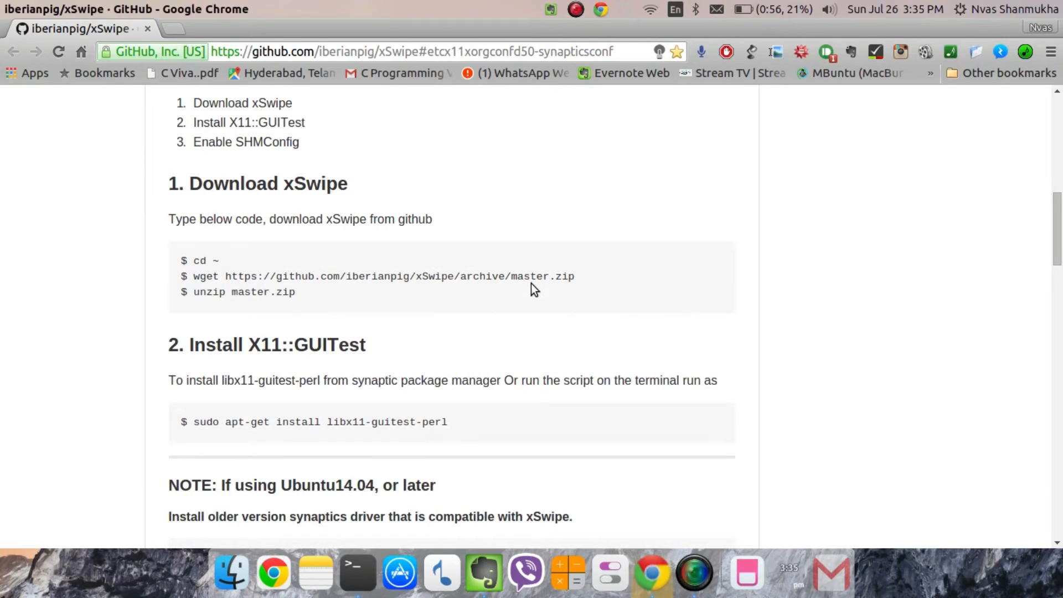
pyautogui.scroll(-3)
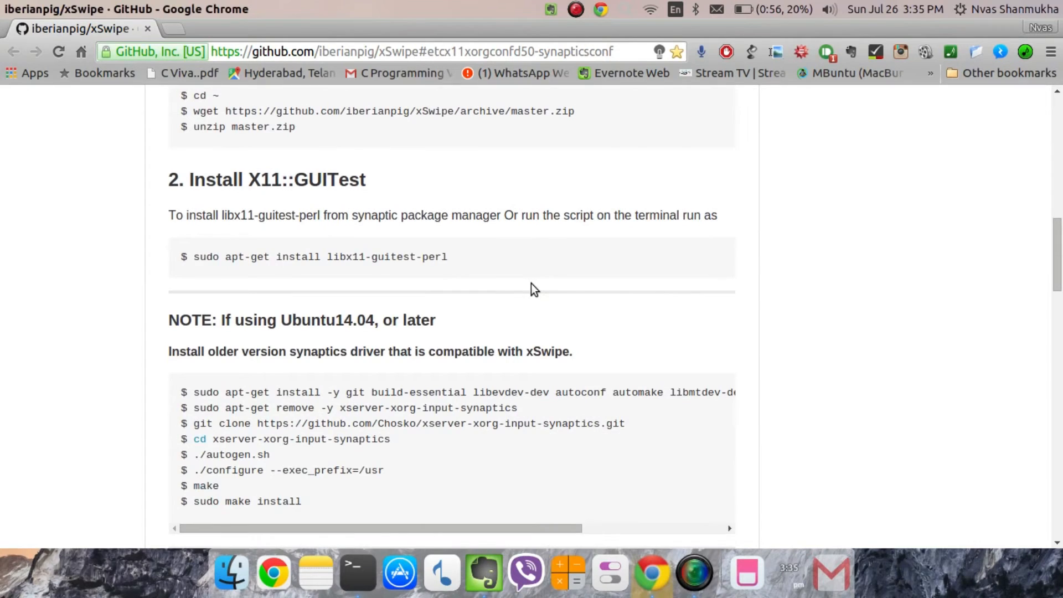
pyautogui.scroll(3)
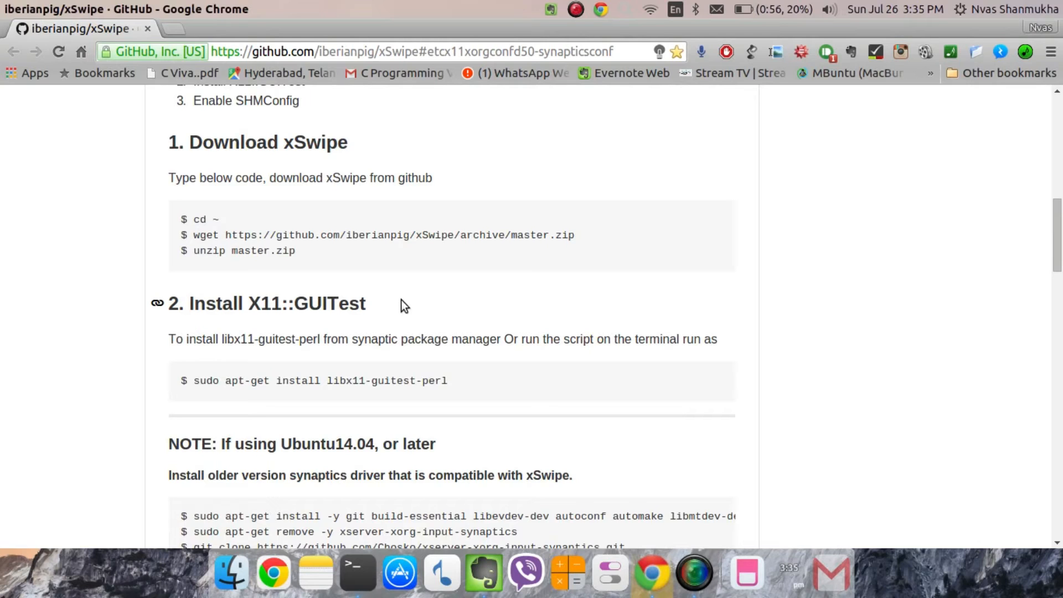
# - Continue scrolling the README to the Run xSwipe command, then back up
pyautogui.scroll(-3)
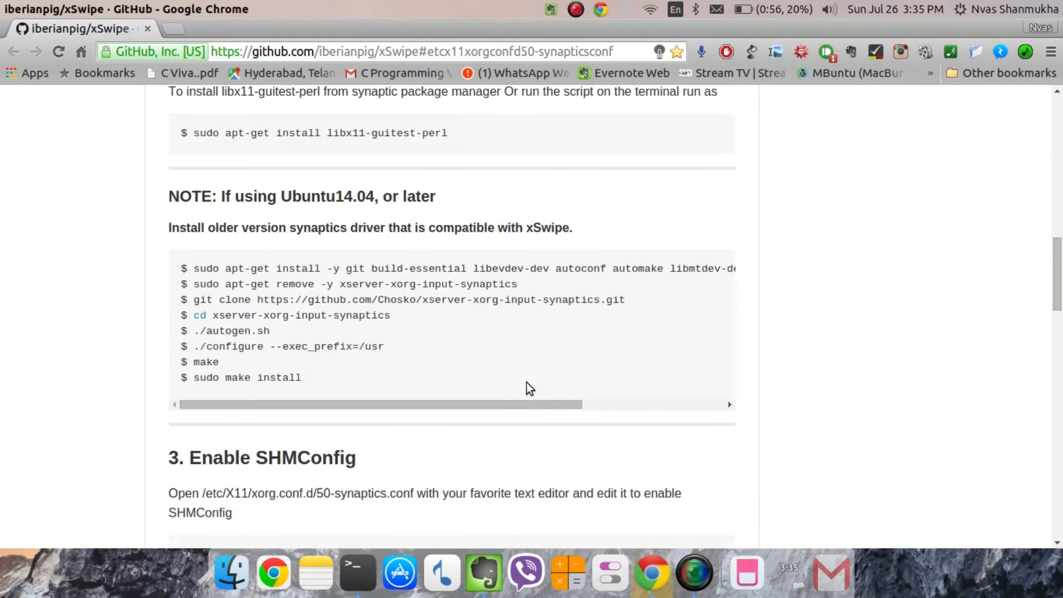
pyautogui.scroll(-3)
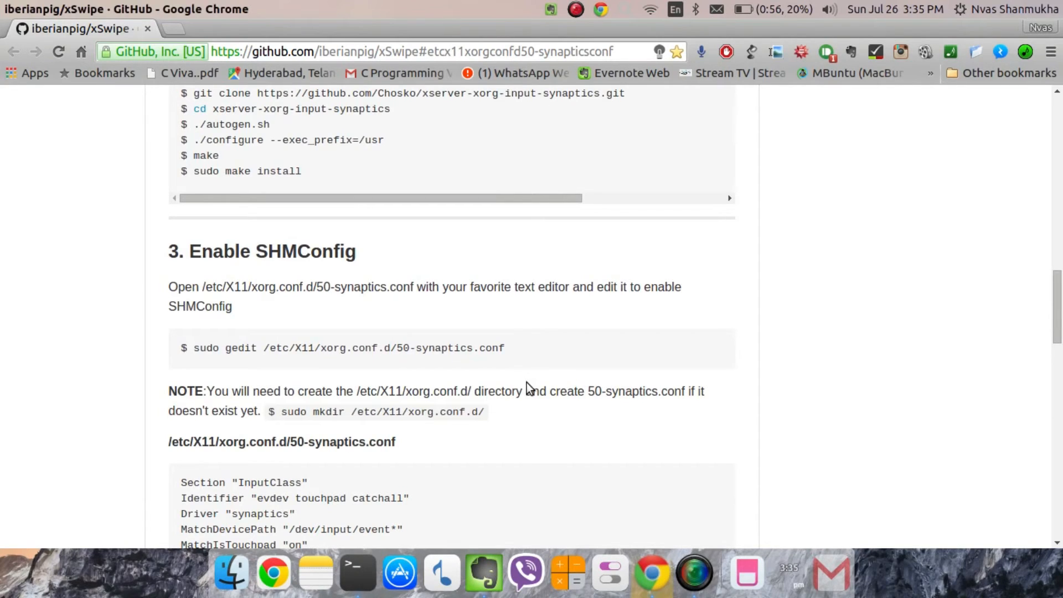
pyautogui.scroll(-3)
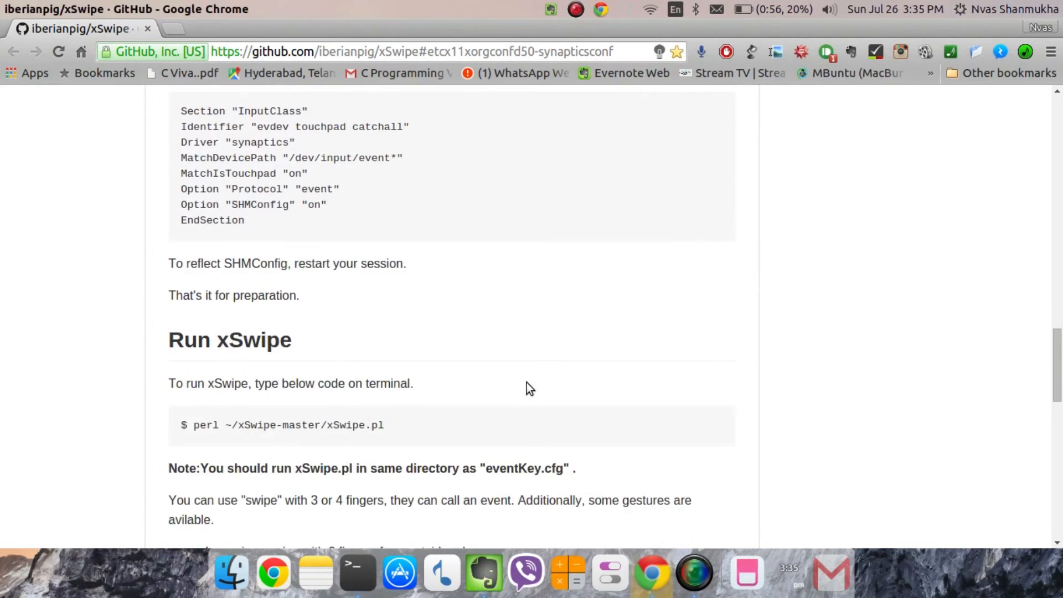
pyautogui.scroll(-3)
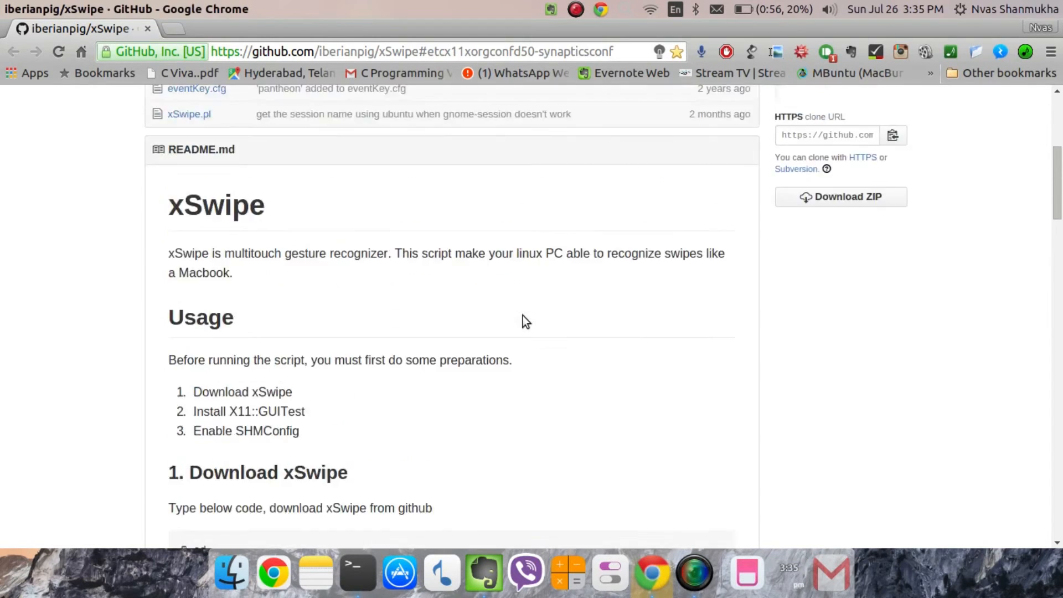
pyautogui.scroll(3)
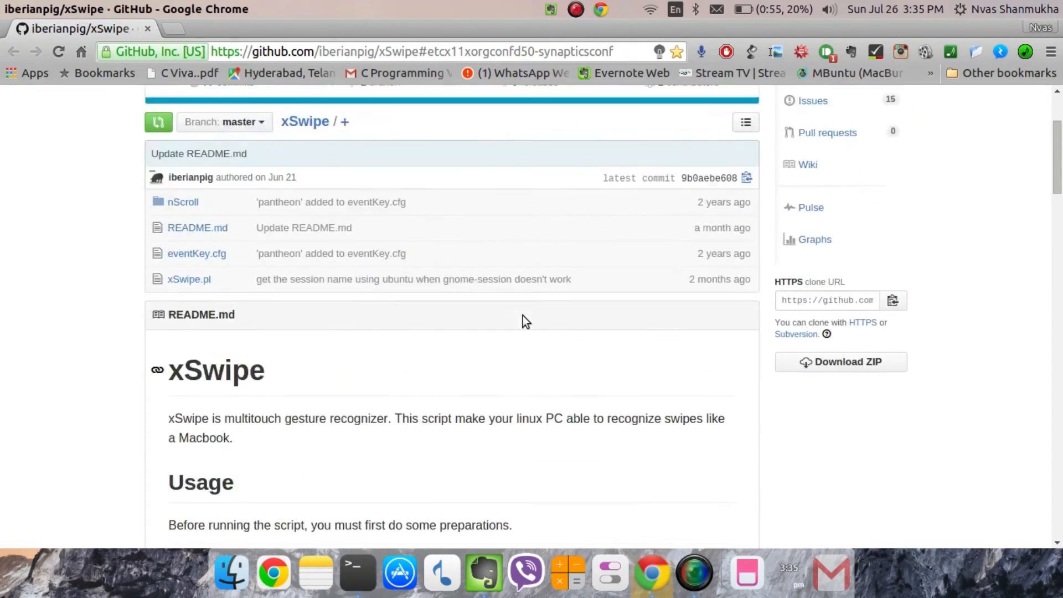
# - Scroll the README through Install X11::GUITest, Customize, Bindable gestures and Example shortcut keys
pyautogui.scroll(3)
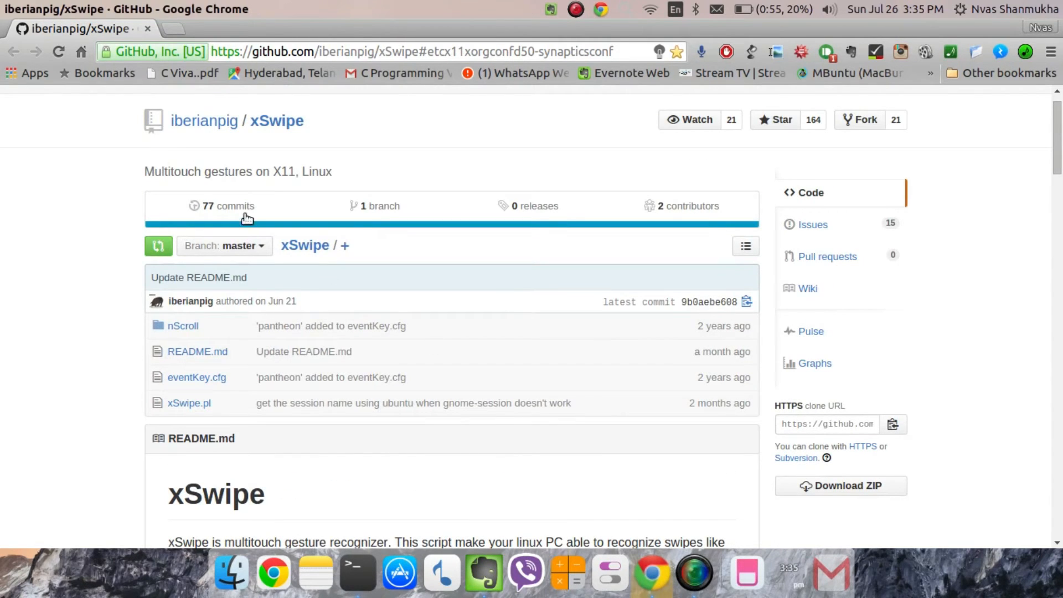
pyautogui.click(578, 9)
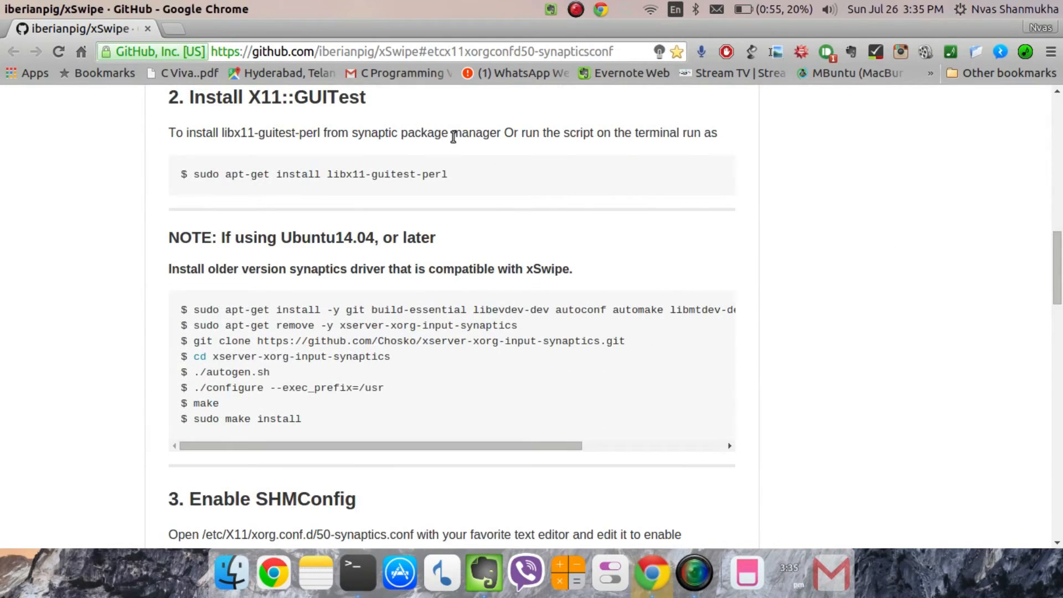
pyautogui.scroll(-3)
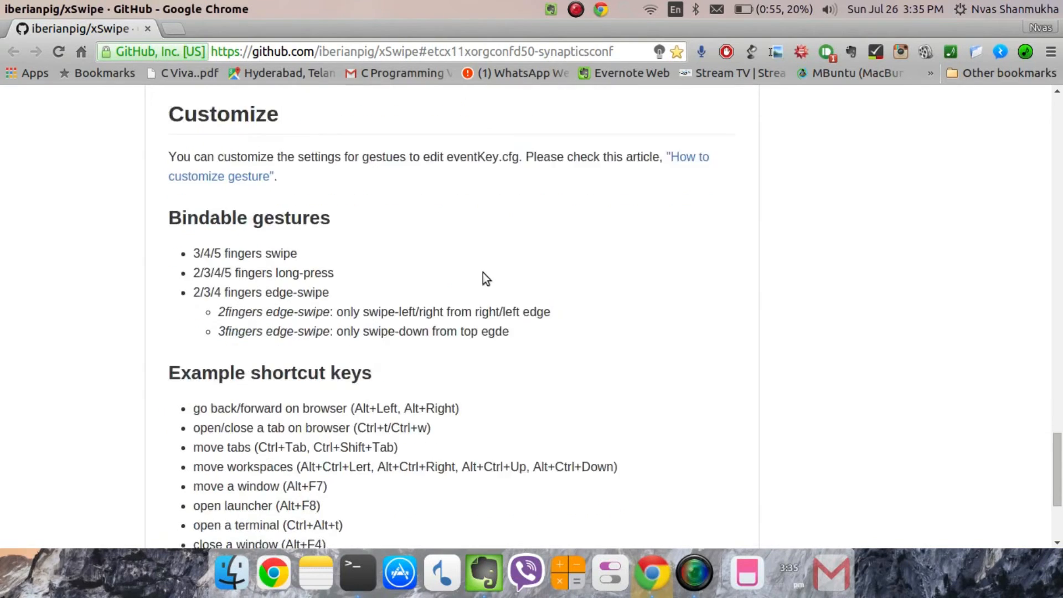
pyautogui.scroll(-3)
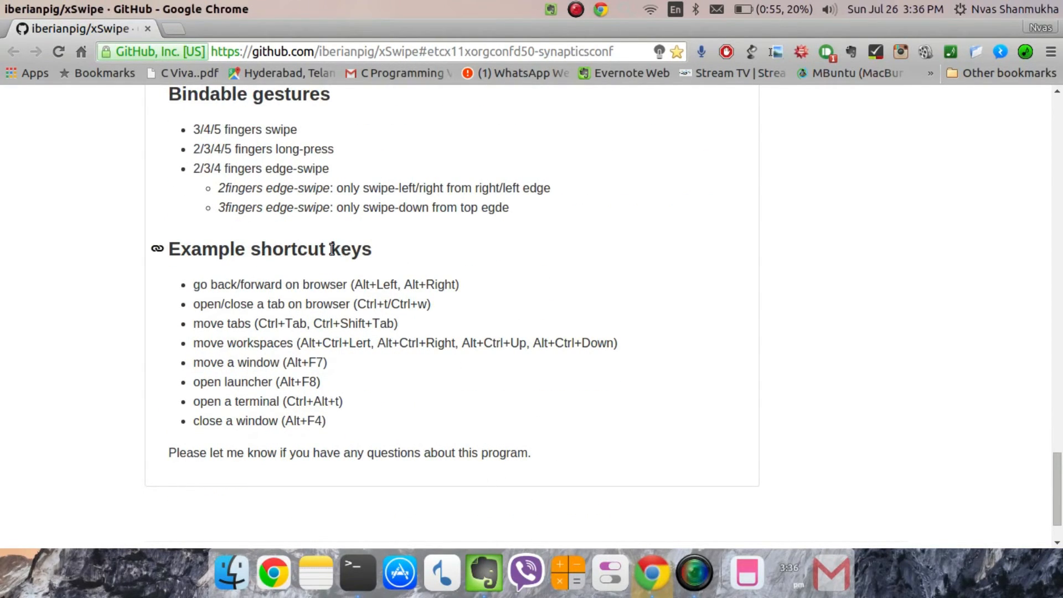
pyautogui.moveTo(319, 180)
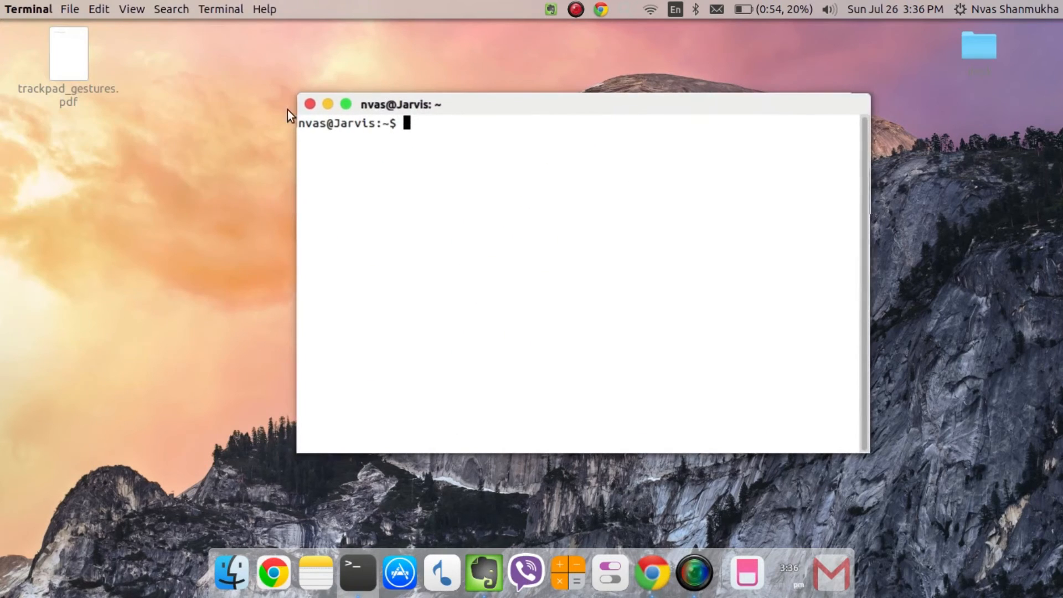
# - Run perl ~/xSwipe-master/xSwipe.pl, checking the command in trackpad_gestures.pdf, then minimize Terminal
pyautogui.doubleClick(68, 53)
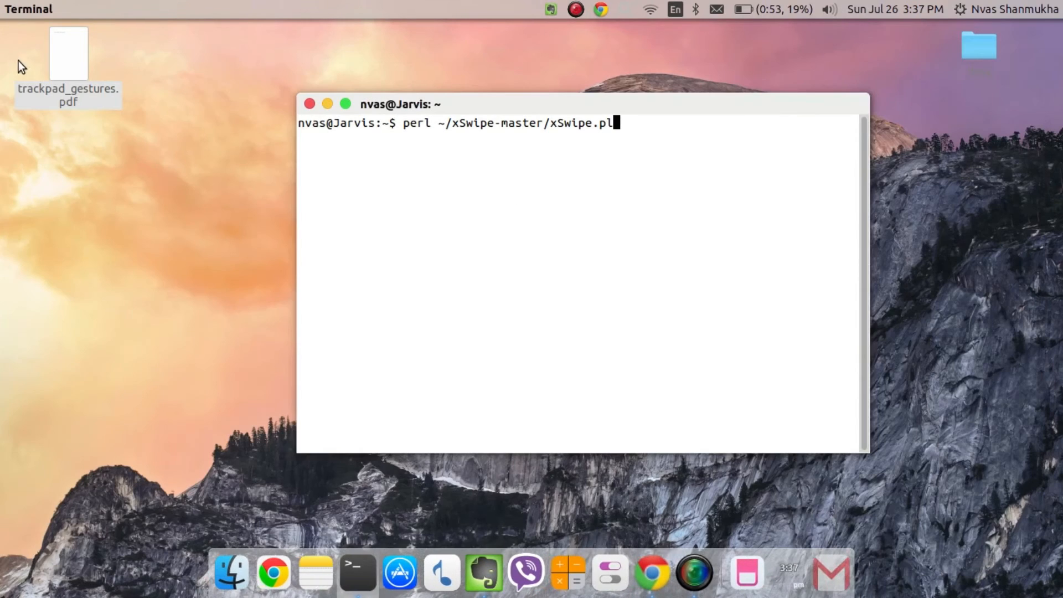
pyautogui.moveTo(85, 93)
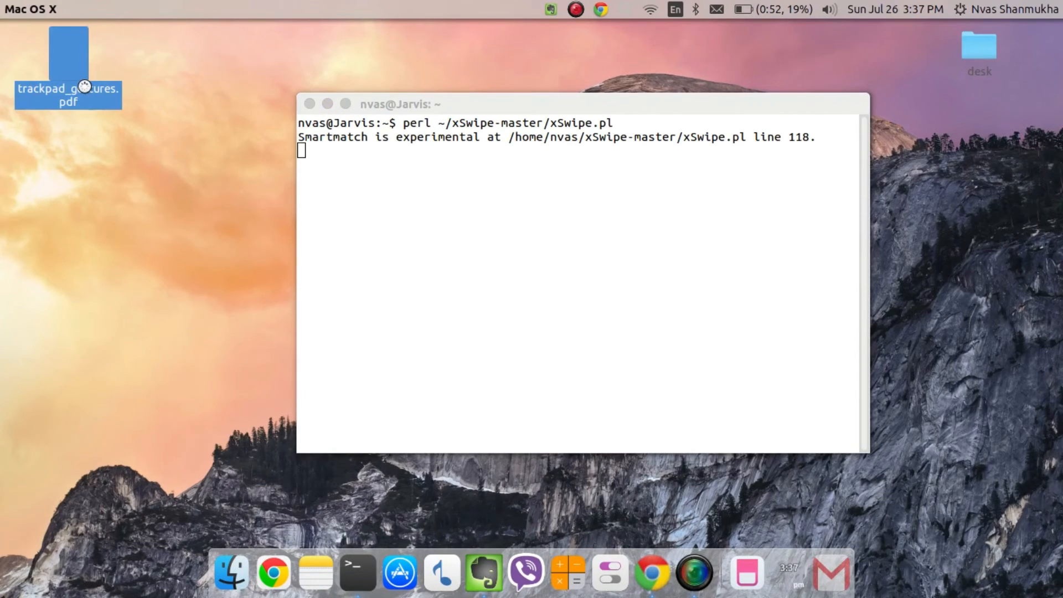
pyautogui.doubleClick(68, 64)
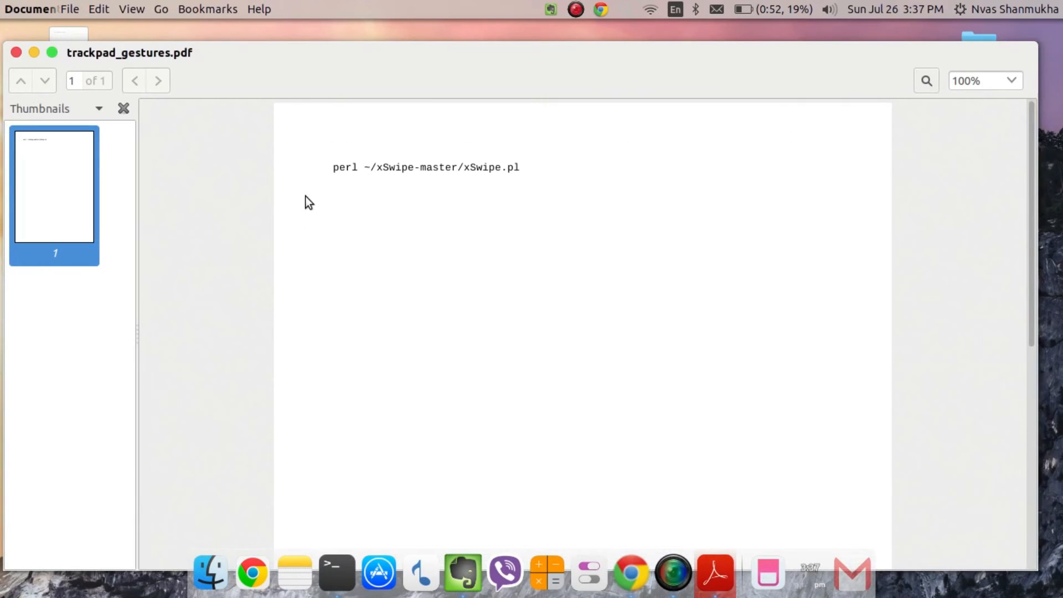
pyautogui.moveTo(332, 168); pyautogui.dragTo(520, 168)
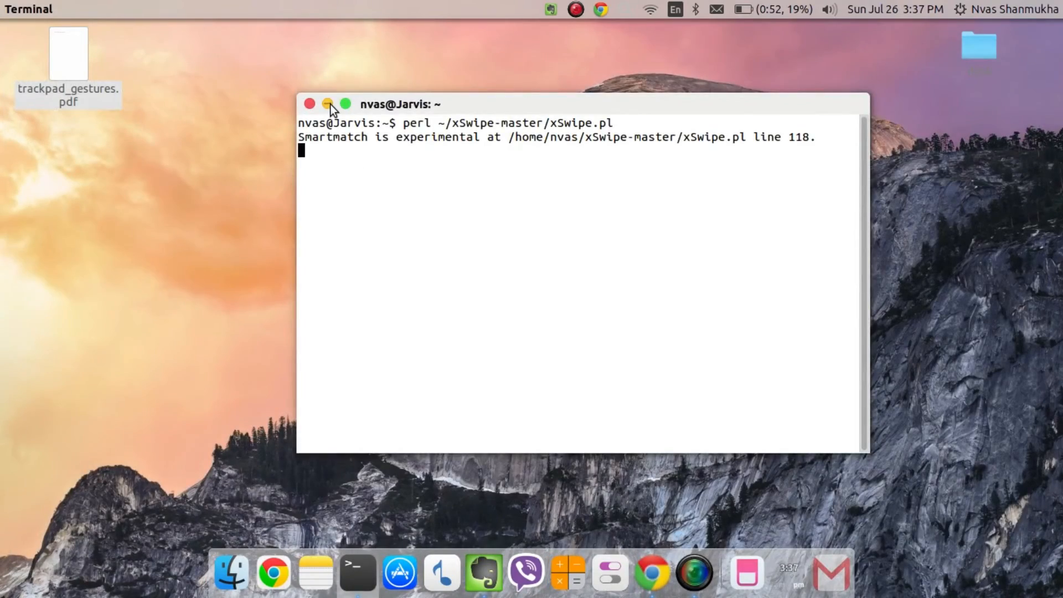
pyautogui.click(327, 103)
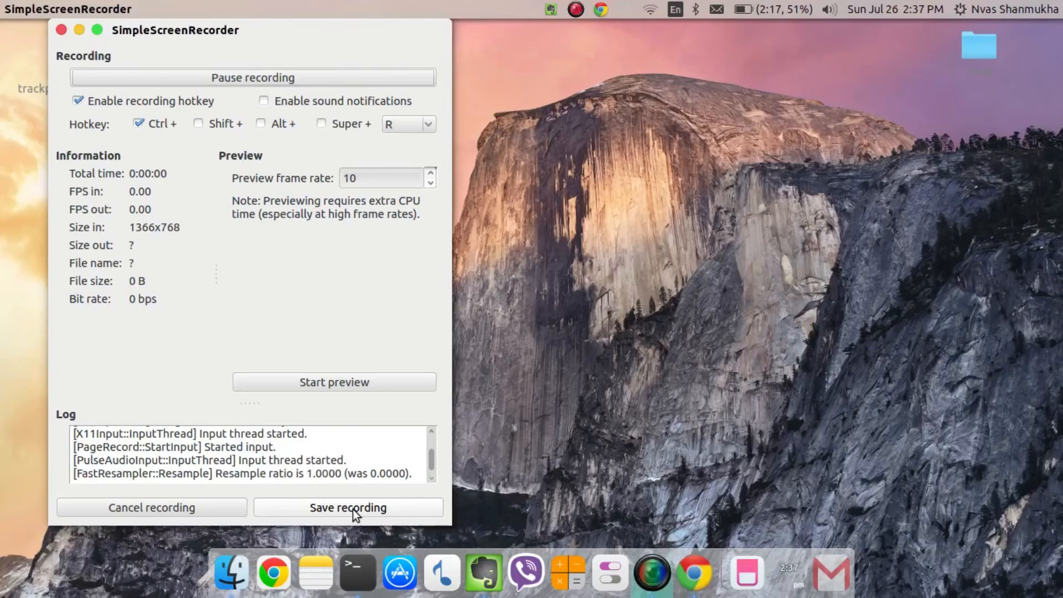
pyautogui.click(348, 508)
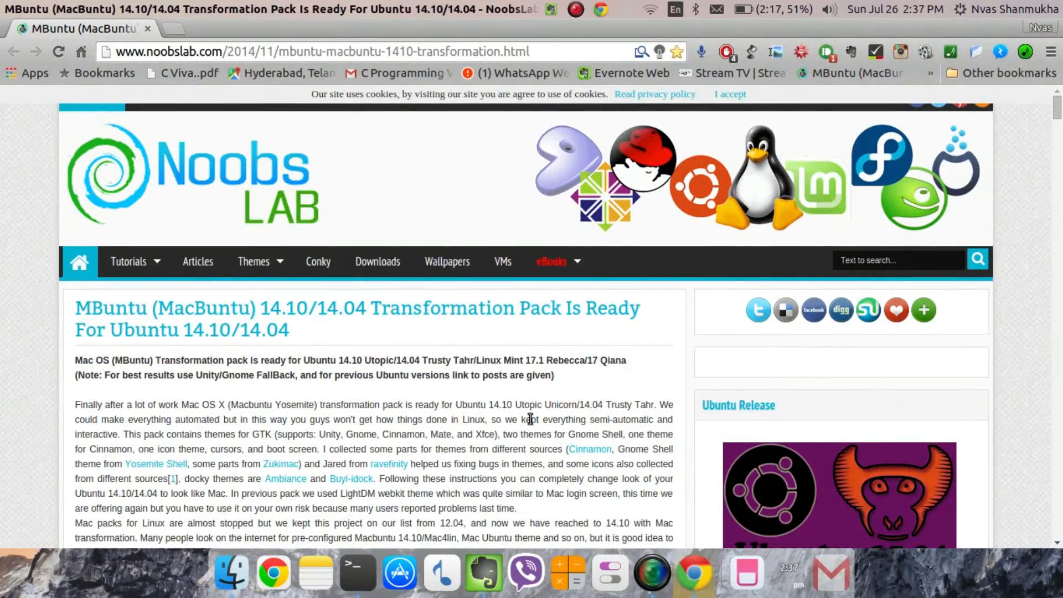
# - Scroll the NoobsLab MBuntu article past its intro to the themed desktop and login screenshots
pyautogui.scroll(-3)
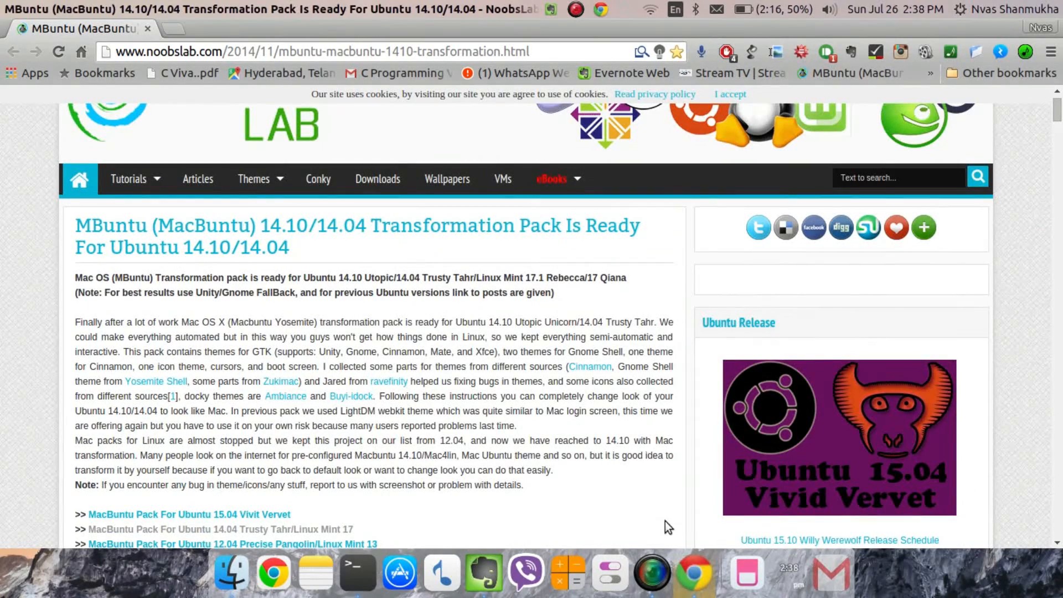
pyautogui.scroll(-3)
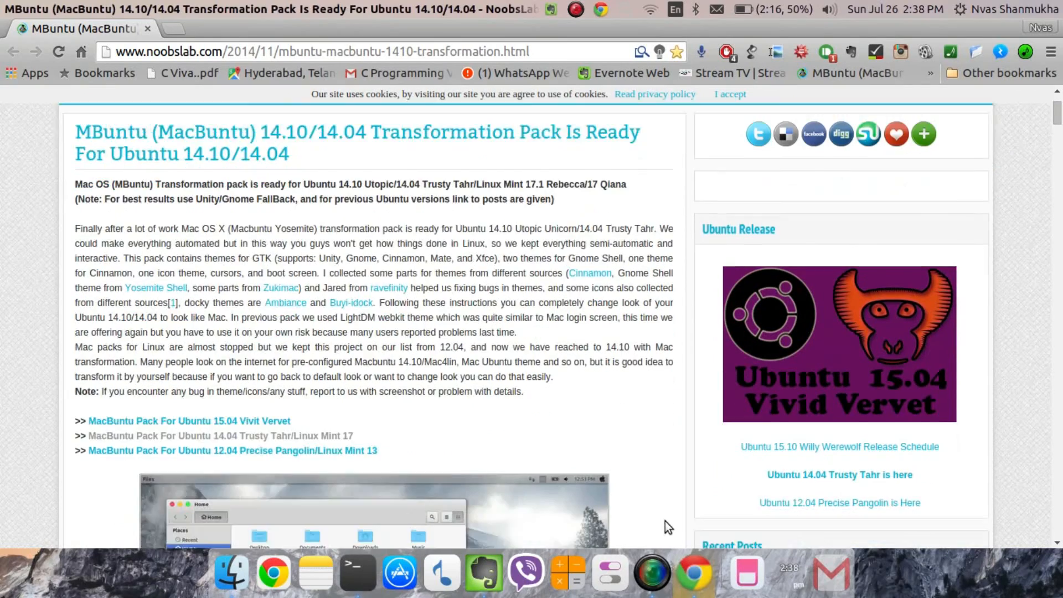
pyautogui.scroll(-3)
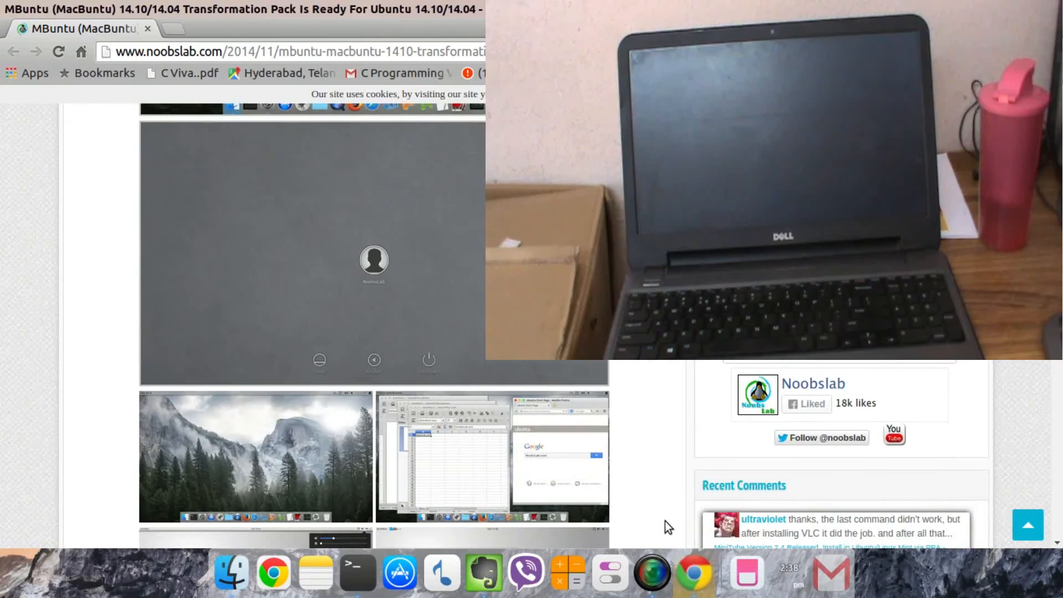
# - Scroll through article sections 1–14 to the end, reading each customization's terminal commands
pyautogui.scroll(-3)
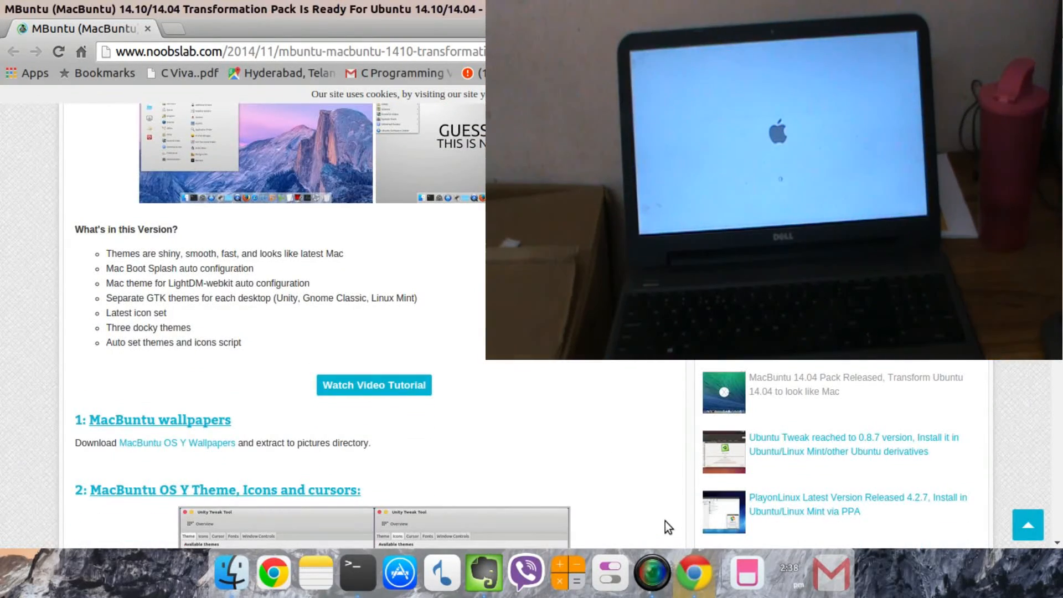
pyautogui.scroll(-3)
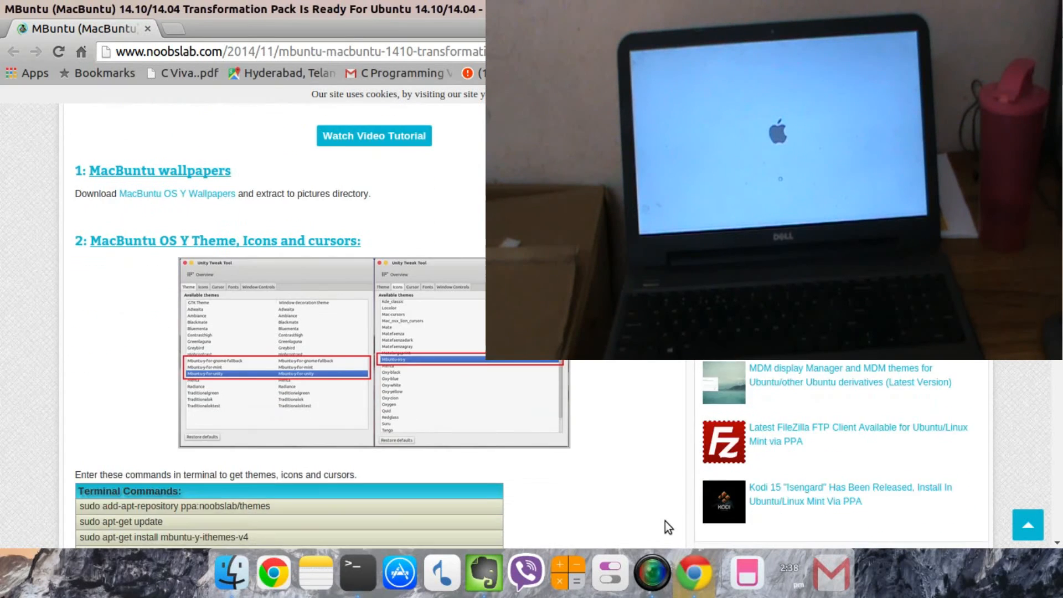
pyautogui.scroll(-3)
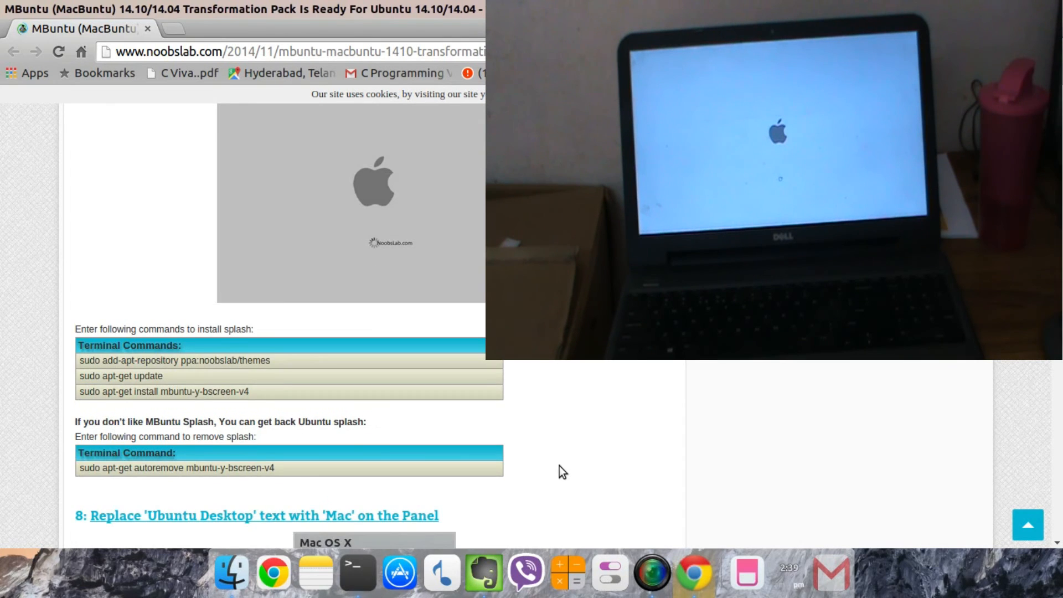
pyautogui.scroll(-3)
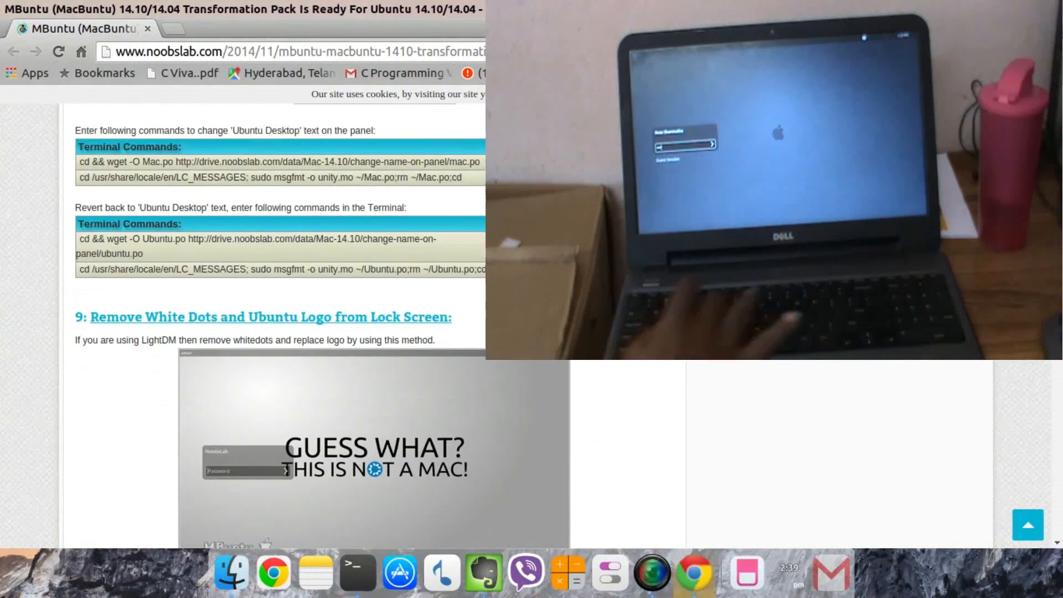
pyautogui.scroll(-3)
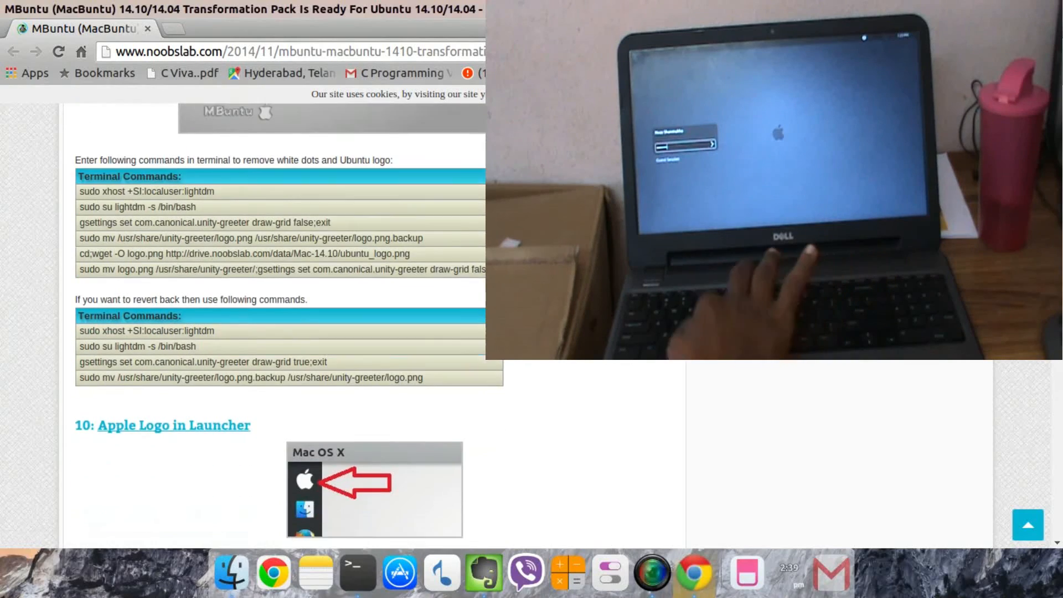
pyautogui.scroll(-3)
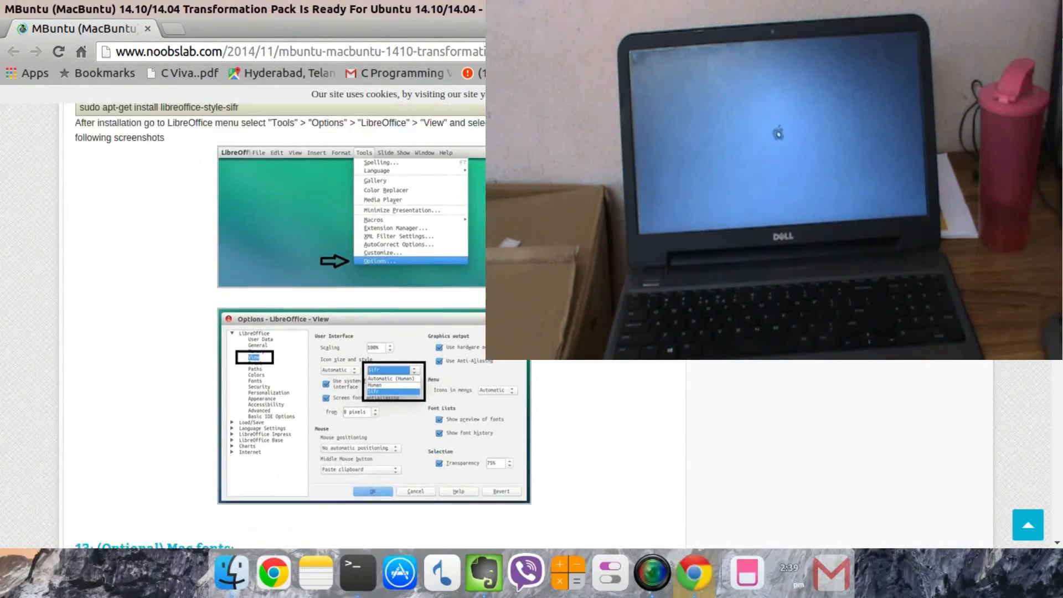
pyautogui.scroll(-3)
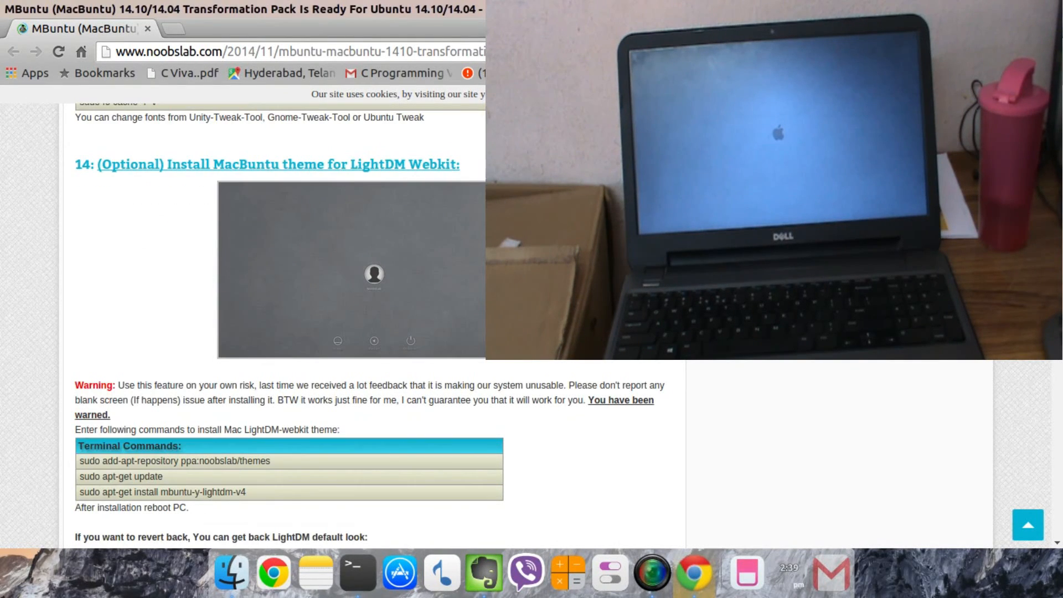
pyautogui.scroll(-3)
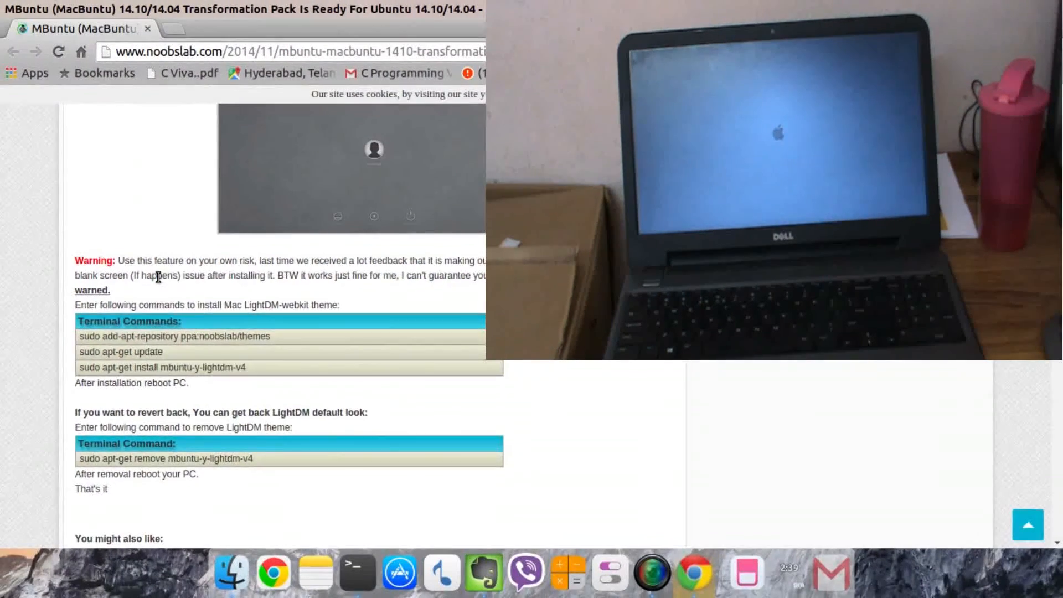
pyautogui.scroll(-3)
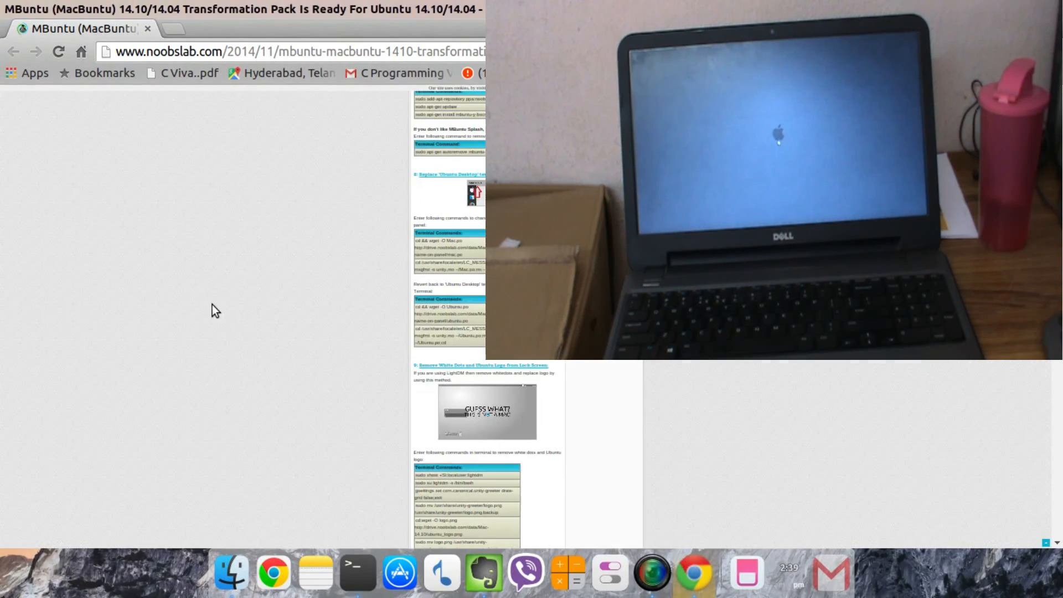
pyautogui.scroll(-3)
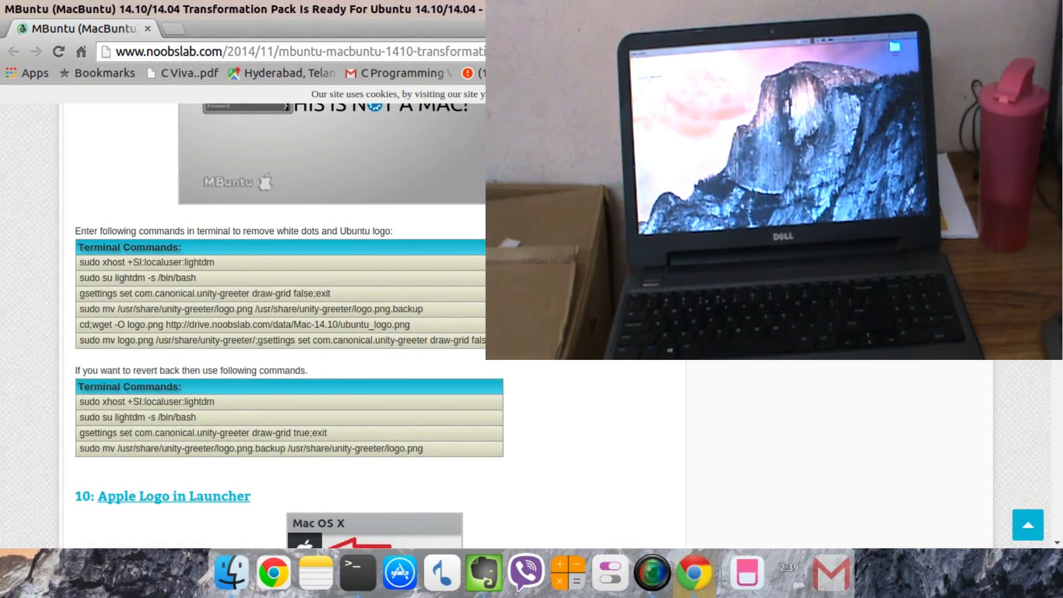